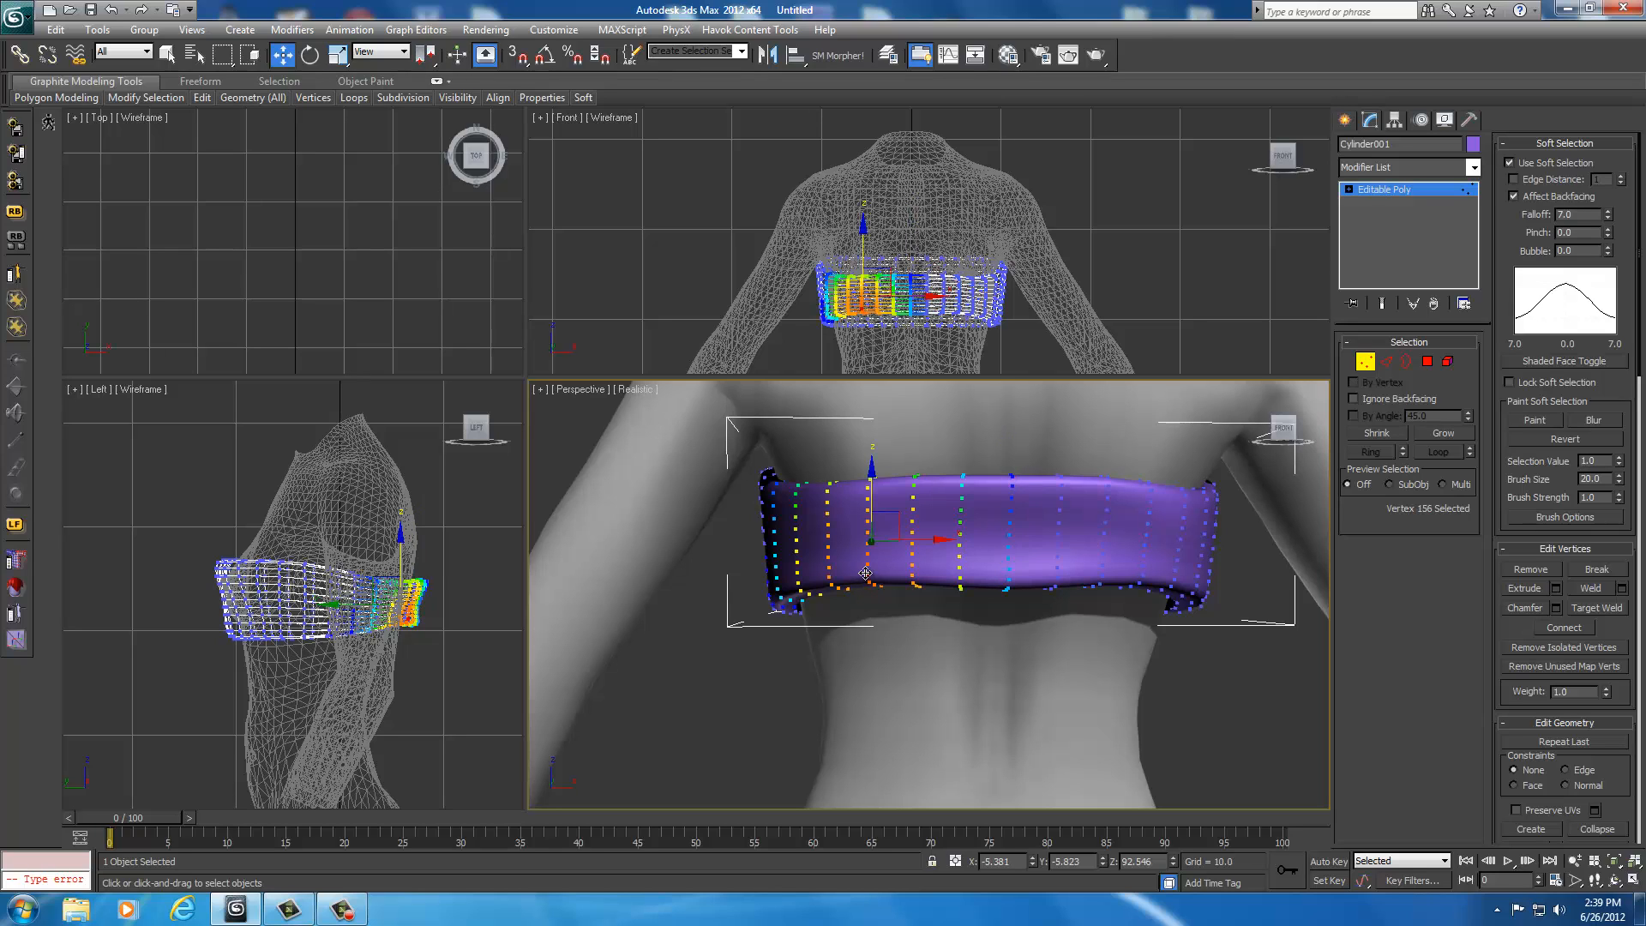
Step: Stretch the purple band taller over the chest and reshape it around the torso's side
{"action": "left_click_drag", "start_coordinate": [866, 572], "coordinate": [870, 473]}
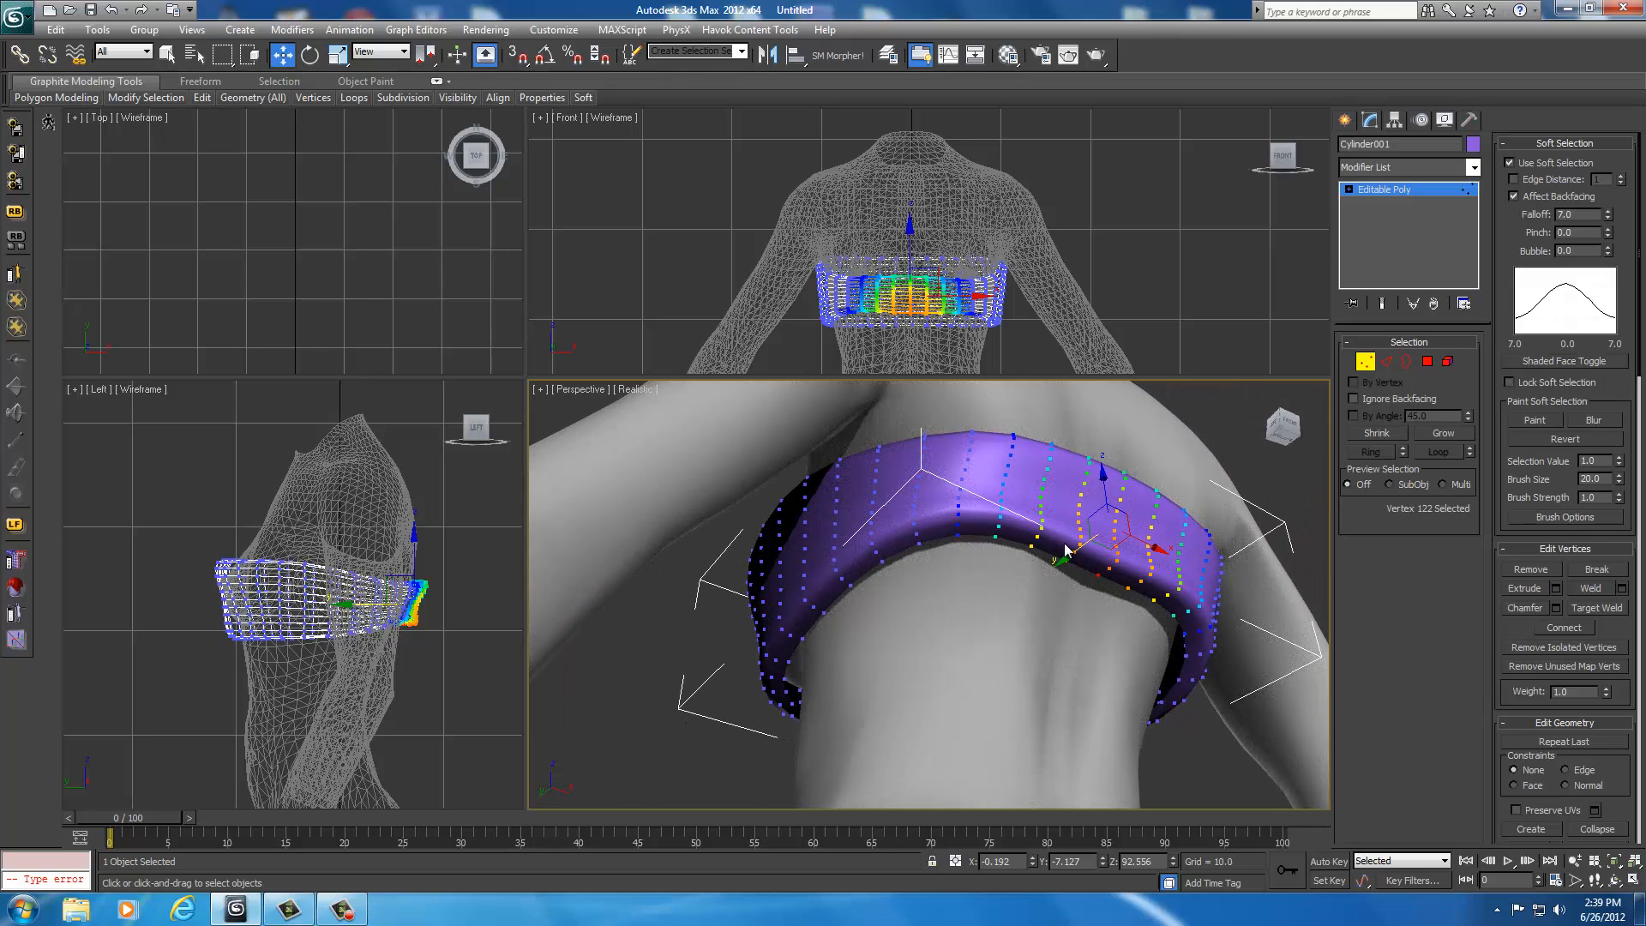
{"action": "left_click_drag", "start_coordinate": [1065, 551], "coordinate": [1049, 558]}
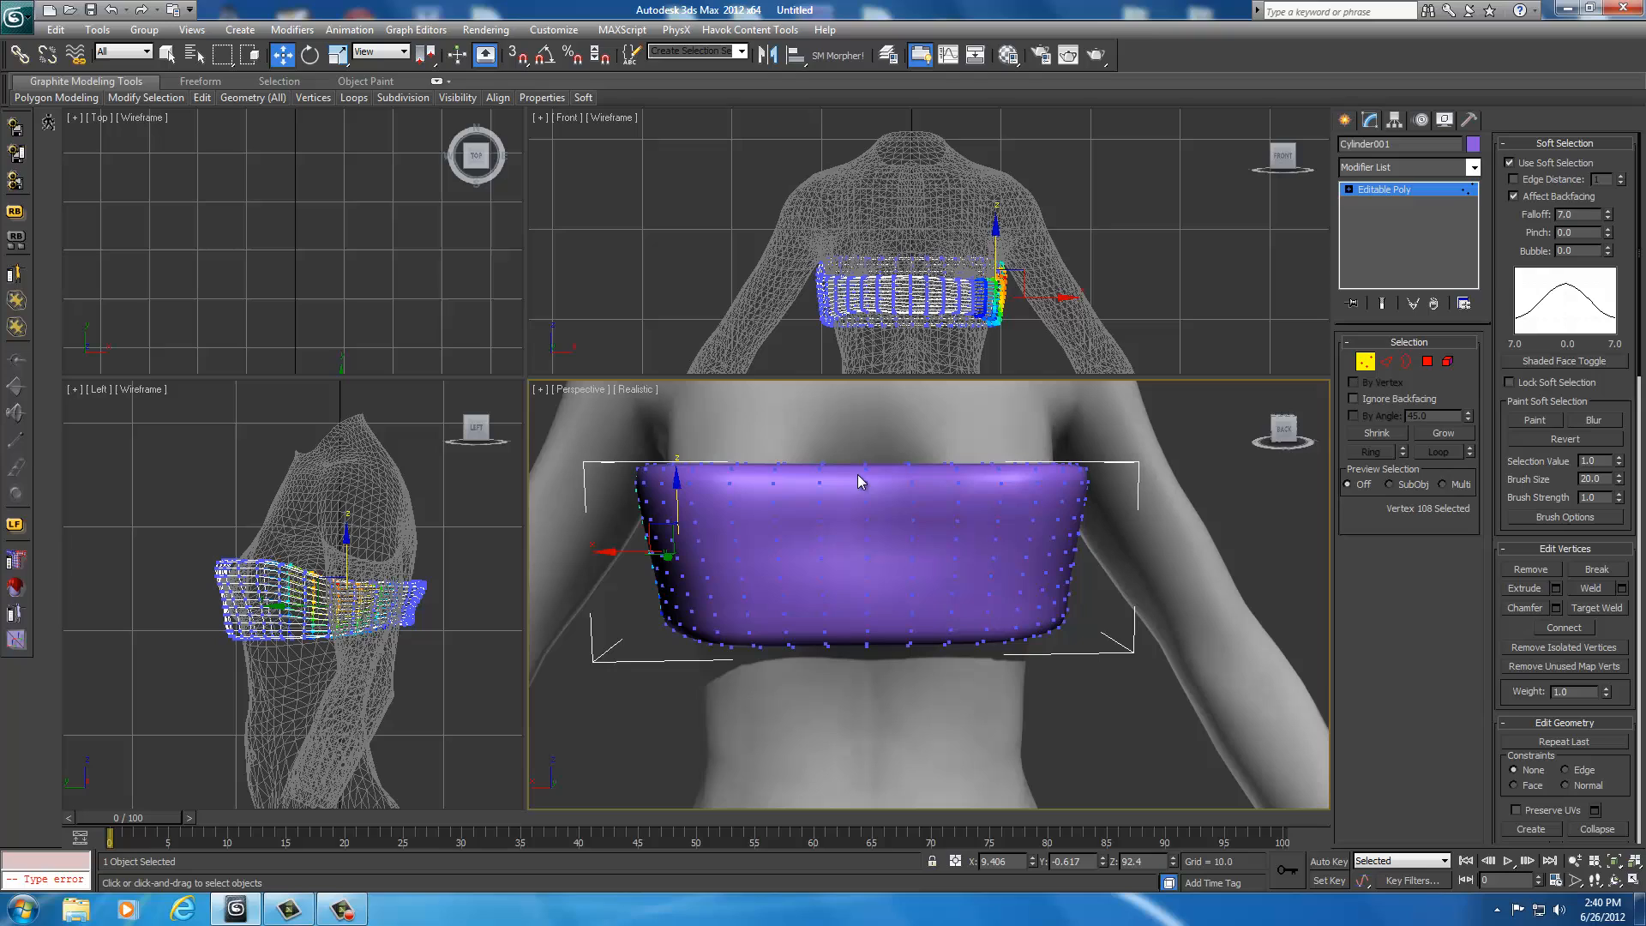
{"action": "mouse_move", "coordinate": [875, 637]}
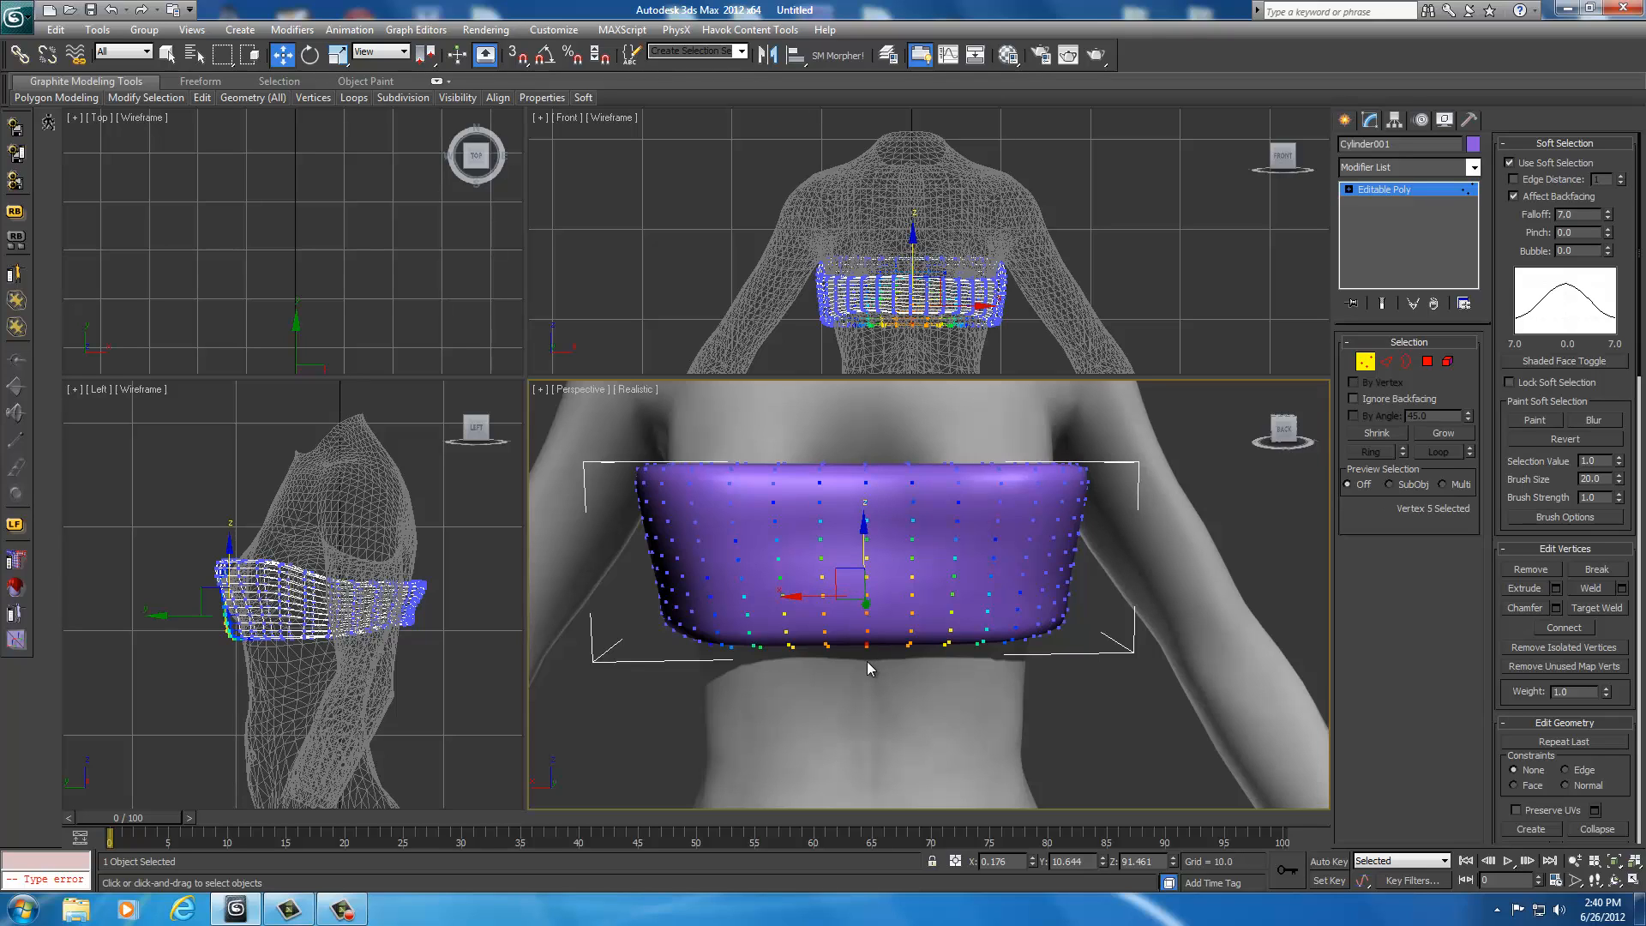
{"action": "mouse_move", "coordinate": [864, 470]}
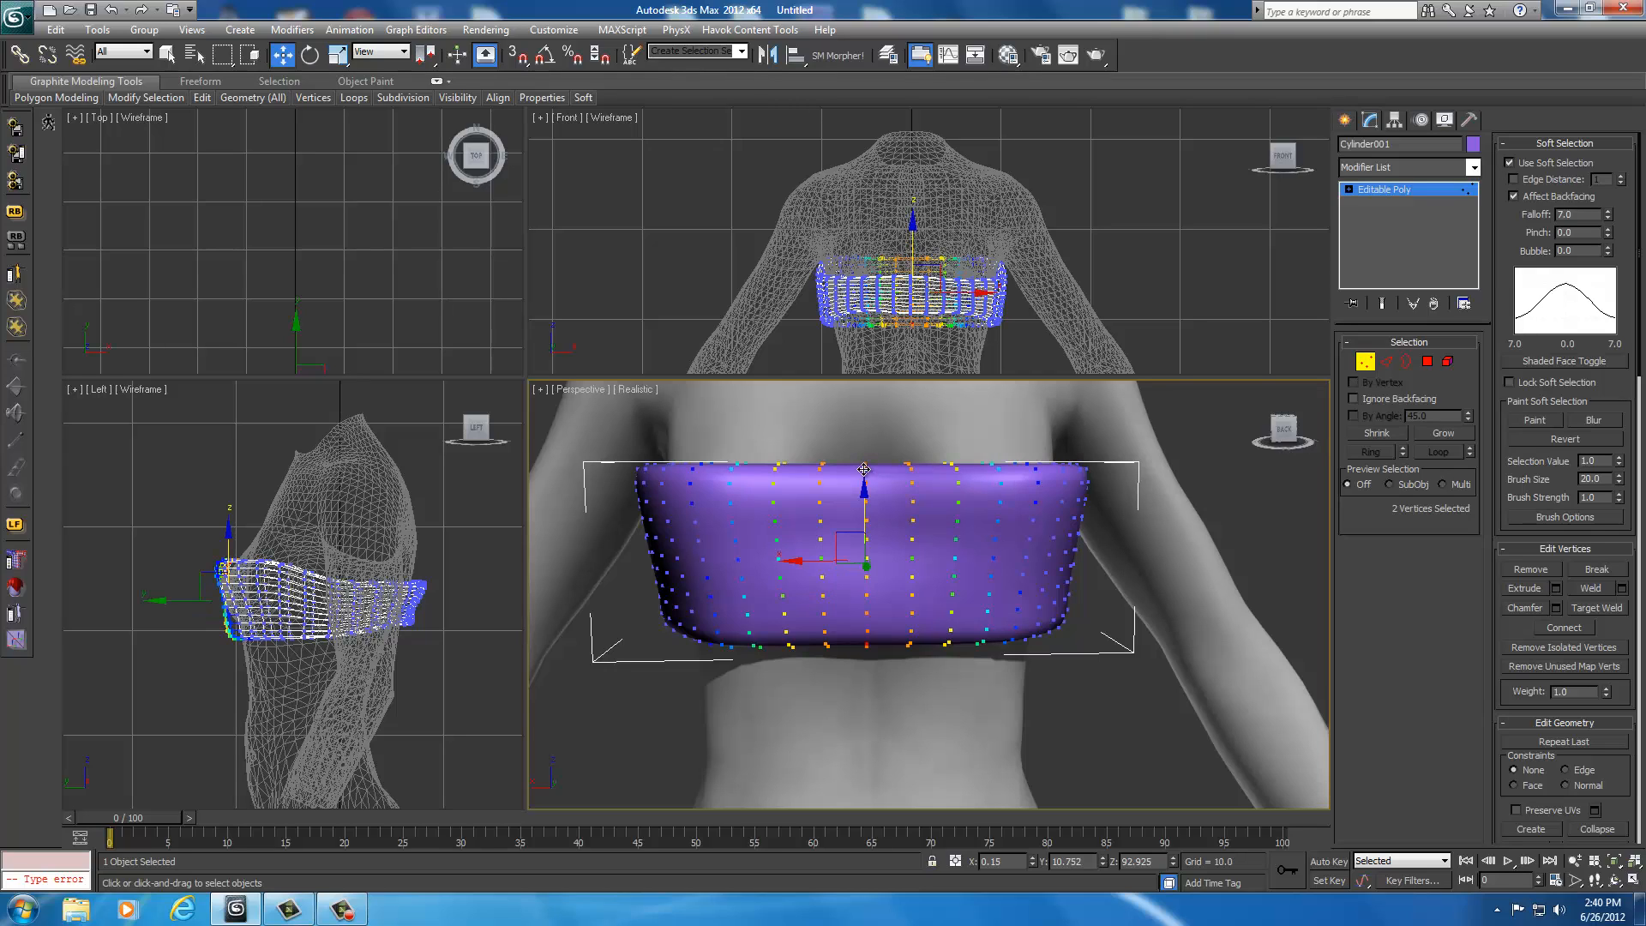
{"action": "mouse_move", "coordinate": [878, 515]}
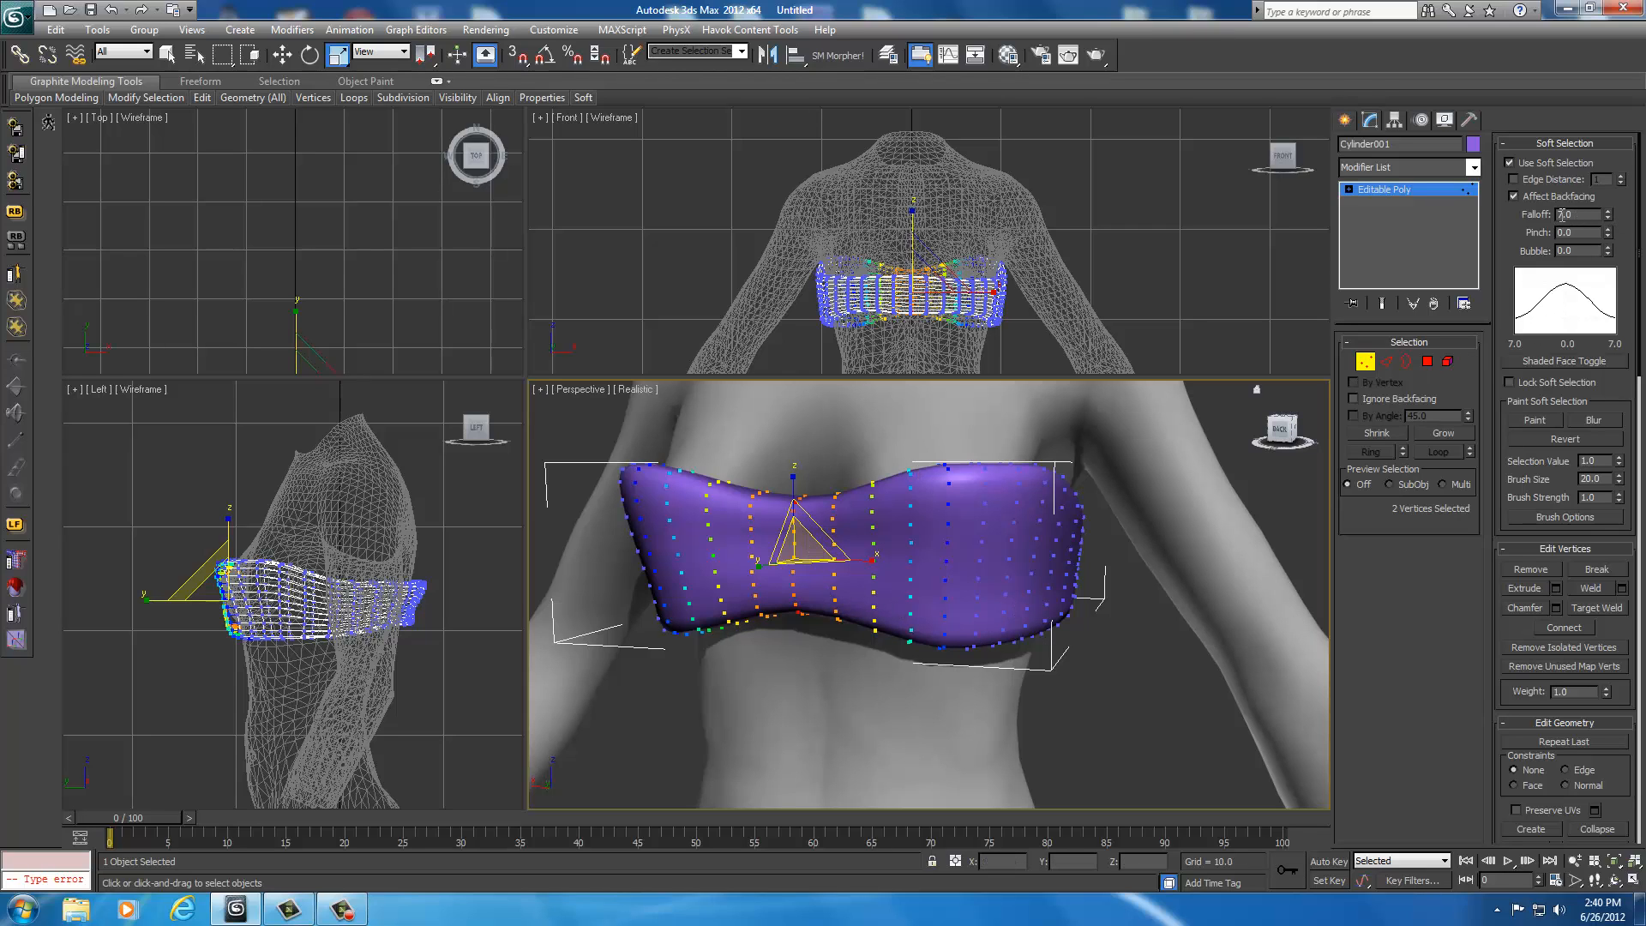
Step: Raise Soft Selection Falloff to 10 and drag the front centre vertices down into a dip
{"action": "left_click", "coordinate": [1620, 218]}
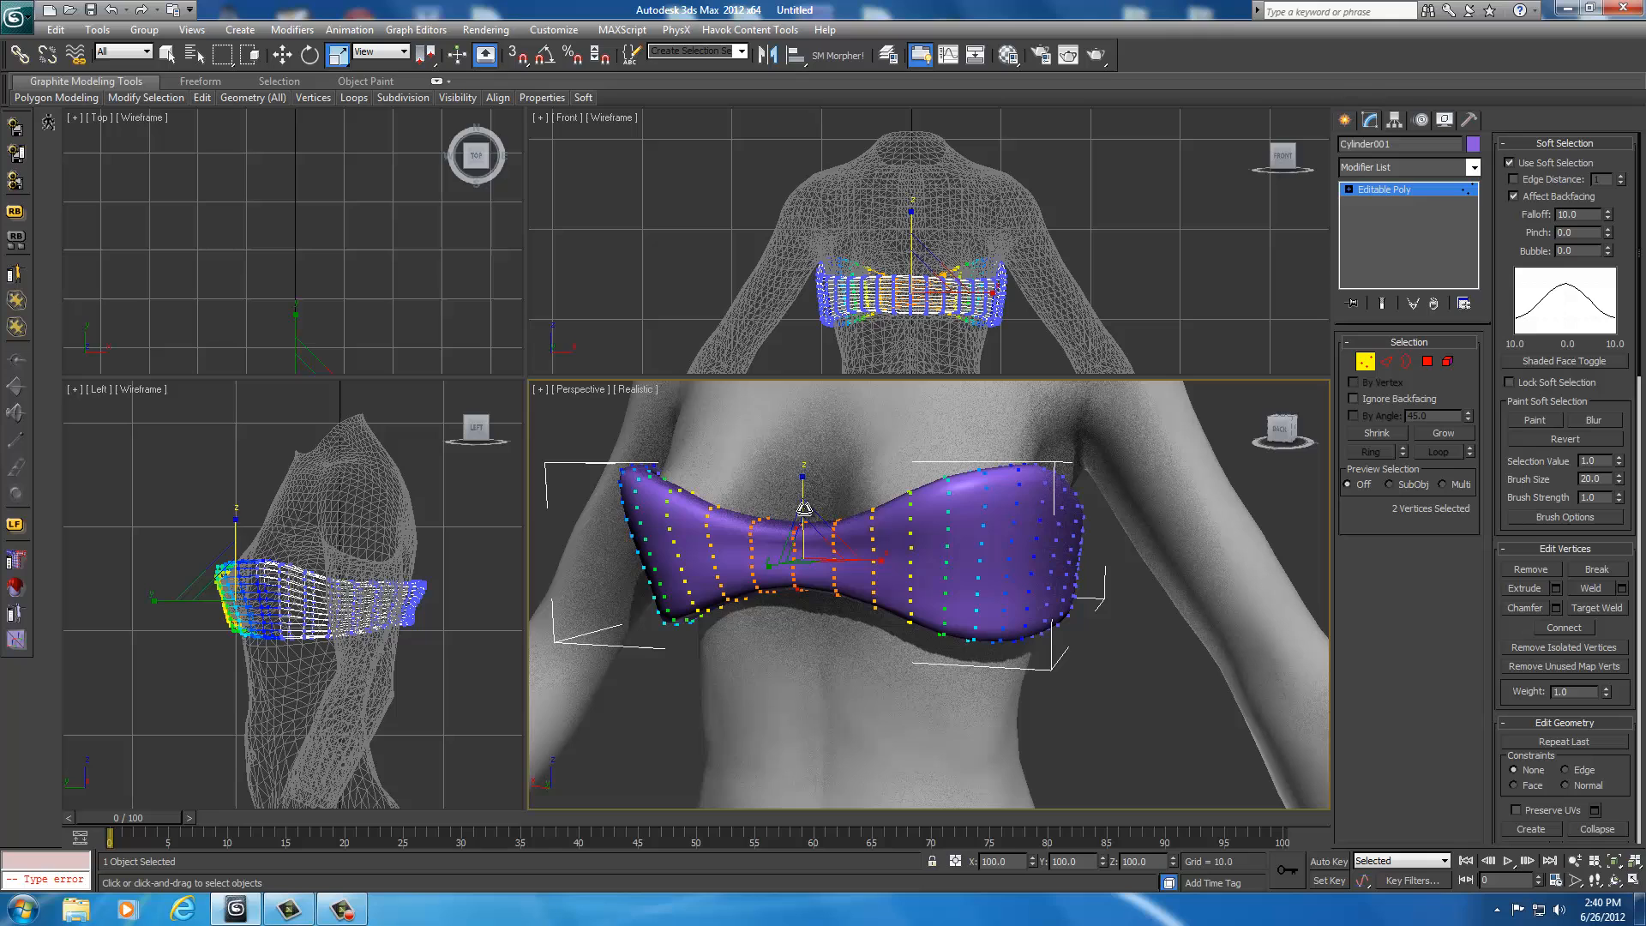
{"action": "left_click_drag", "start_coordinate": [803, 514], "coordinate": [803, 488]}
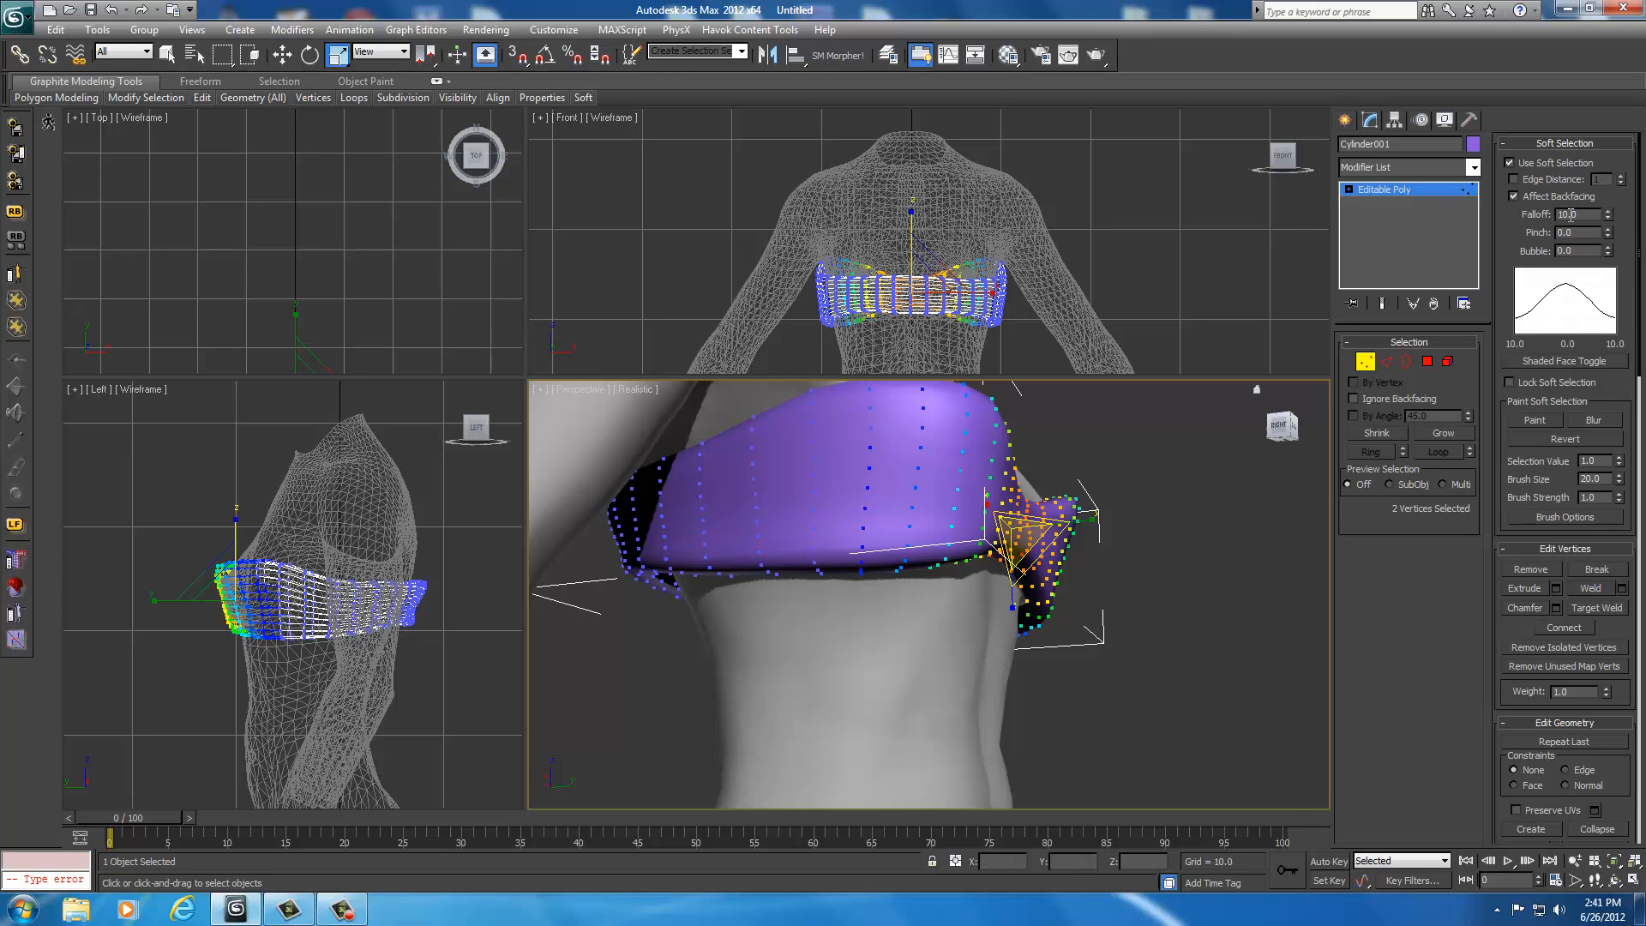
Step: Set Falloff back to 7 and move the top's side vertices inward against the torso
{"action": "left_click", "coordinate": [1618, 213]}
{"action": "type", "text": "7"}
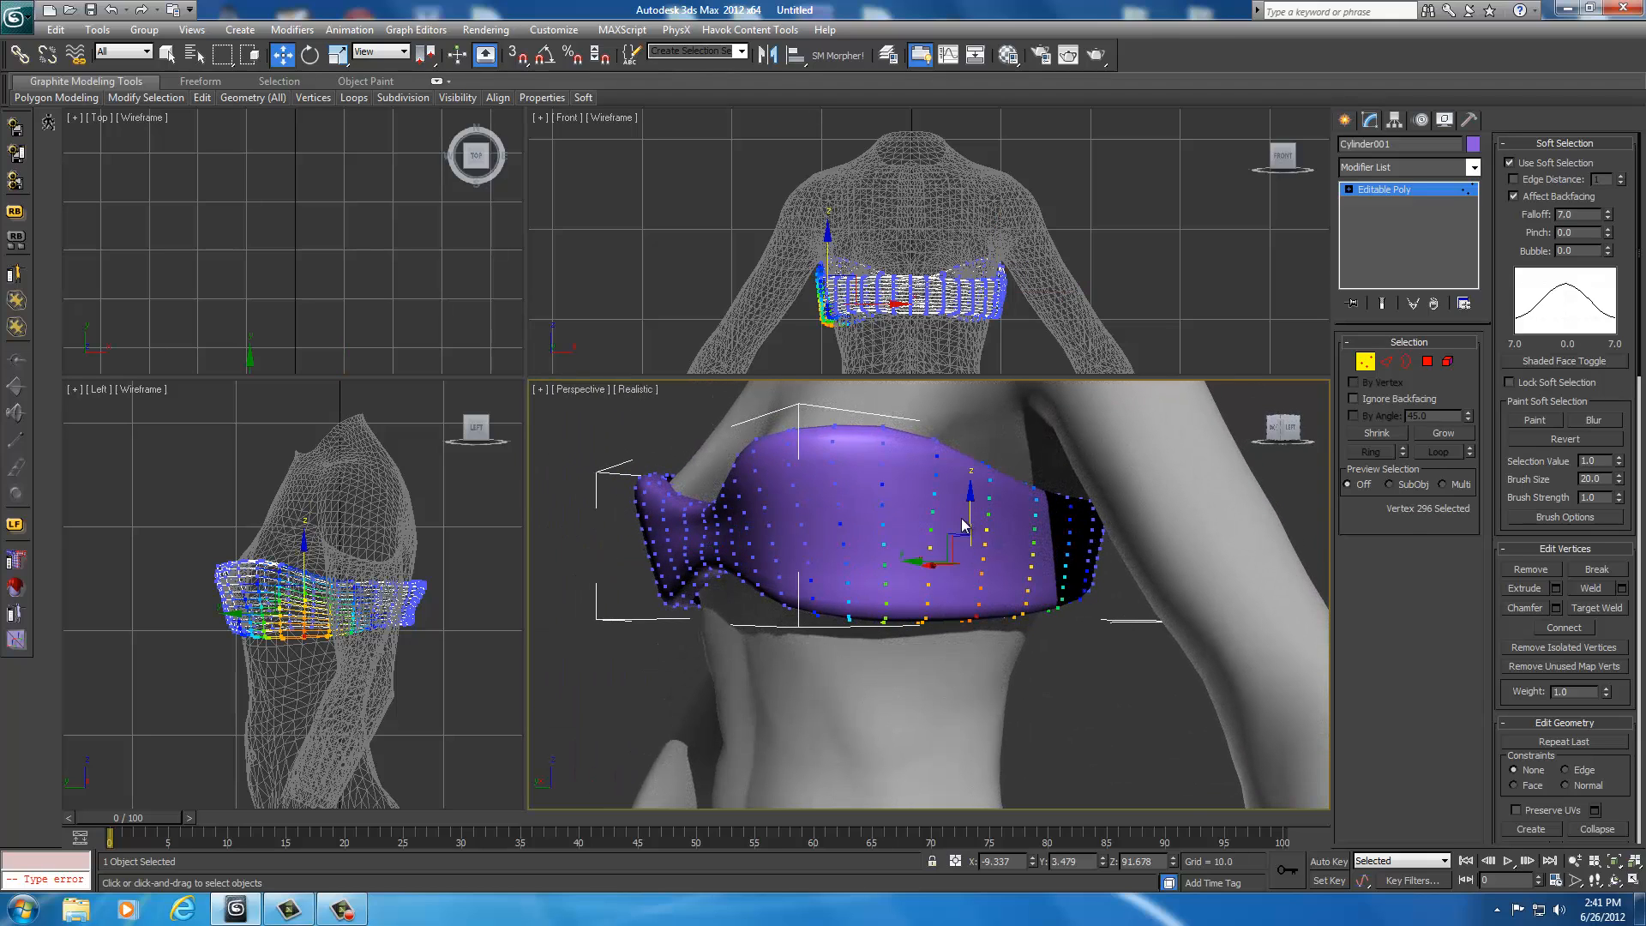
{"action": "left_click_drag", "start_coordinate": [960, 525], "coordinate": [969, 488]}
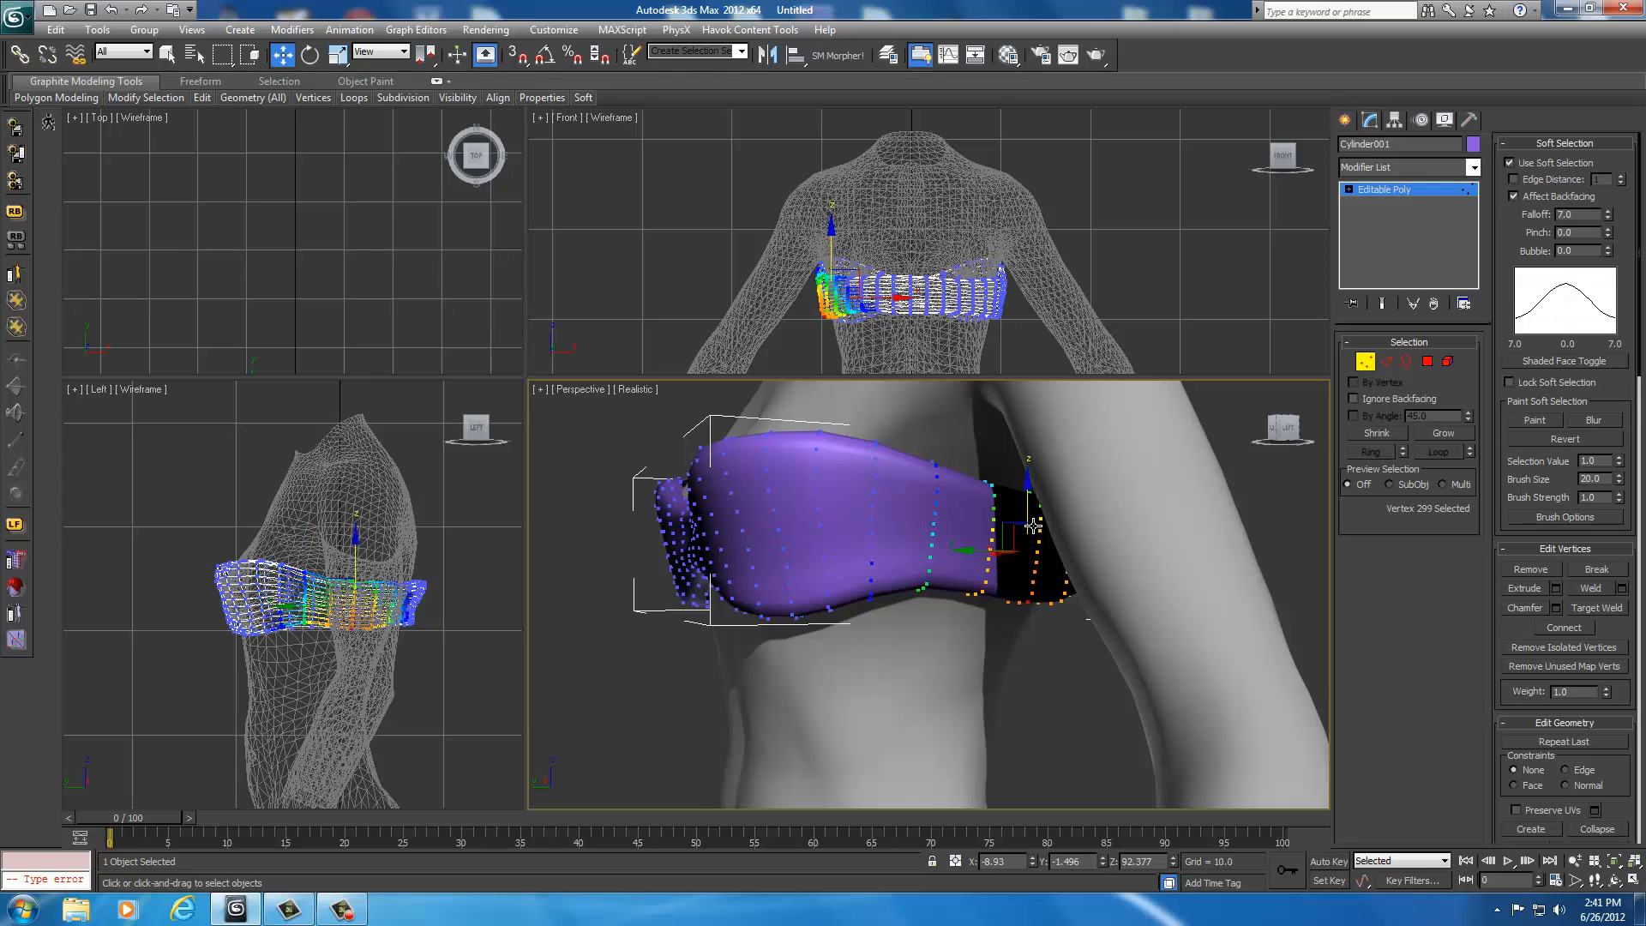
{"action": "left_click_drag", "start_coordinate": [1028, 514], "coordinate": [931, 475]}
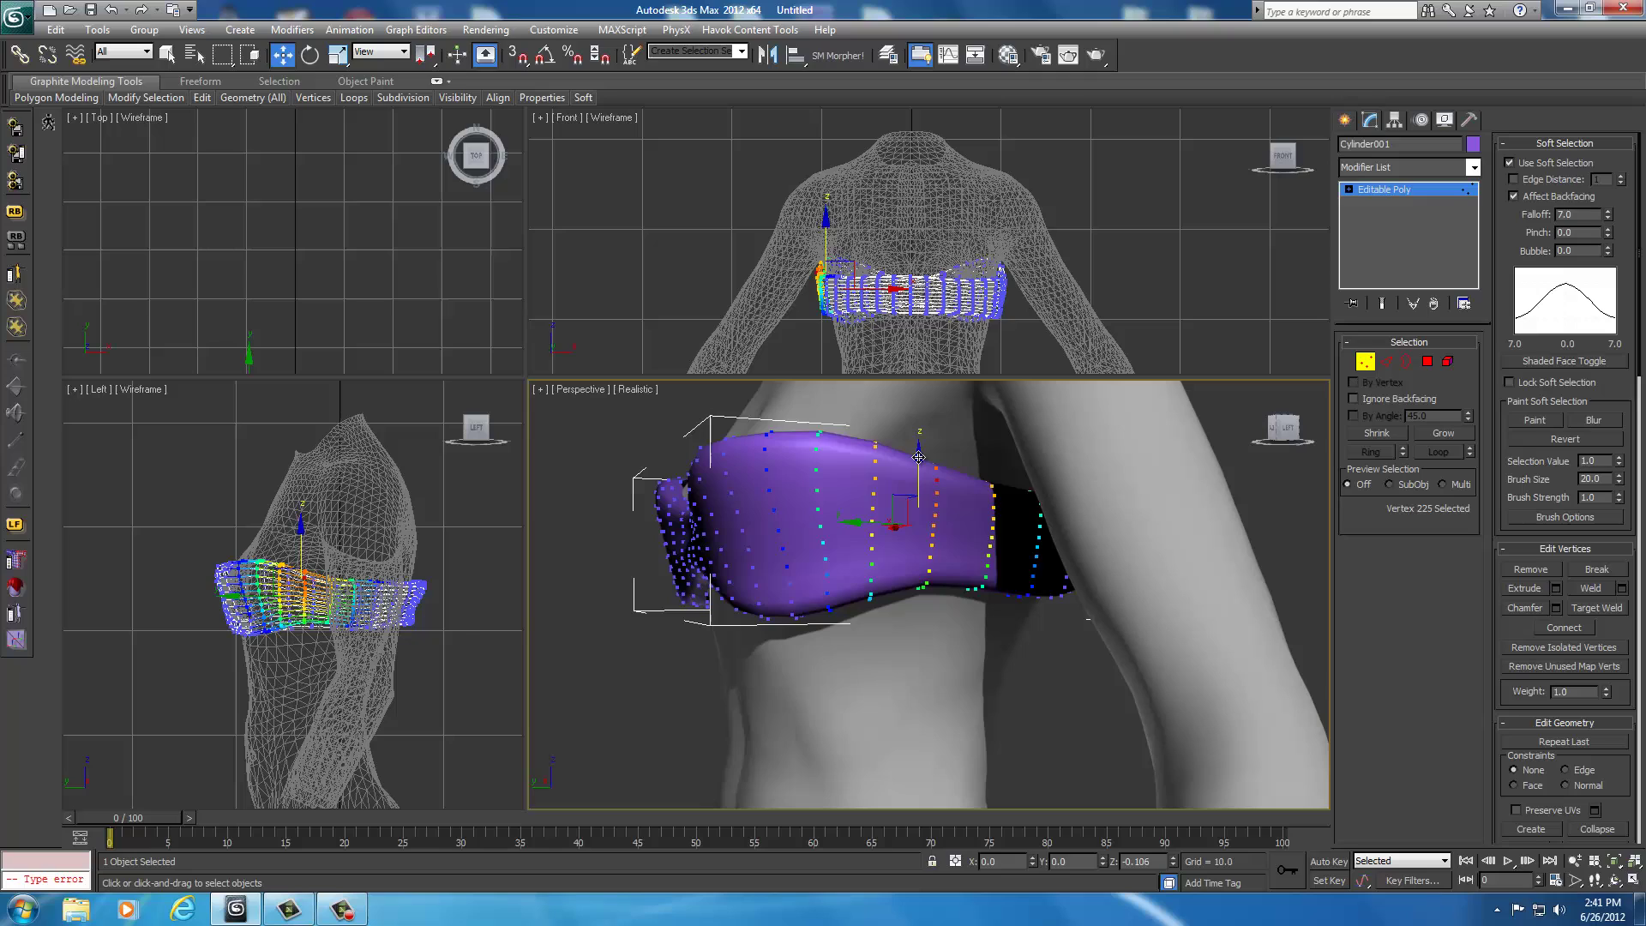
{"action": "left_click_drag", "start_coordinate": [918, 457], "coordinate": [918, 469]}
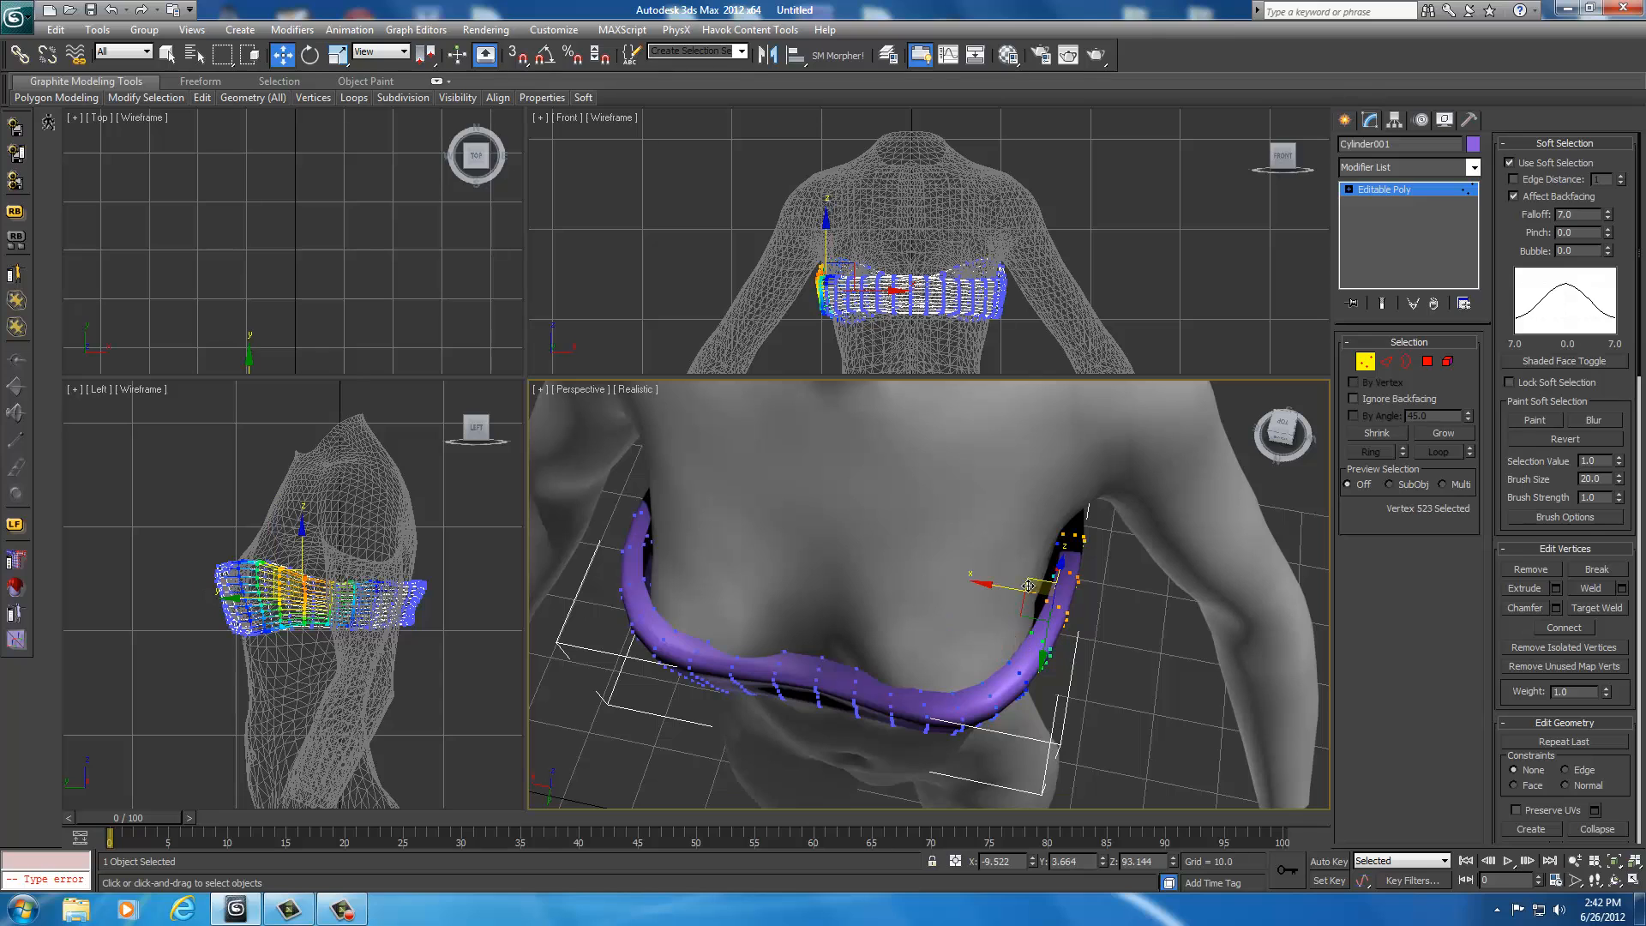
Step: Move vertex groups along the band's bottom edge to hug the underside of the chest and stop skin poking through
{"action": "left_click_drag", "start_coordinate": [1027, 585], "coordinate": [1002, 591]}
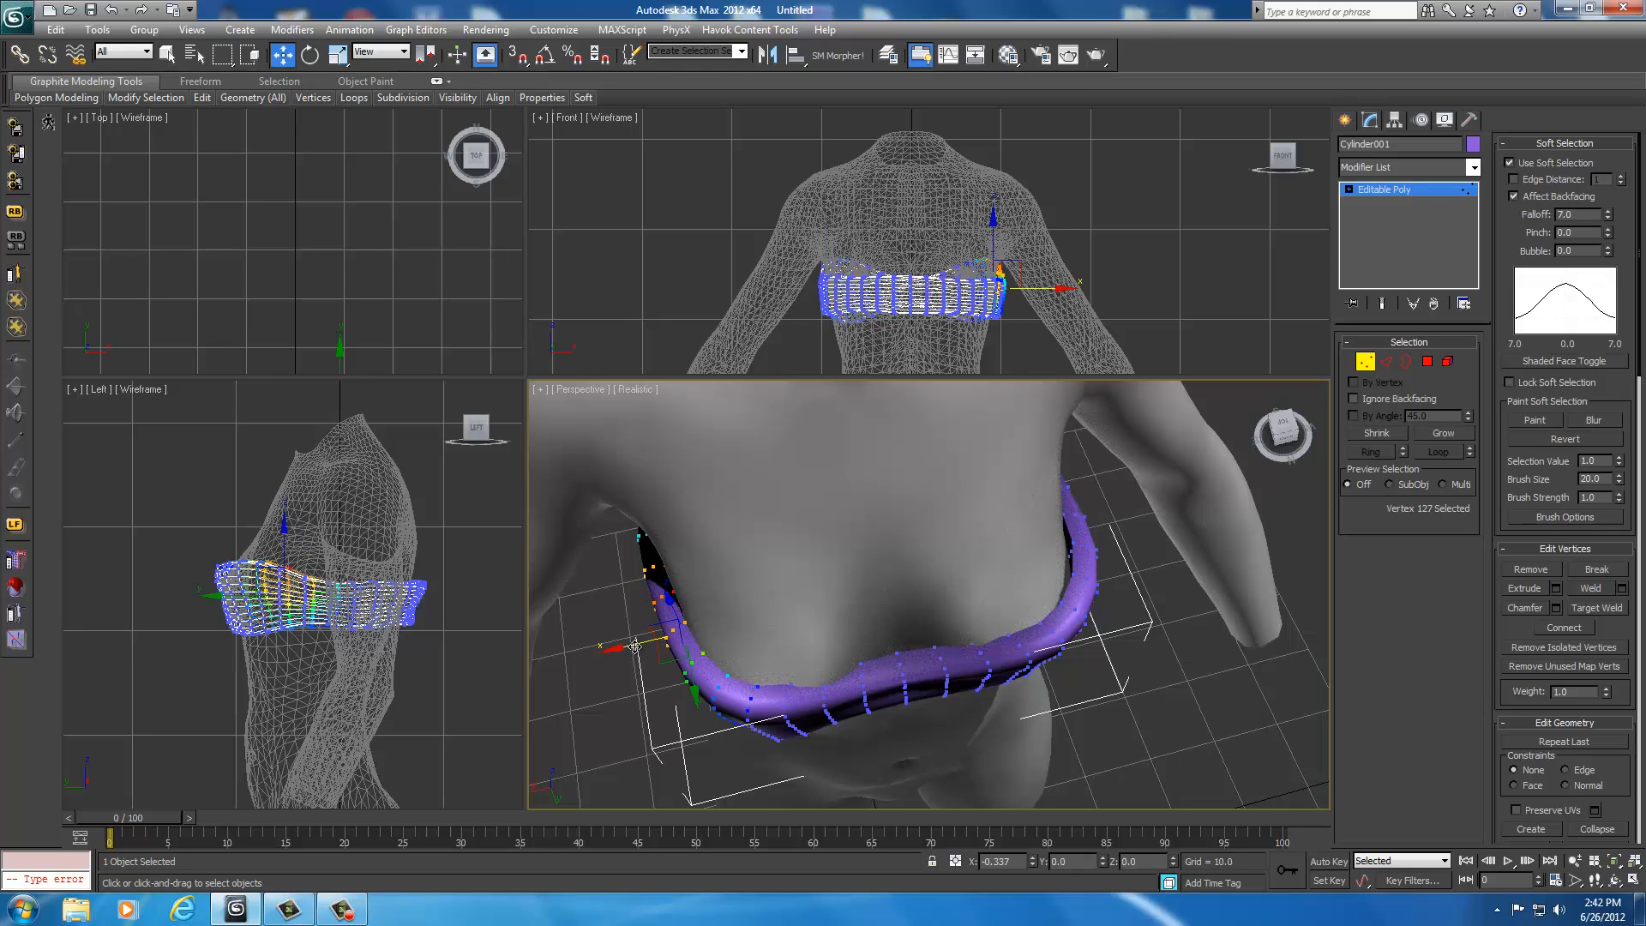
{"action": "left_click_drag", "start_coordinate": [635, 646], "coordinate": [809, 697]}
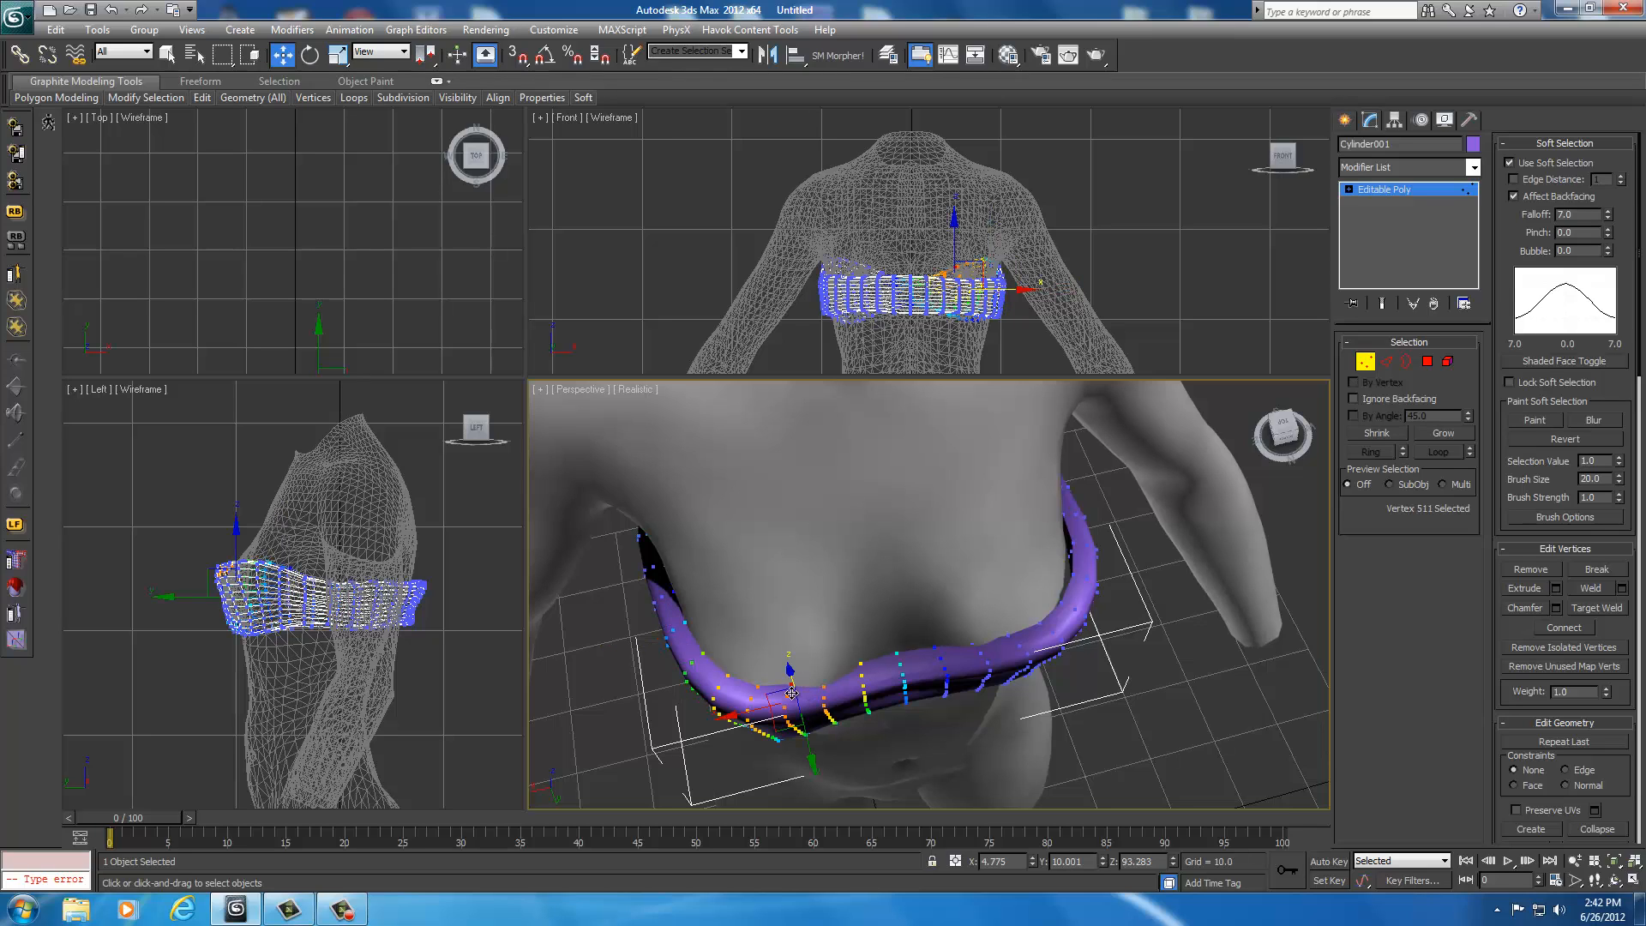
{"action": "left_click_drag", "start_coordinate": [789, 692], "coordinate": [809, 748]}
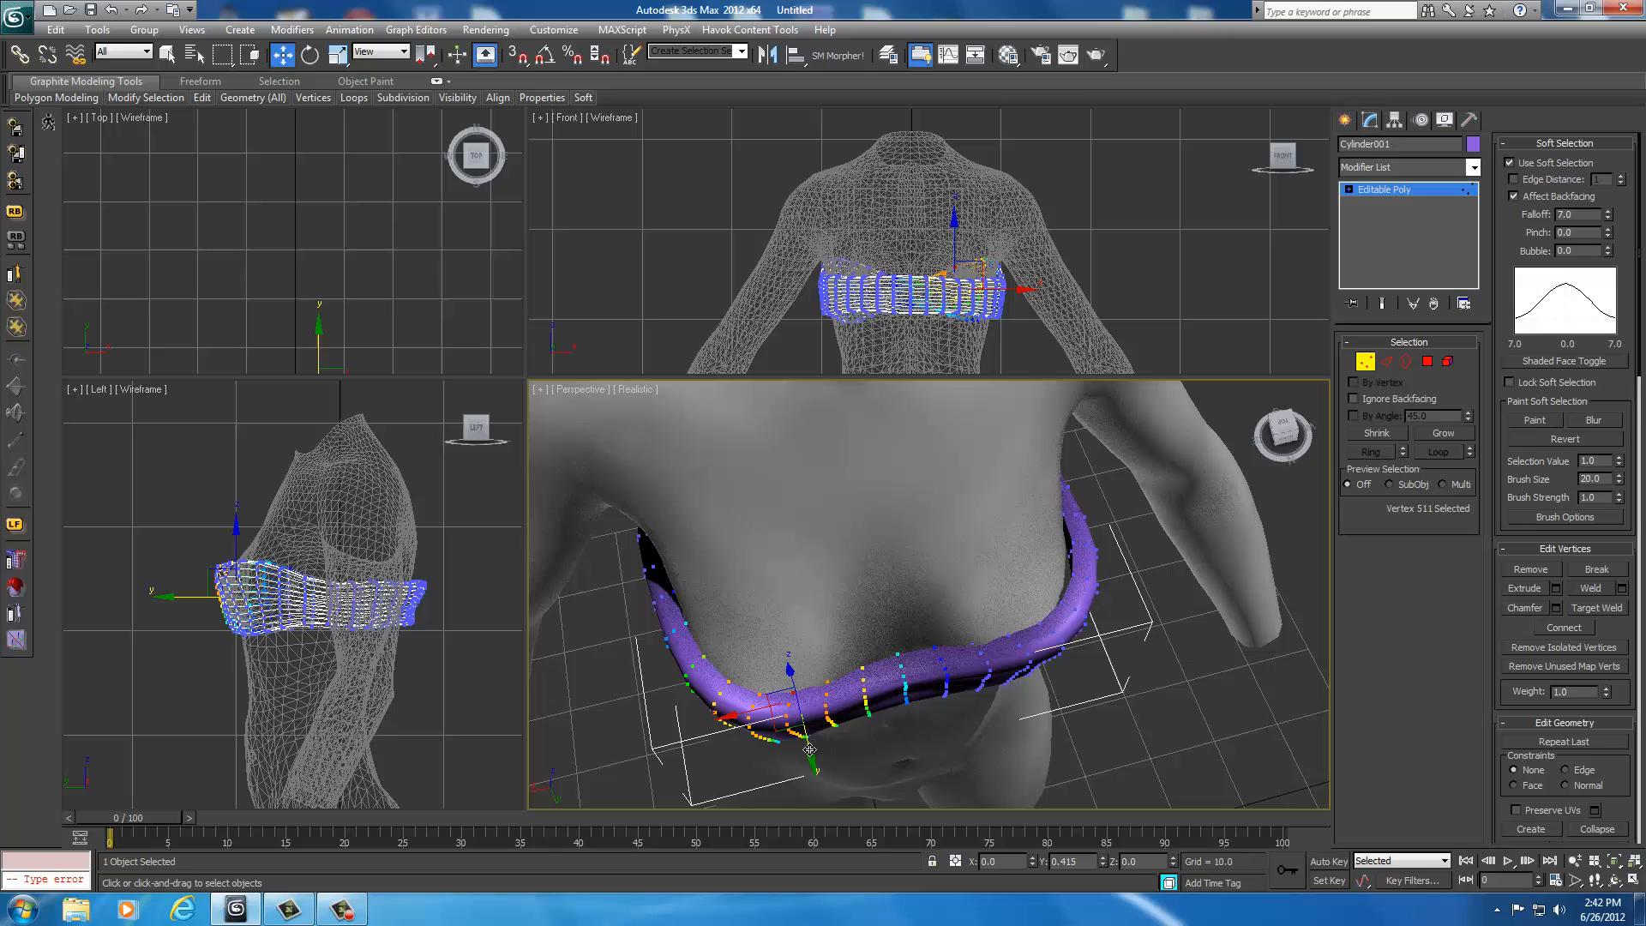
{"action": "left_click_drag", "start_coordinate": [809, 751], "coordinate": [1019, 693]}
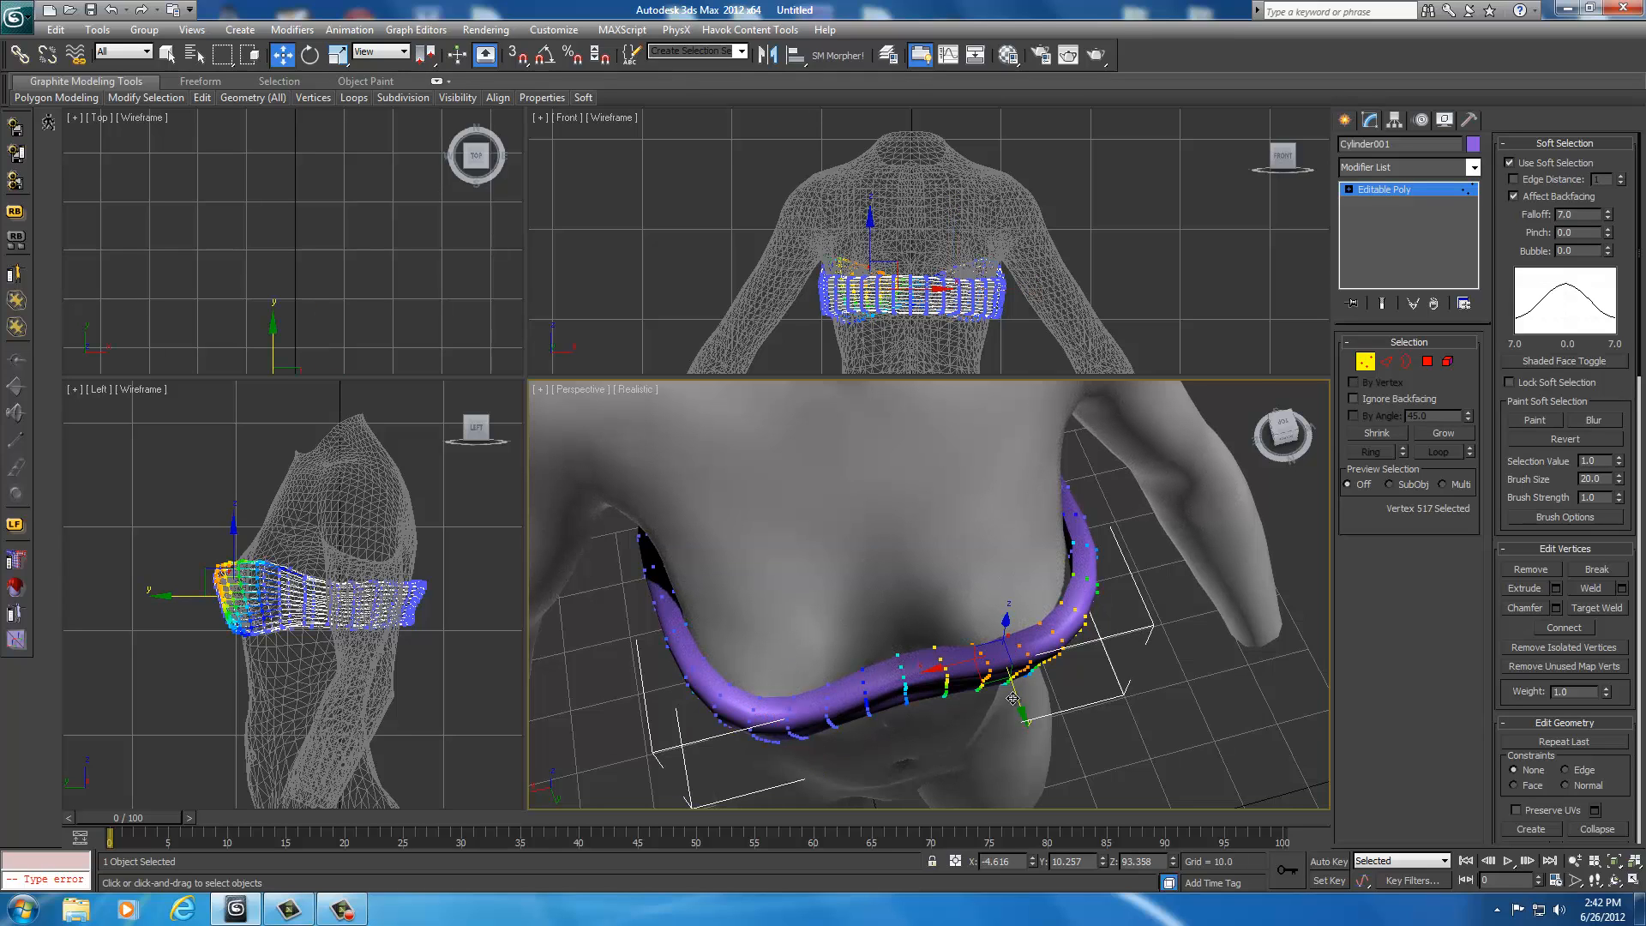
{"action": "left_click_drag", "start_coordinate": [1014, 698], "coordinate": [1018, 709]}
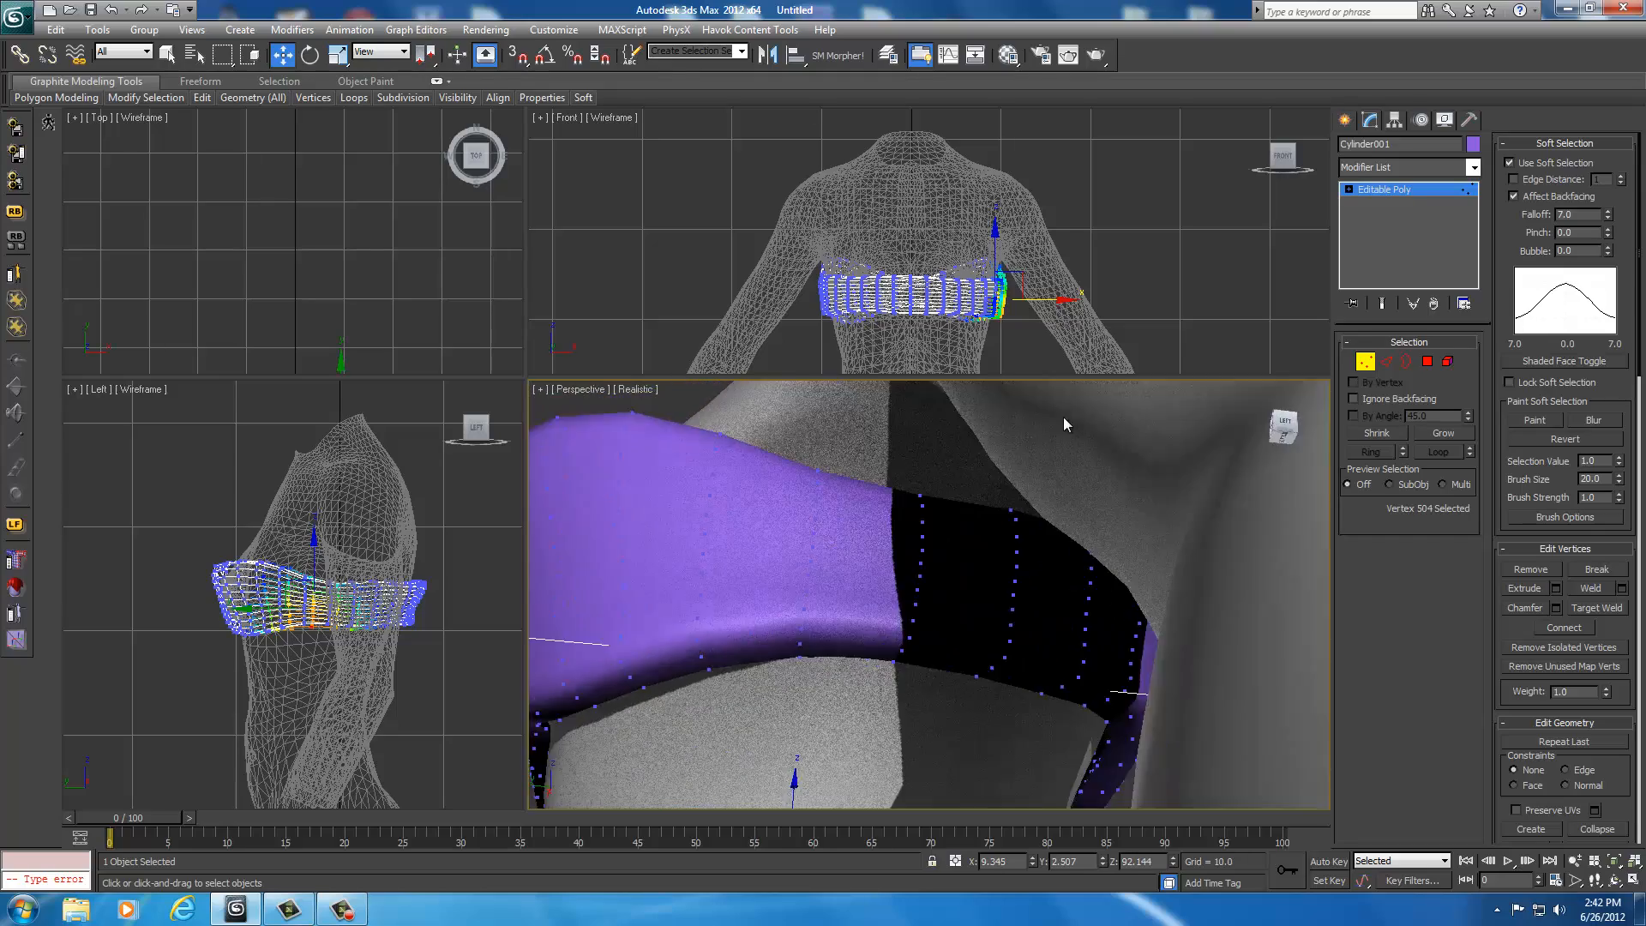
{"action": "left_click_drag", "start_coordinate": [1065, 424], "coordinate": [943, 421]}
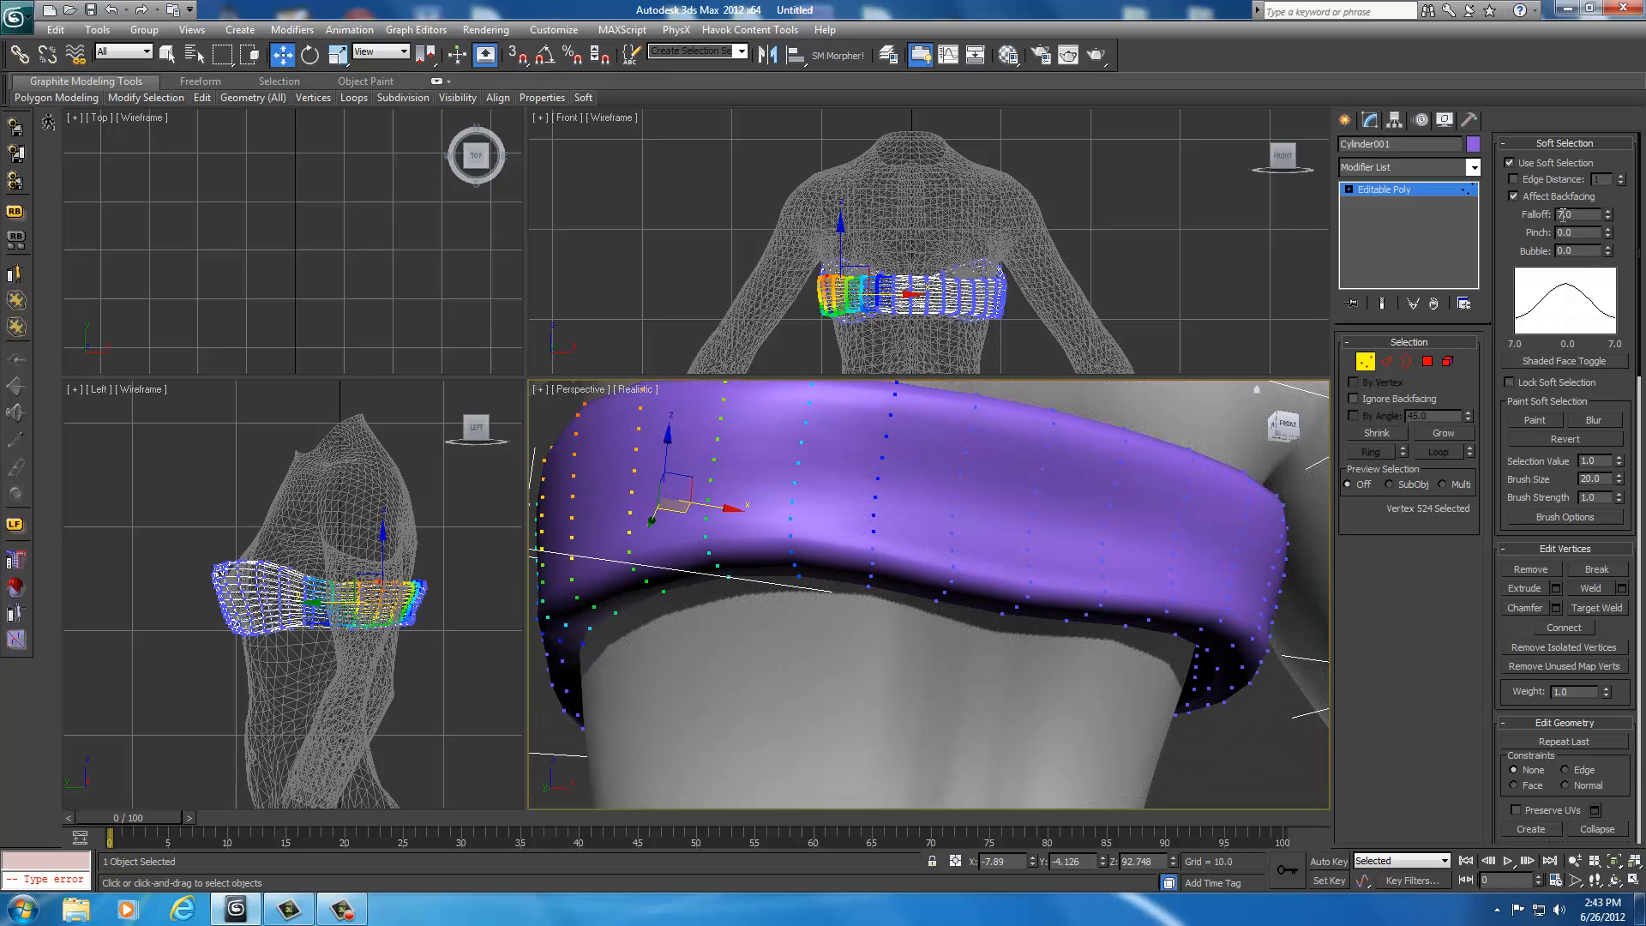
Step: Shrink the soft selection falloff and refit the band's lower edge, back and sides to the body
{"action": "left_click", "coordinate": [1578, 215]}
{"action": "type", "text": "5"}
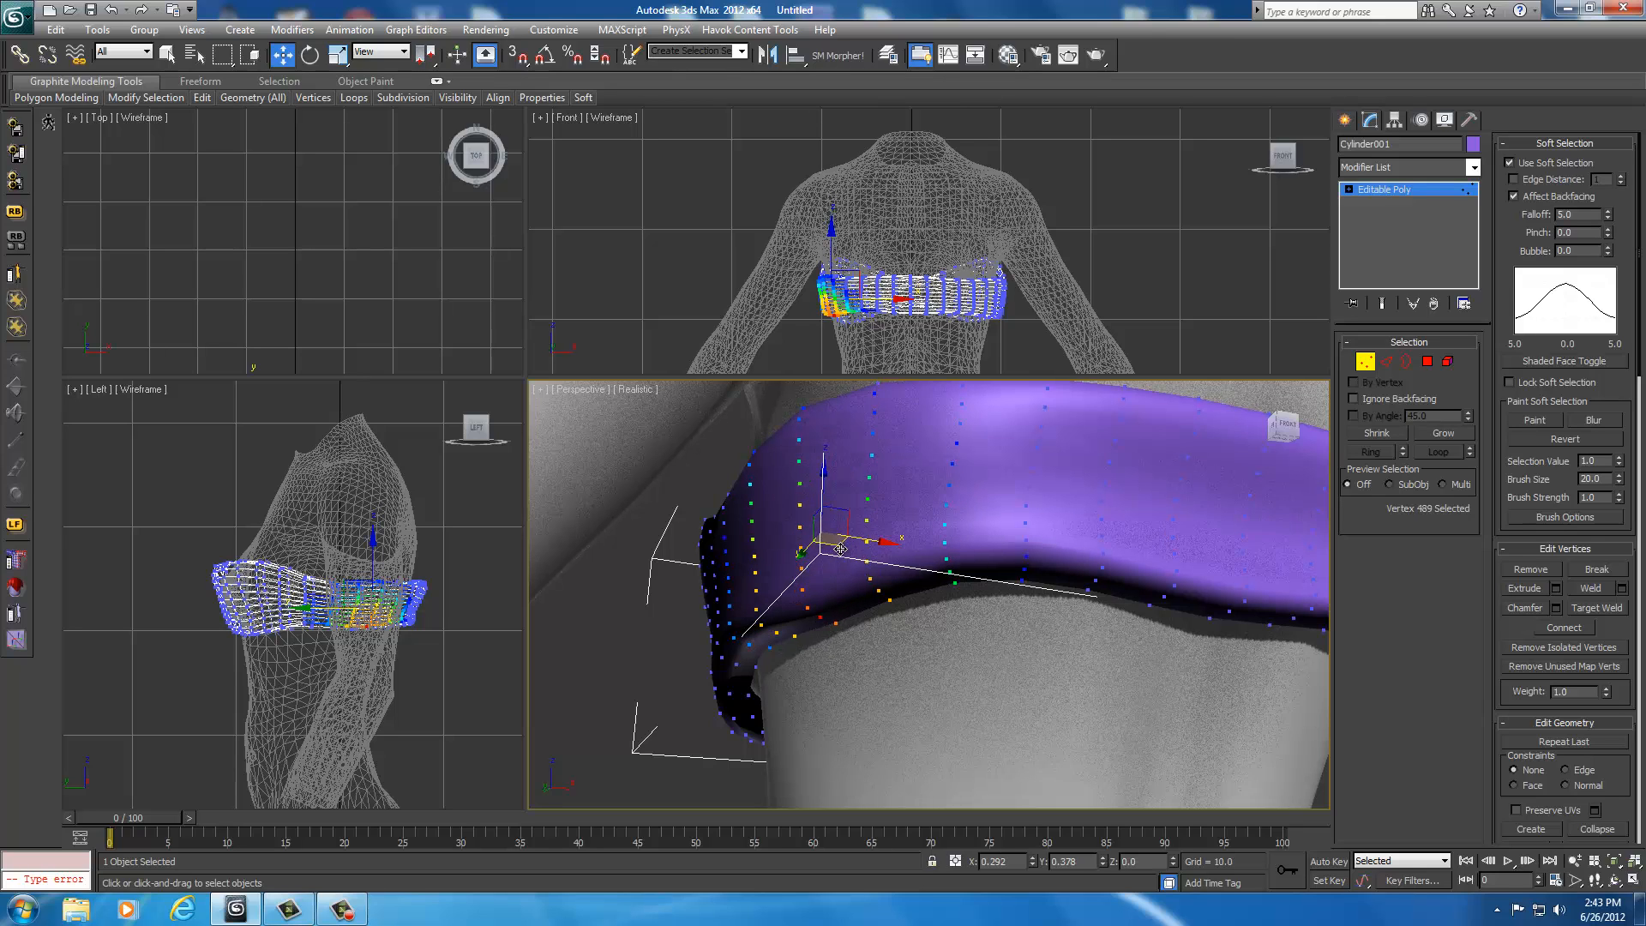
{"action": "left_click_drag", "start_coordinate": [840, 551], "coordinate": [955, 583]}
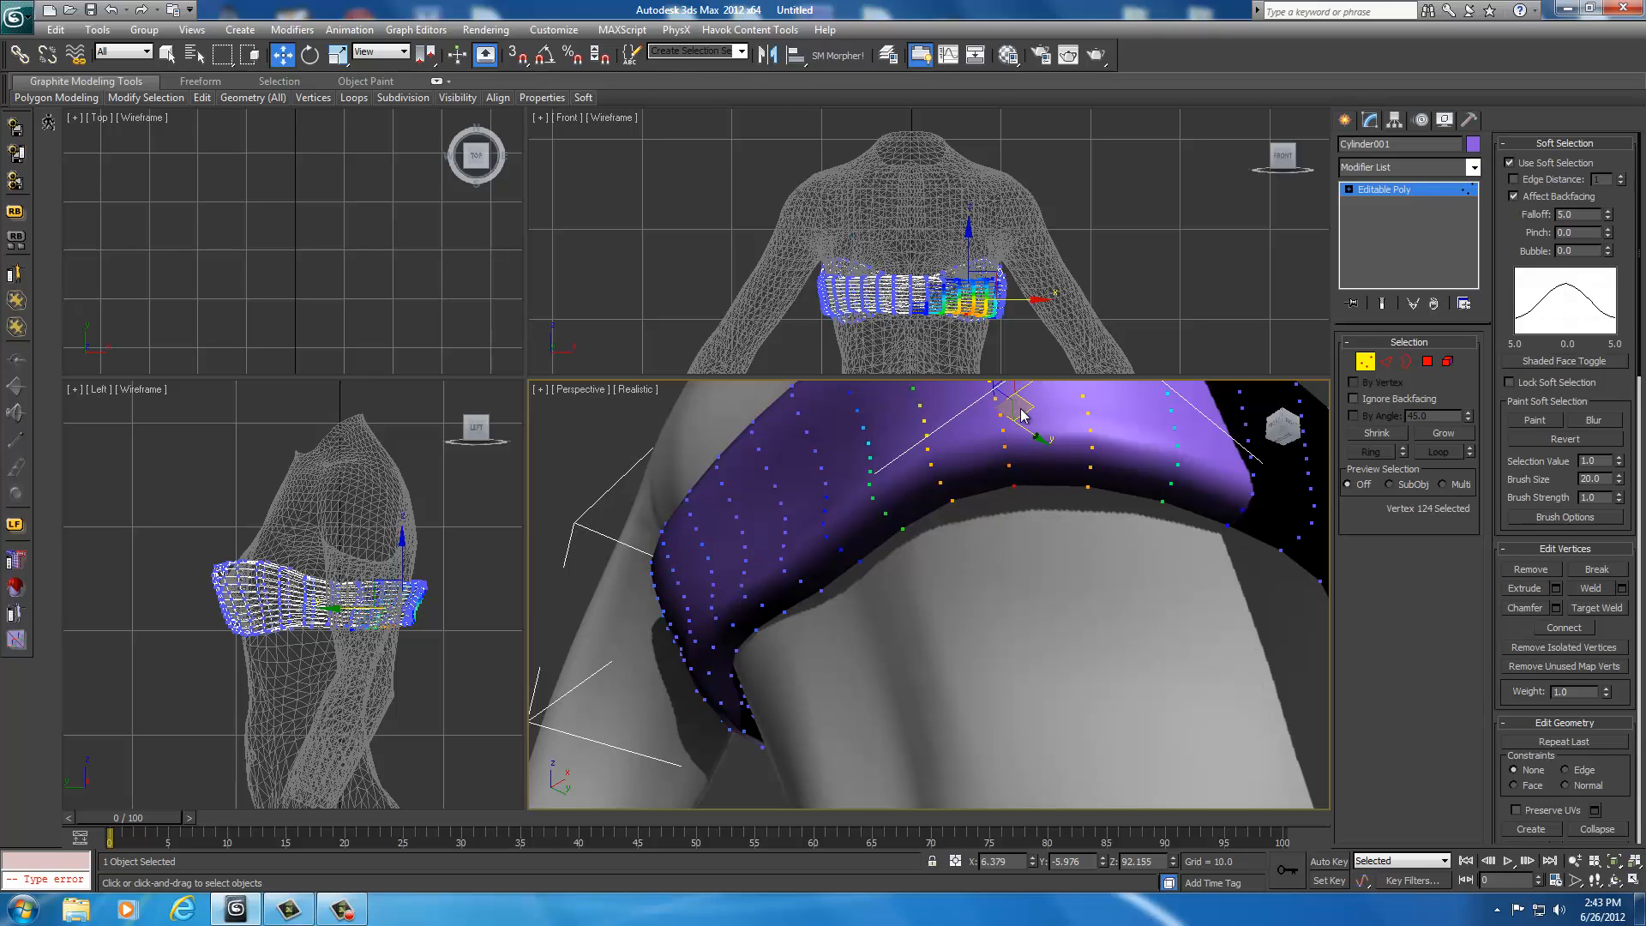
{"action": "left_click_drag", "start_coordinate": [1023, 410], "coordinate": [1018, 412]}
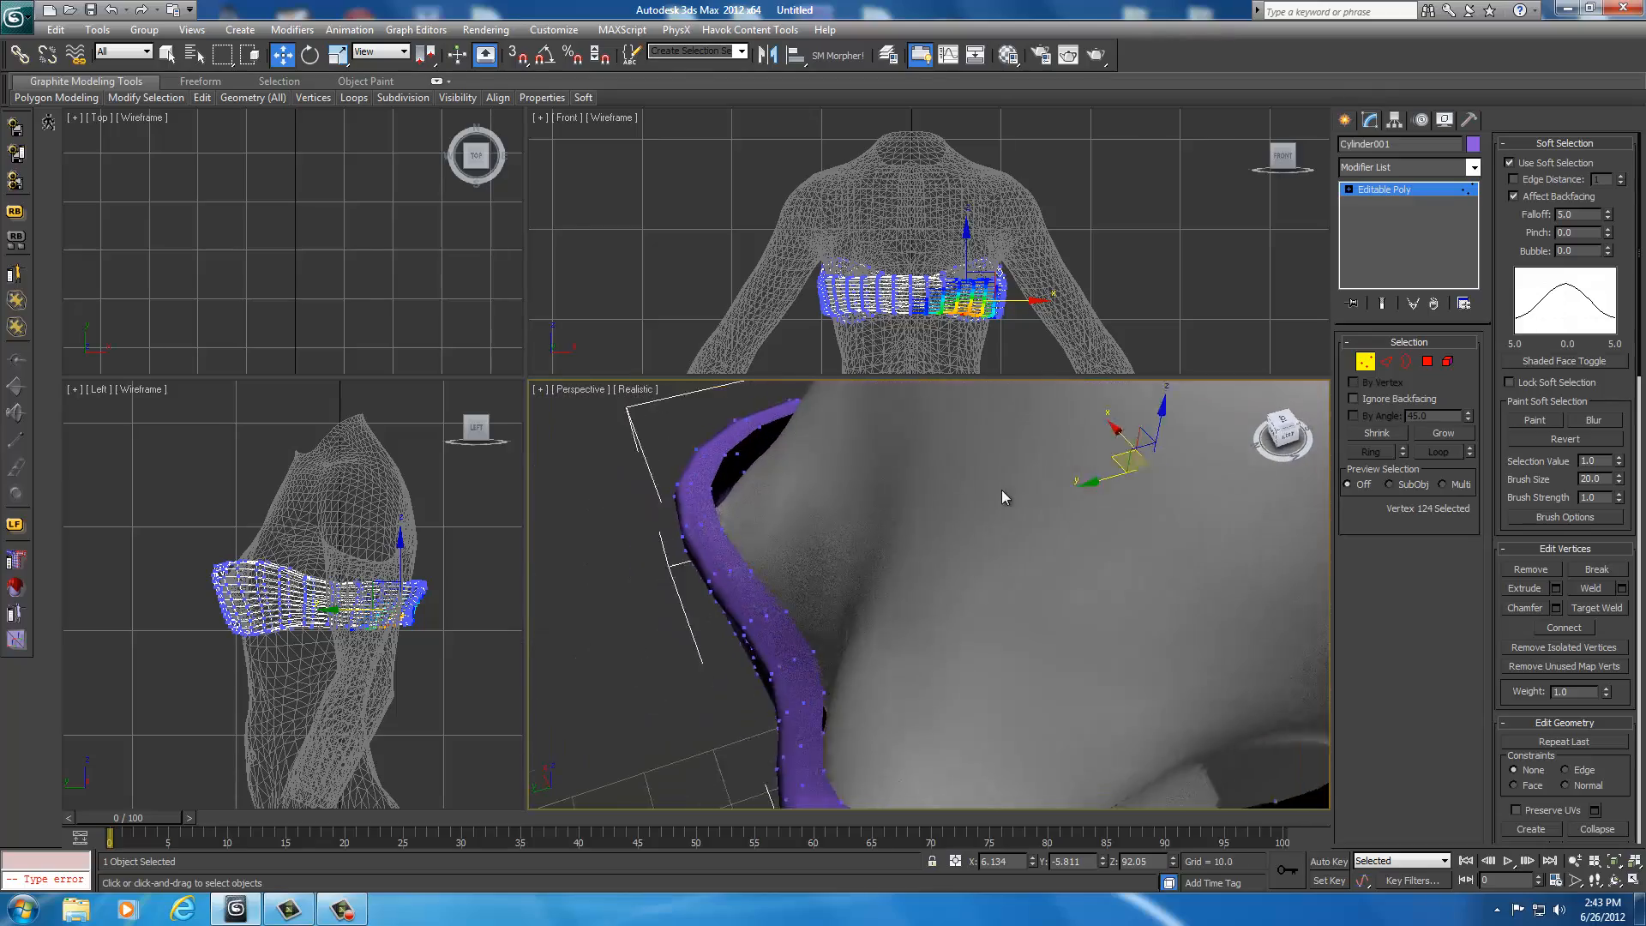
{"action": "left_click_drag", "start_coordinate": [1002, 497], "coordinate": [1109, 463]}
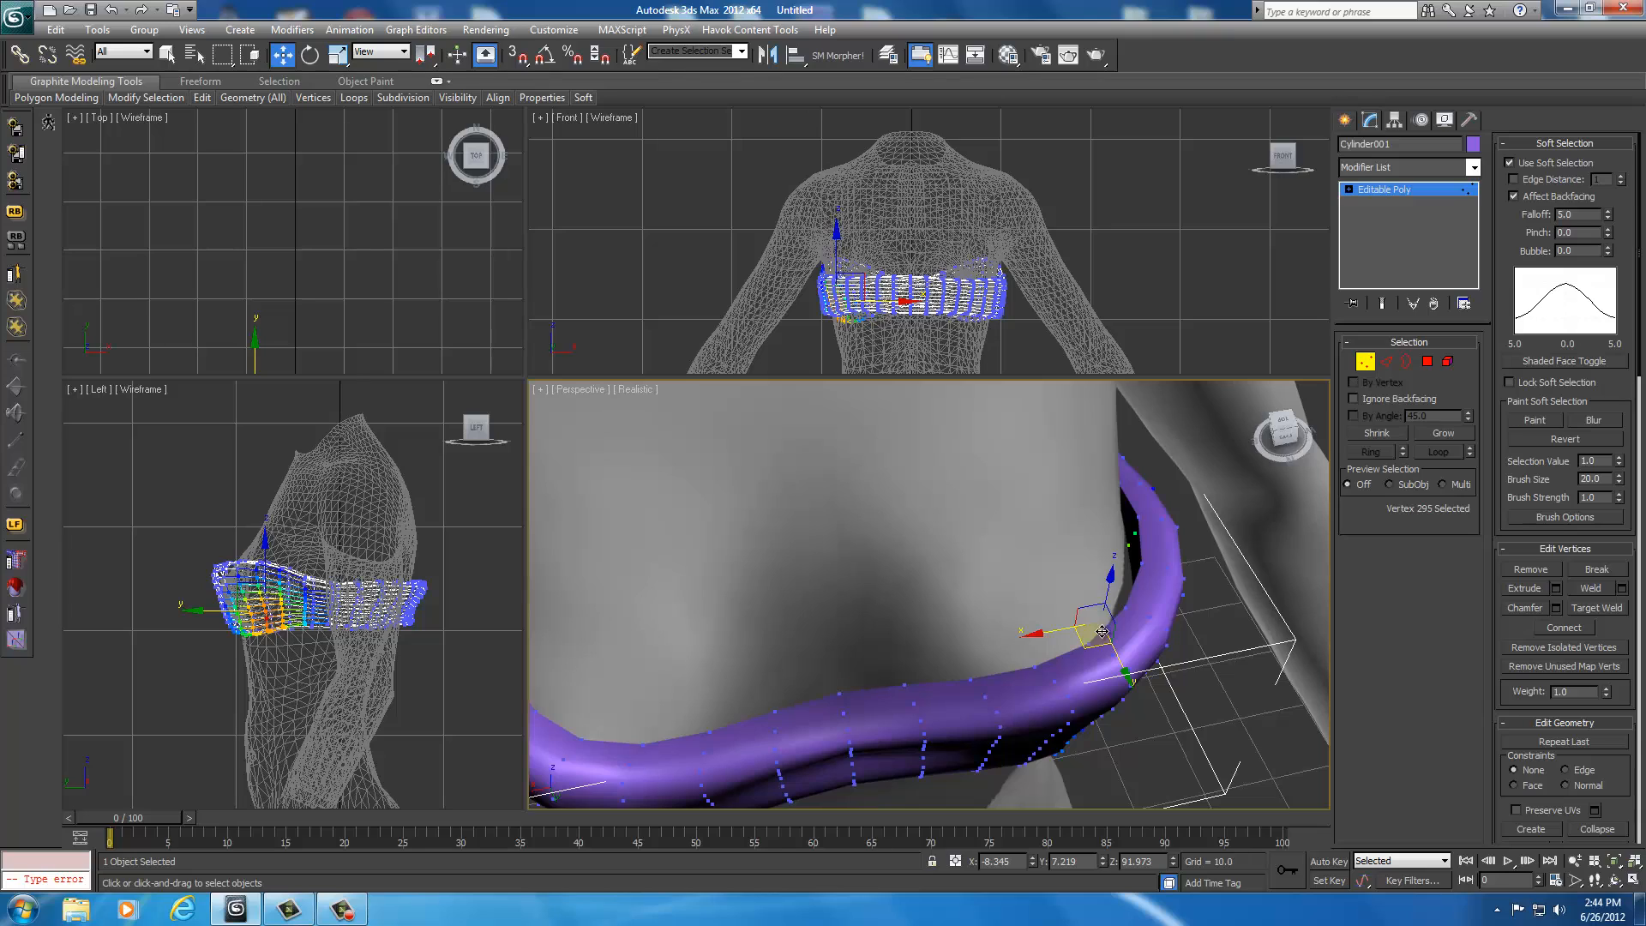
{"action": "mouse_move", "coordinate": [1154, 603]}
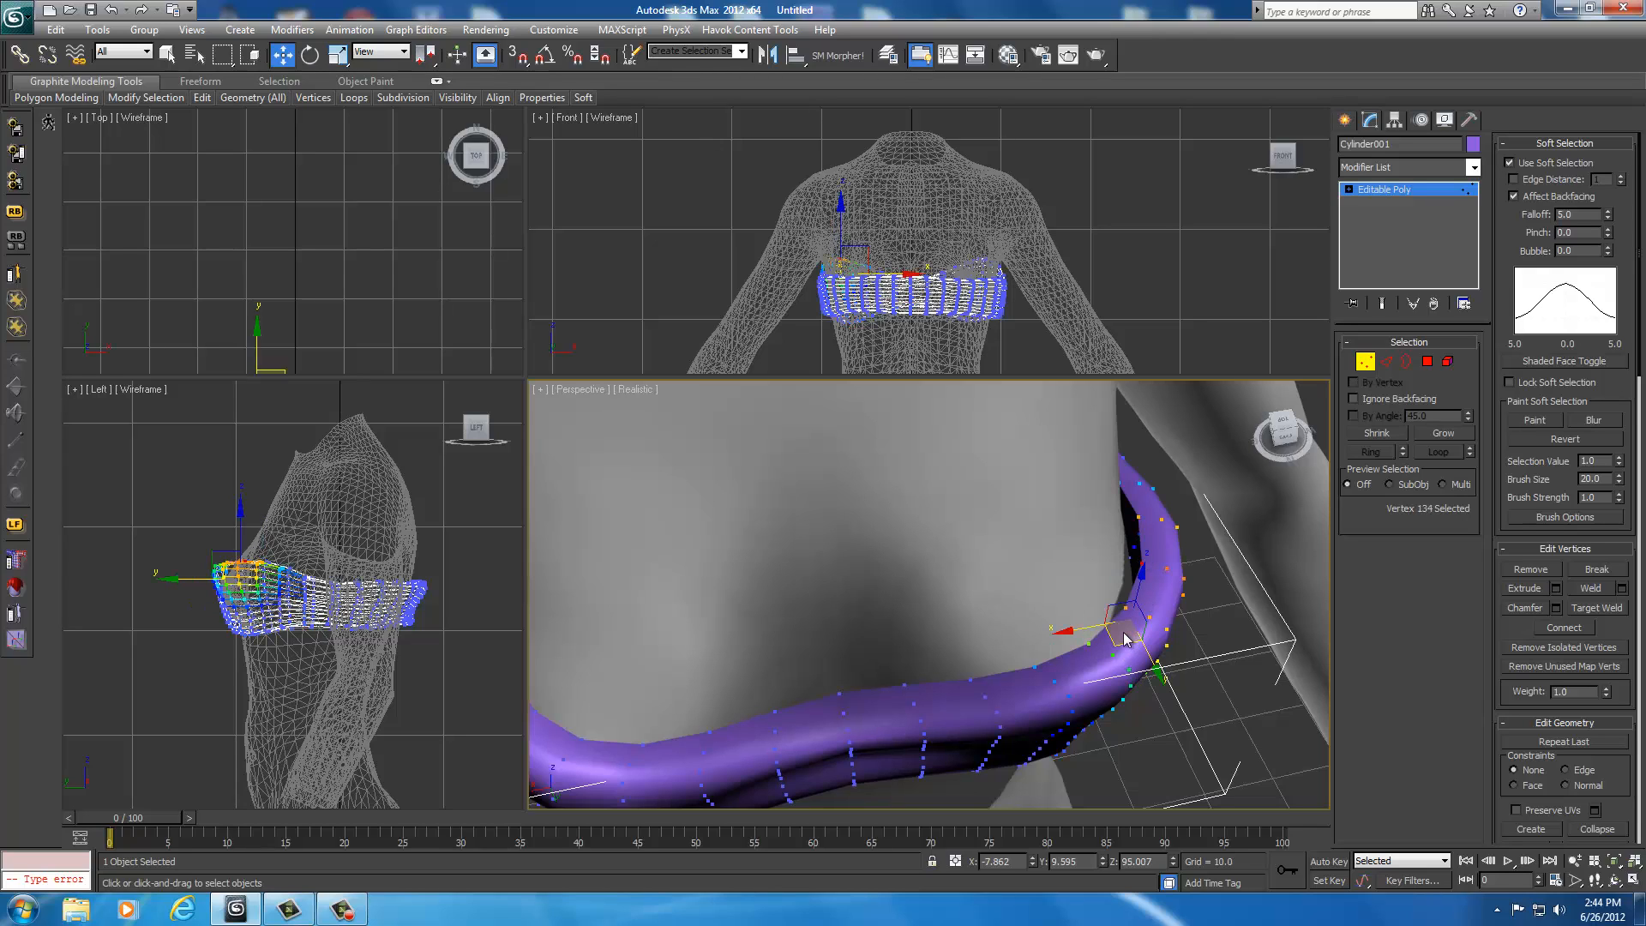
{"action": "mouse_move", "coordinate": [1109, 643]}
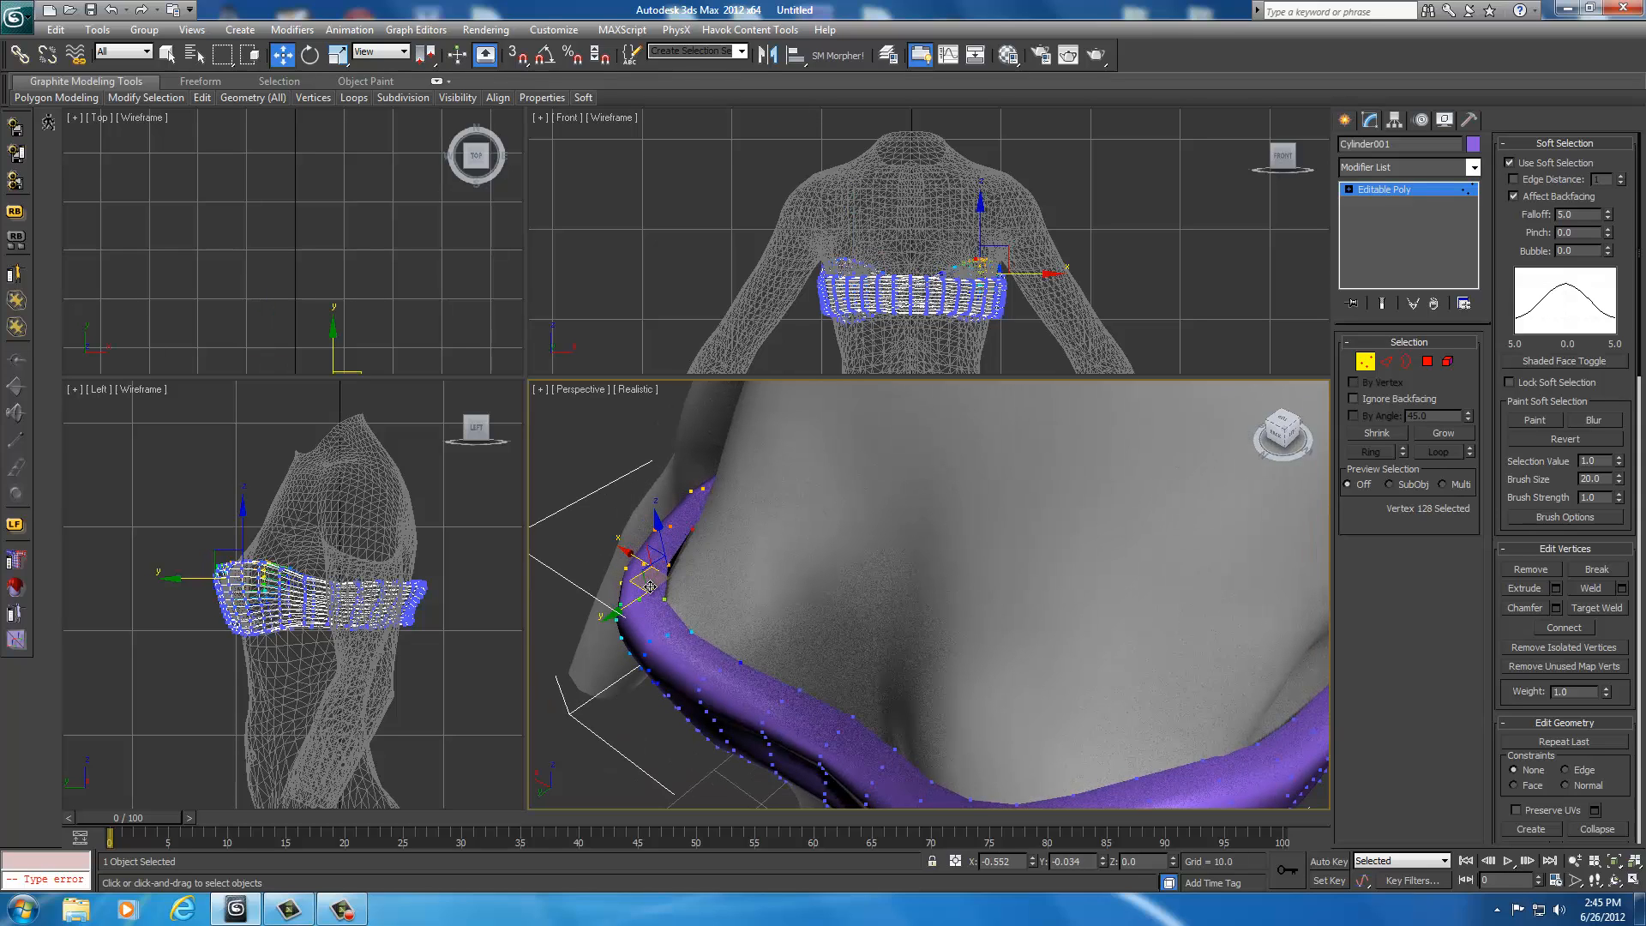
{"action": "left_click_drag", "start_coordinate": [650, 586], "coordinate": [625, 556]}
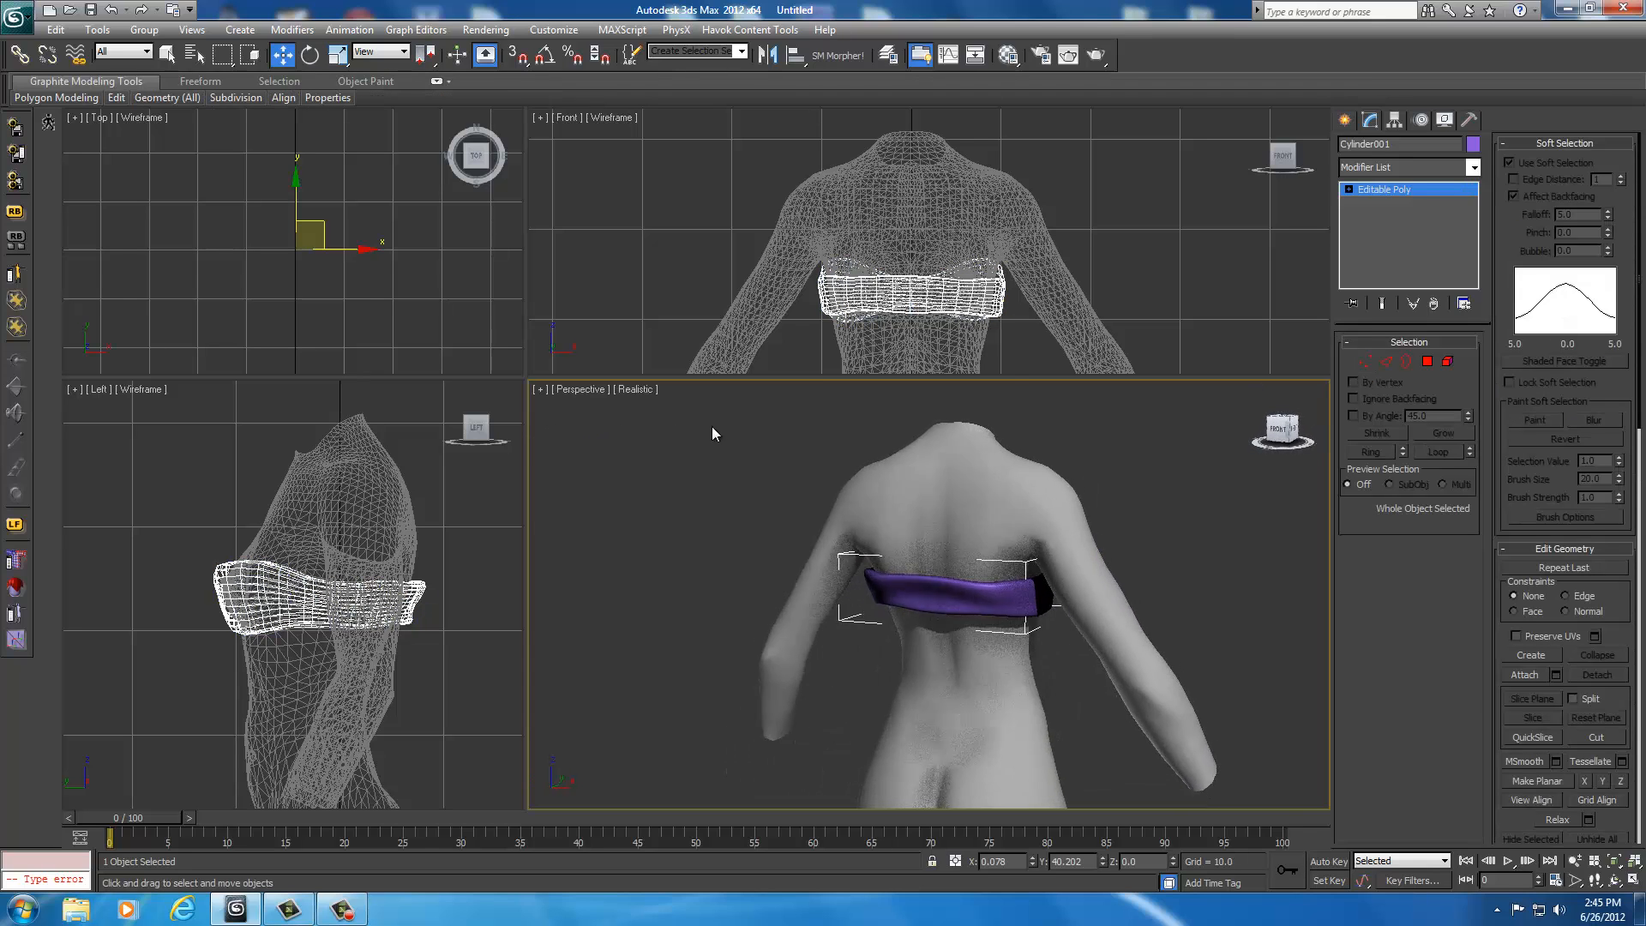
{"action": "left_click_drag", "start_coordinate": [714, 434], "coordinate": [683, 420]}
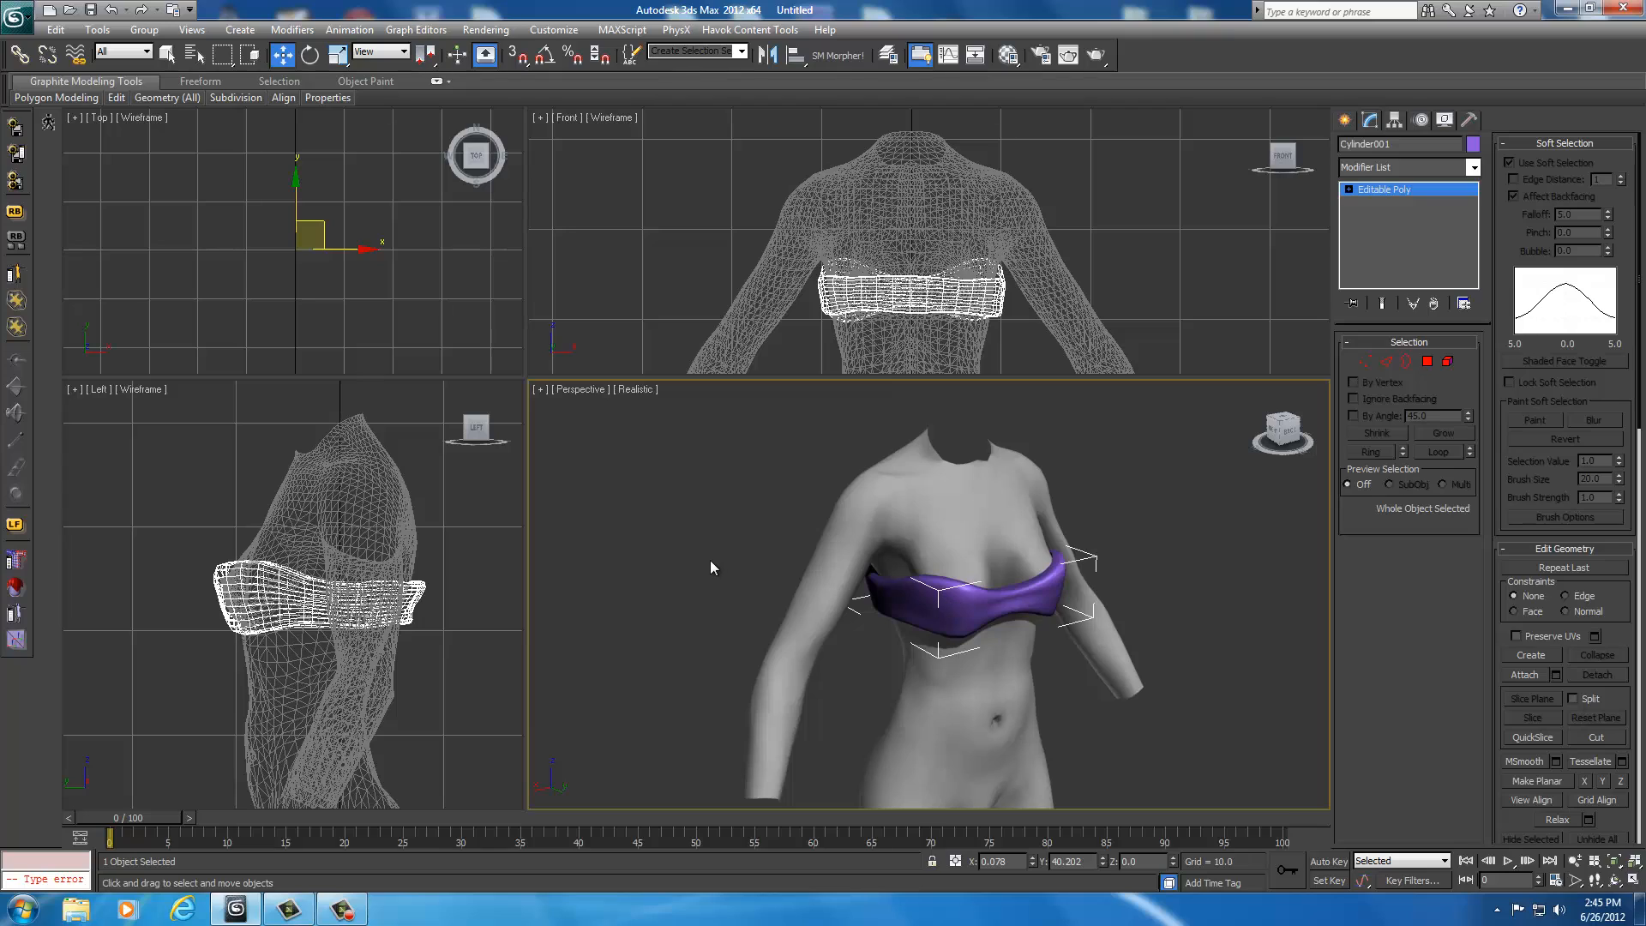
Step: Select the purple top Cylinder001 and convert it to an Editable Mesh from the quad menu
{"action": "right_click", "coordinate": [713, 568]}
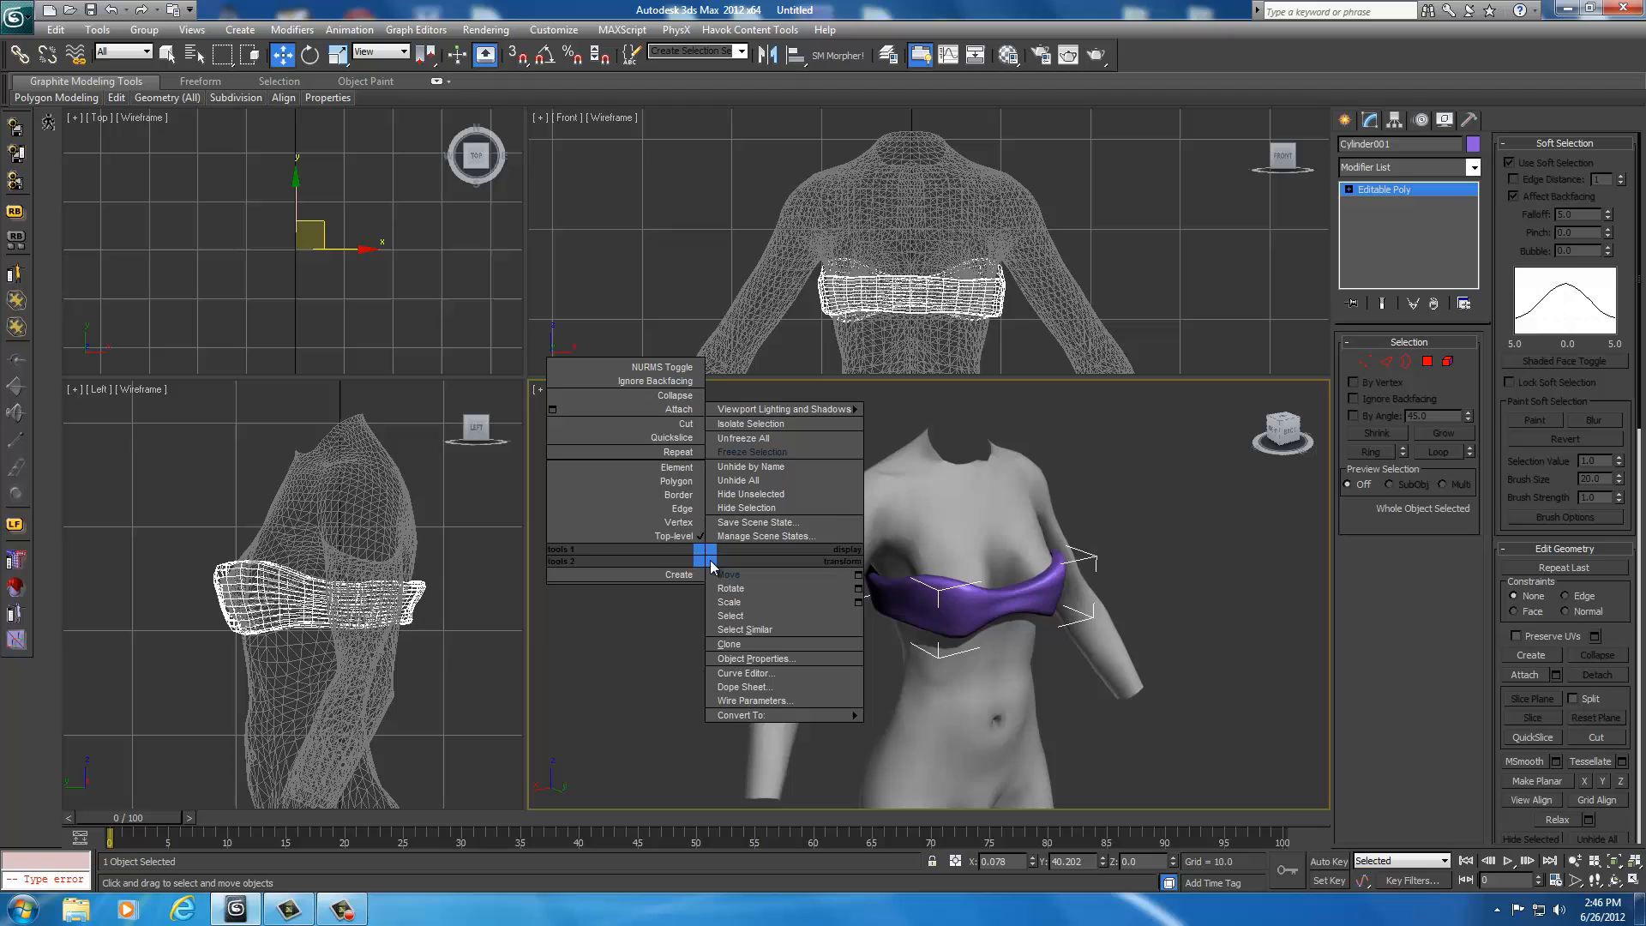
{"action": "left_click", "coordinate": [713, 568]}
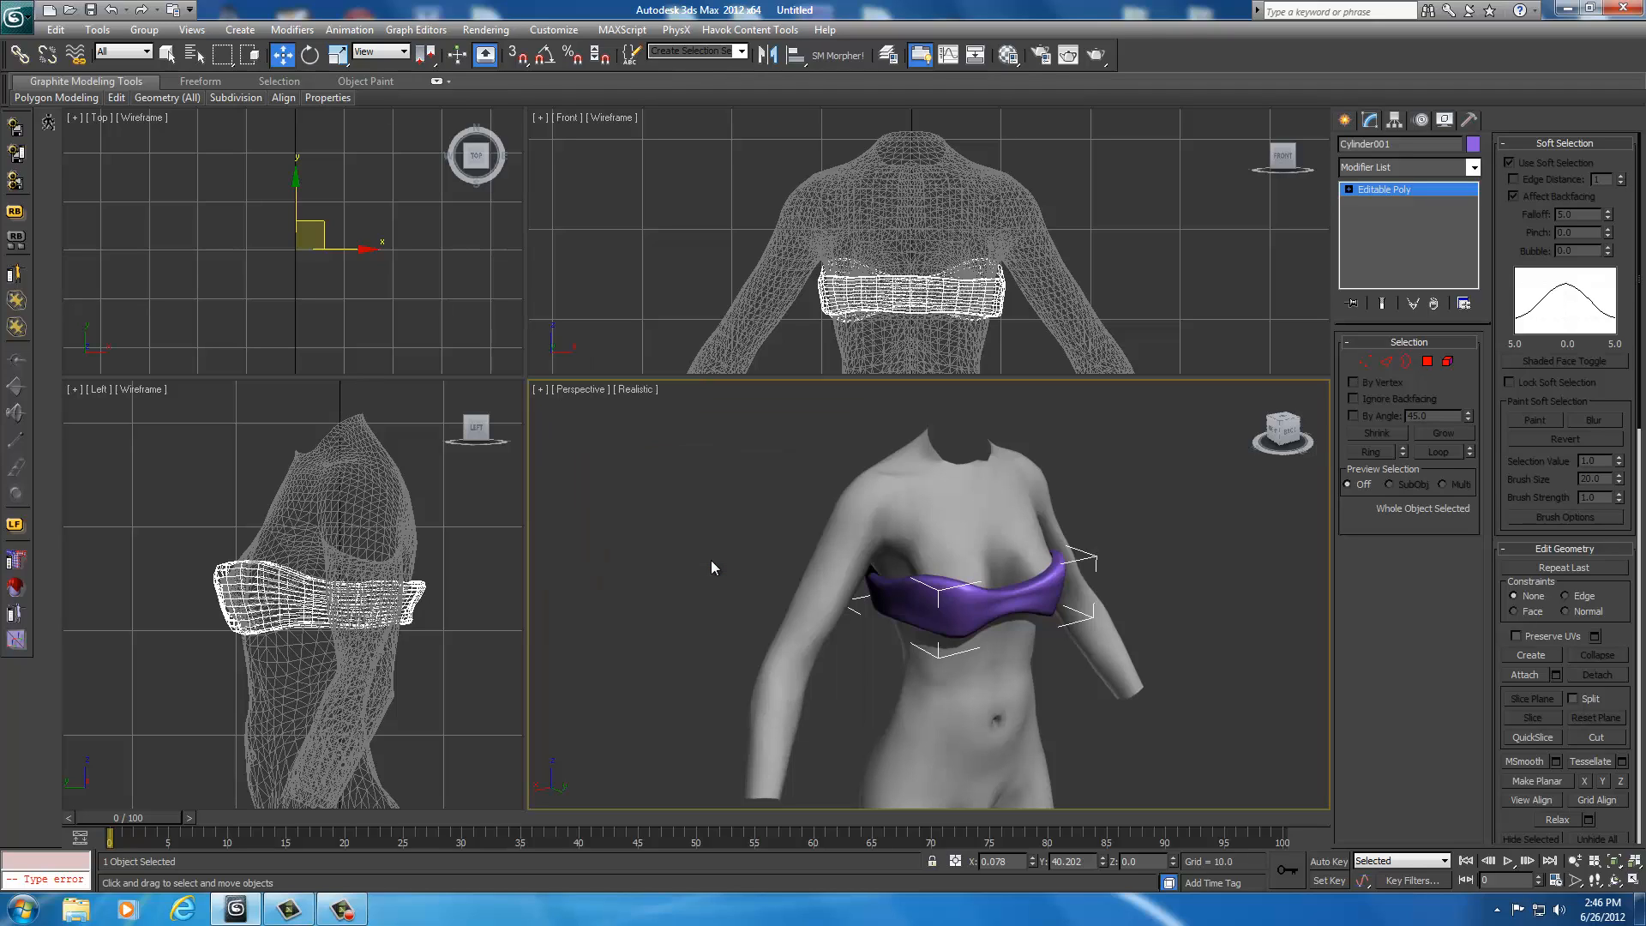
{"action": "mouse_move", "coordinate": [936, 604]}
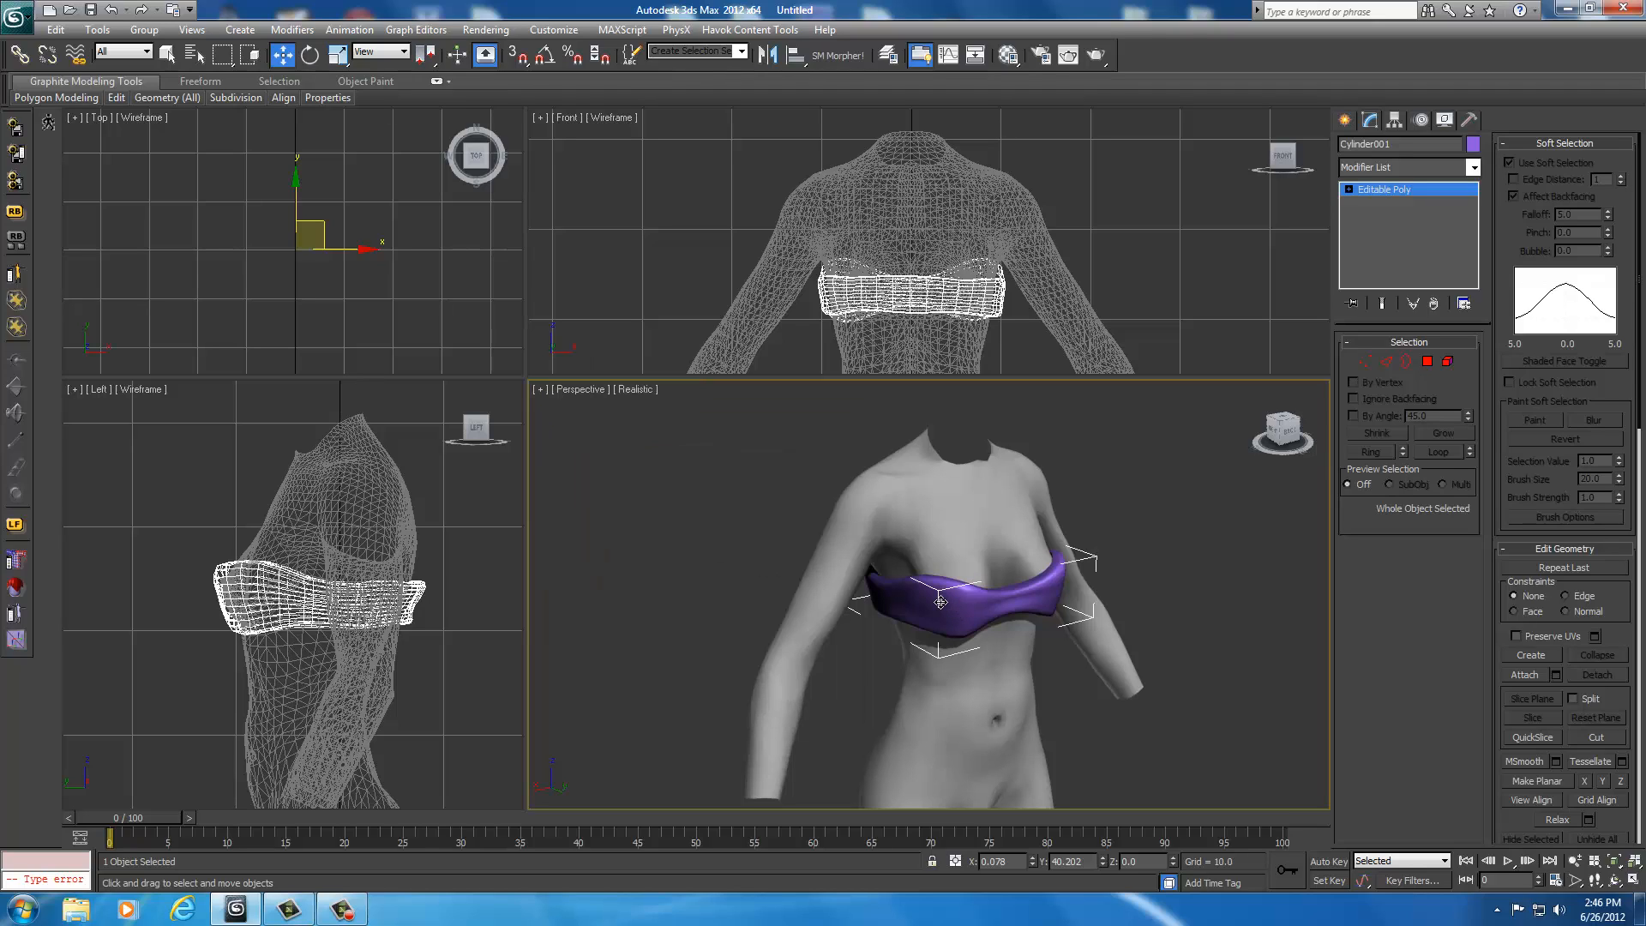
{"action": "right_click", "coordinate": [938, 602]}
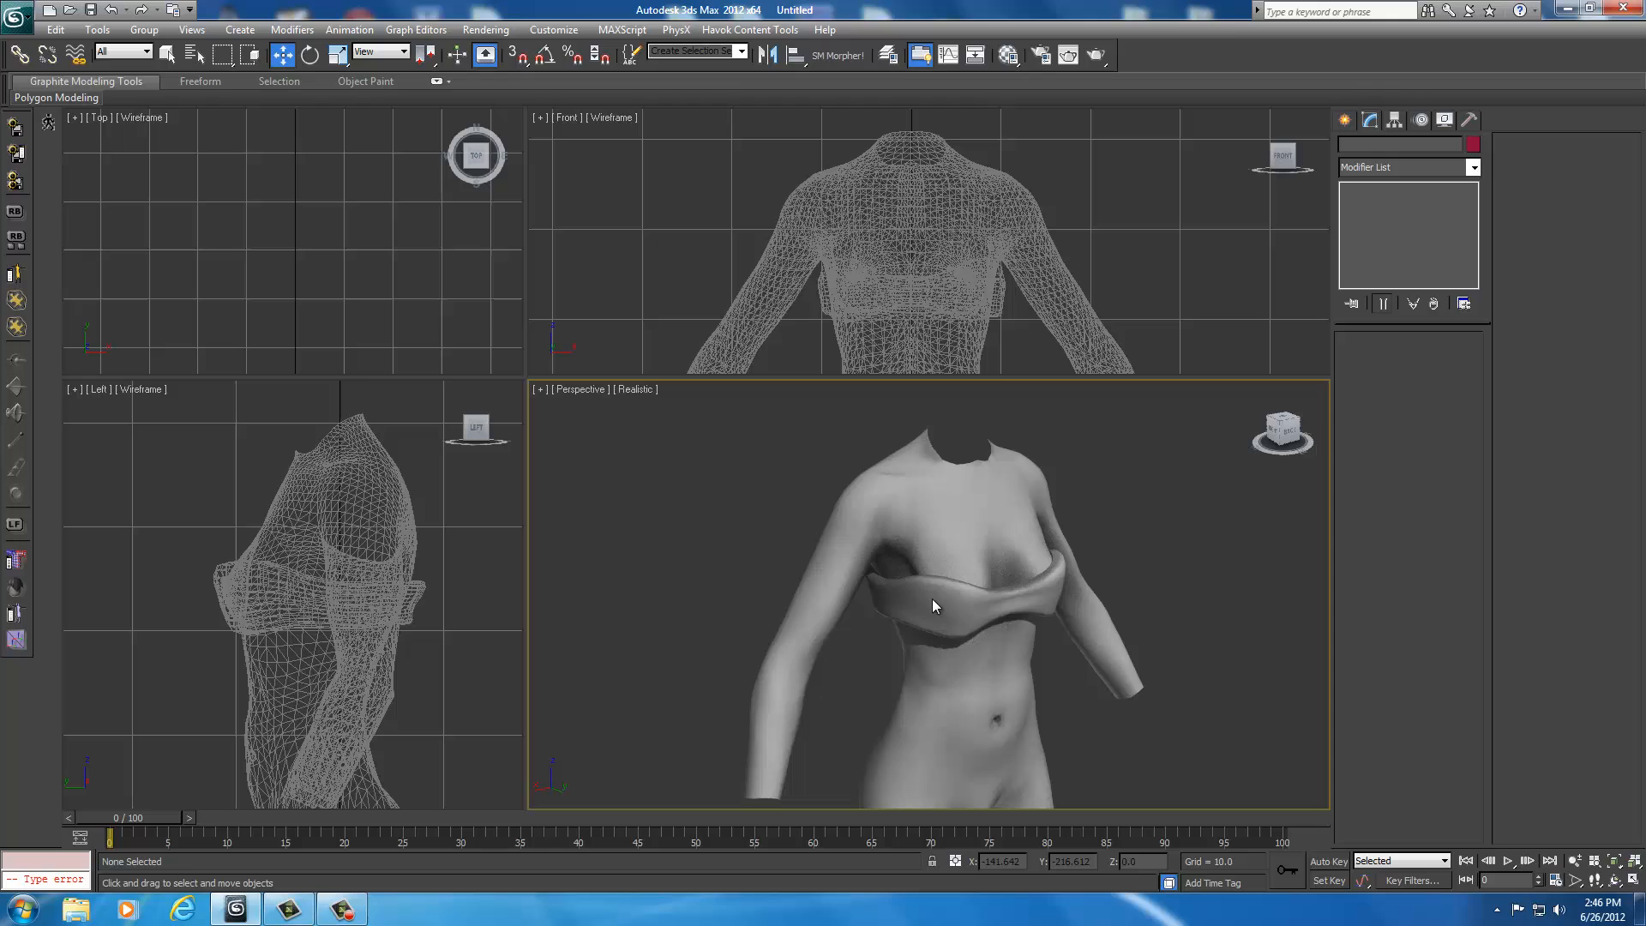
{"action": "mouse_move", "coordinate": [920, 614]}
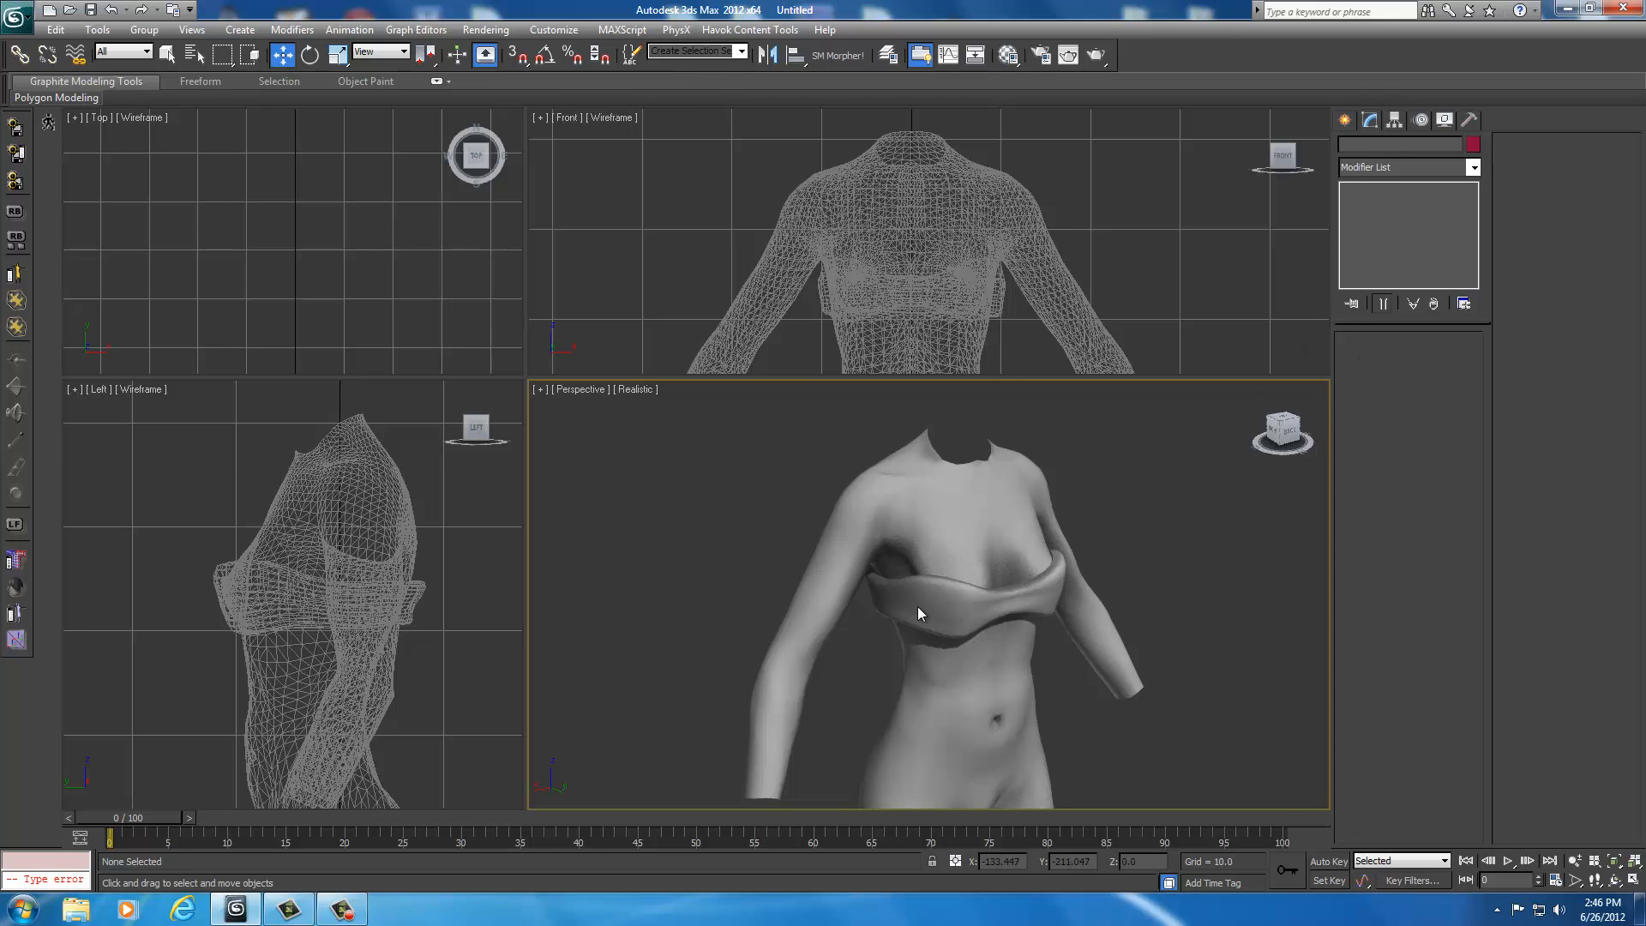
{"action": "left_click", "coordinate": [921, 613]}
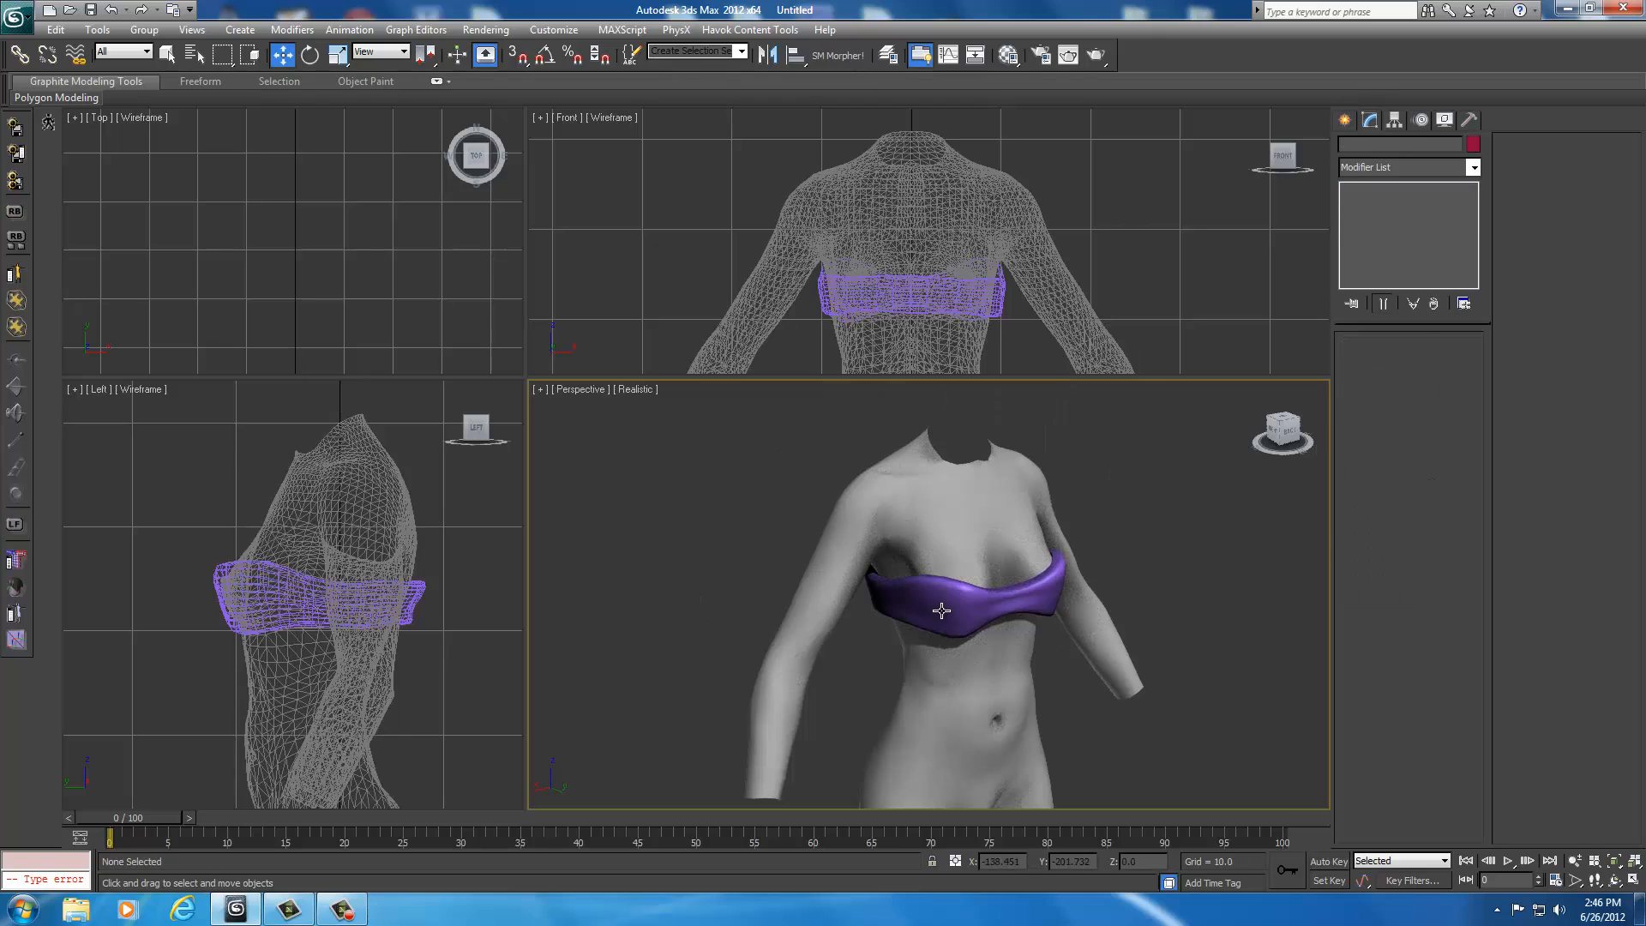
{"action": "left_click", "coordinate": [940, 610]}
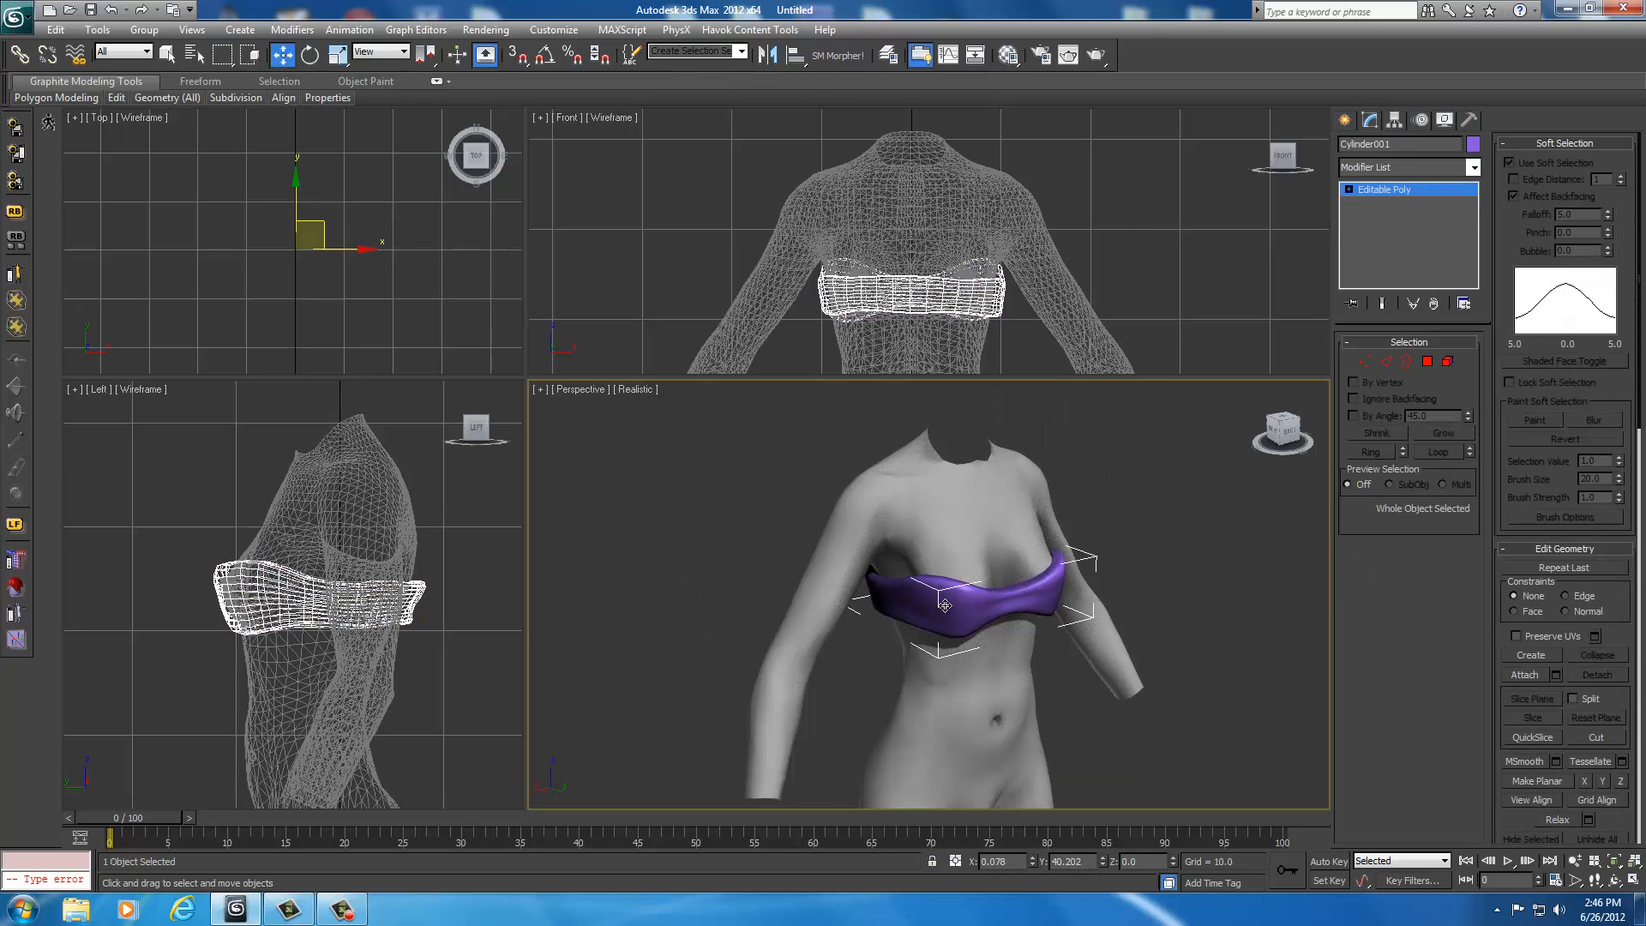
{"action": "right_click", "coordinate": [944, 605]}
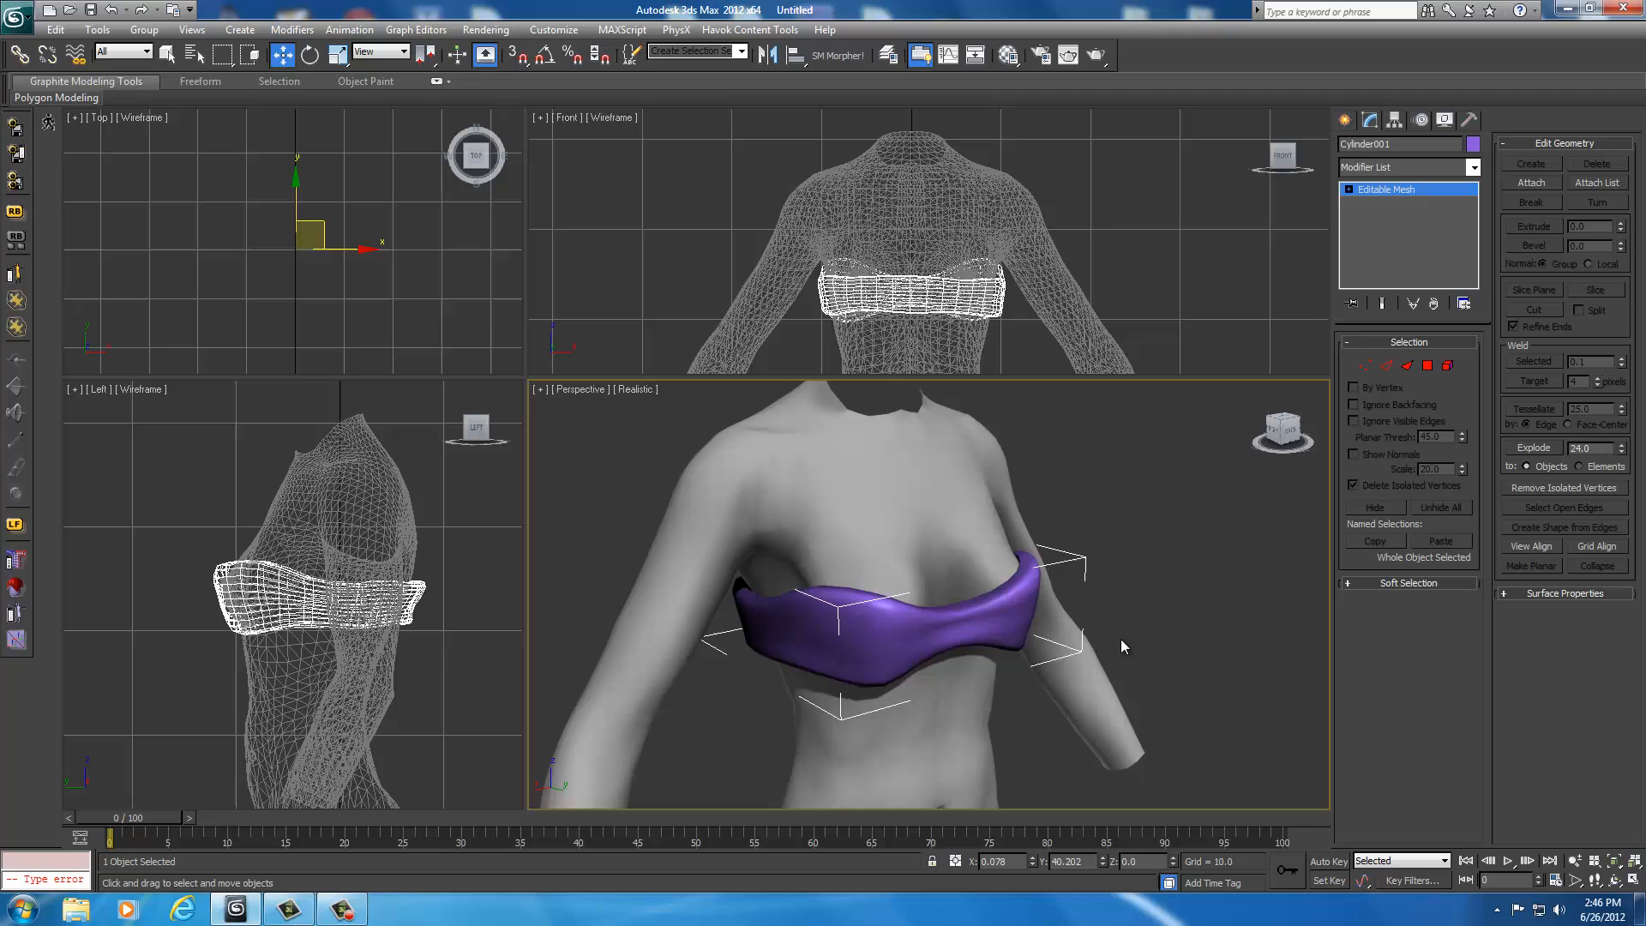
{"action": "mouse_move", "coordinate": [825, 642]}
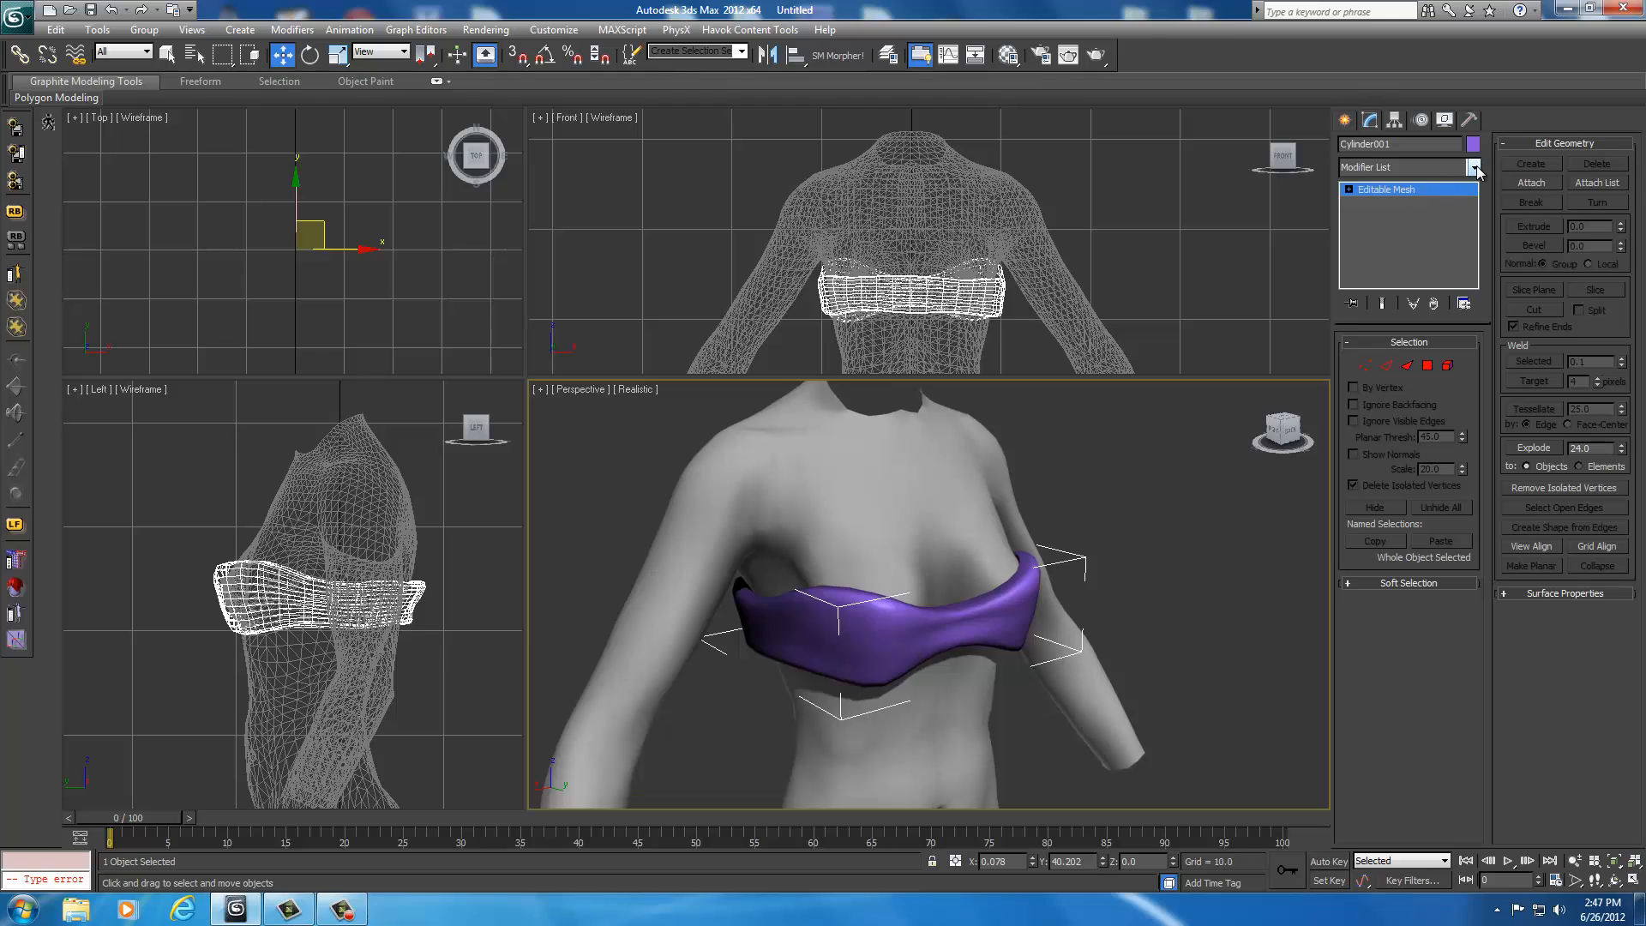
Step: Add an Unwrap UVW modifier to the top from the Modifier List
{"action": "left_click", "coordinate": [1475, 167]}
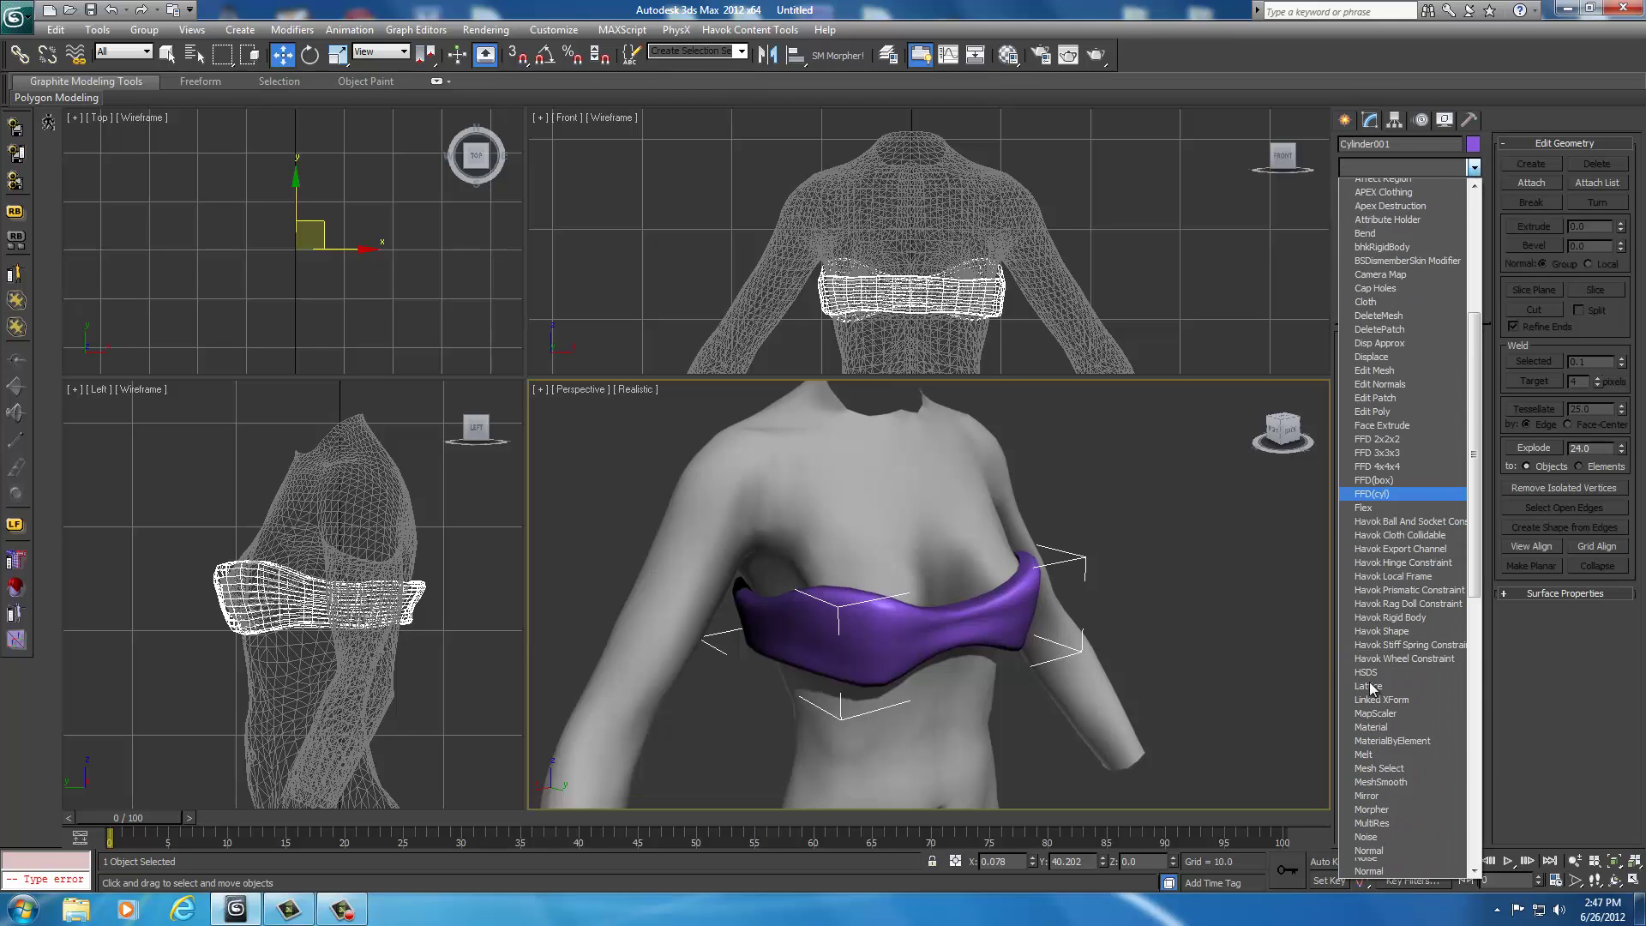
{"action": "scroll", "scroll_direction": "down", "scroll_amount": 3}
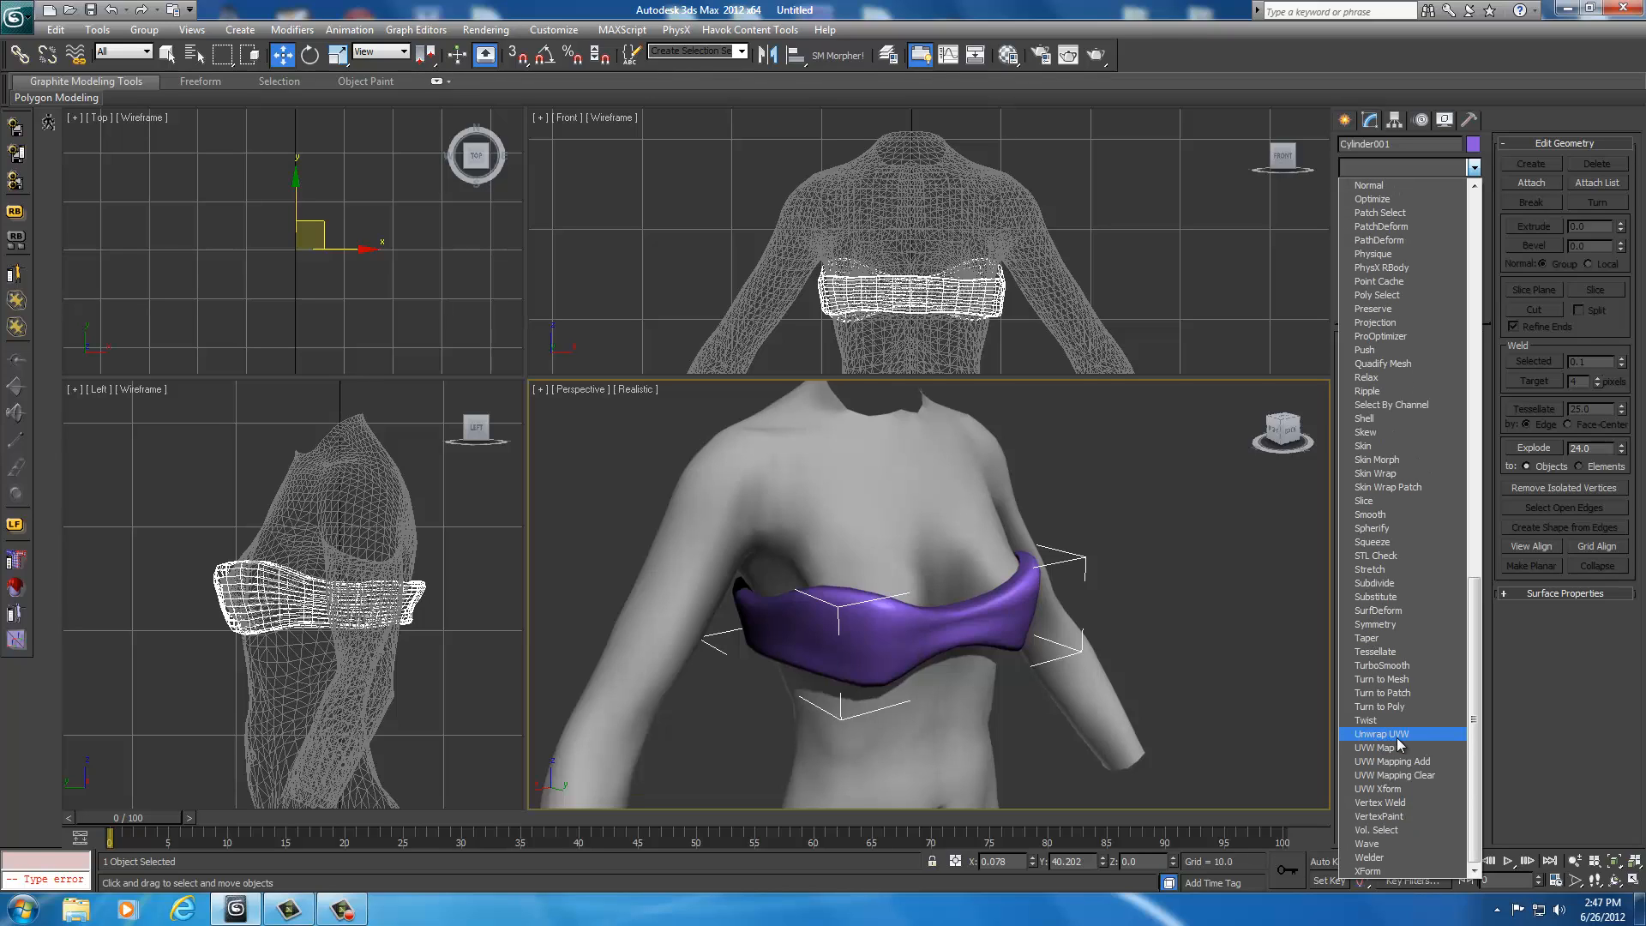
{"action": "mouse_move", "coordinate": [1368, 742]}
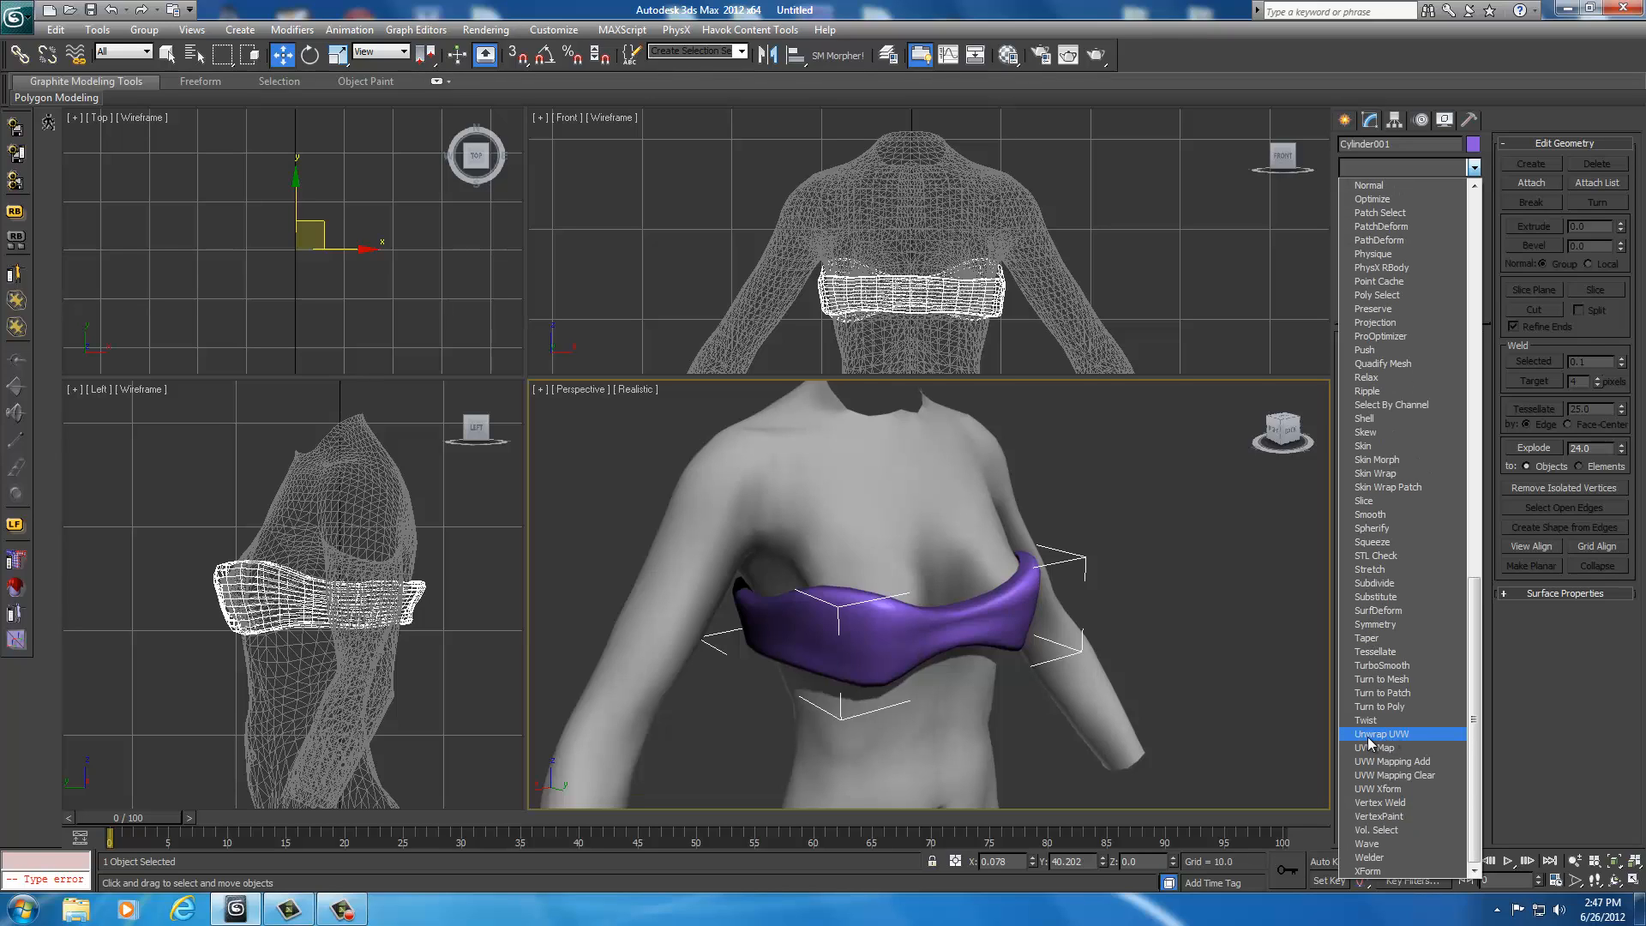
{"action": "left_click", "coordinate": [1381, 733]}
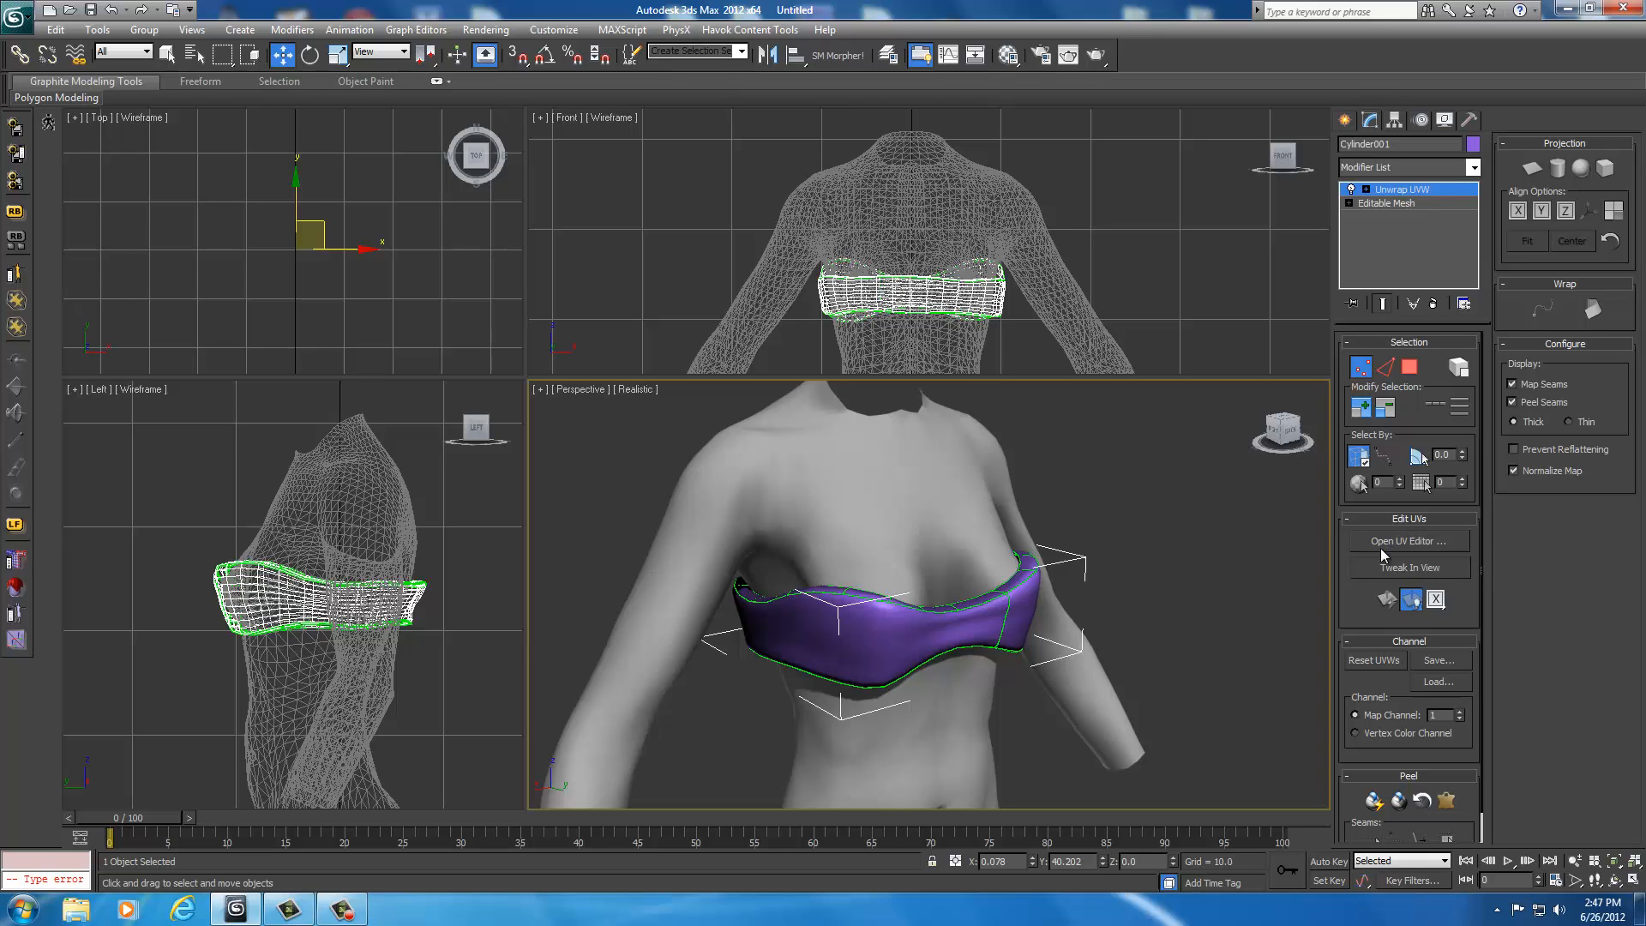
Step: Open the UV Editor and apply Pack Normalize to arrange the top's UV islands
{"action": "left_click", "coordinate": [1408, 541]}
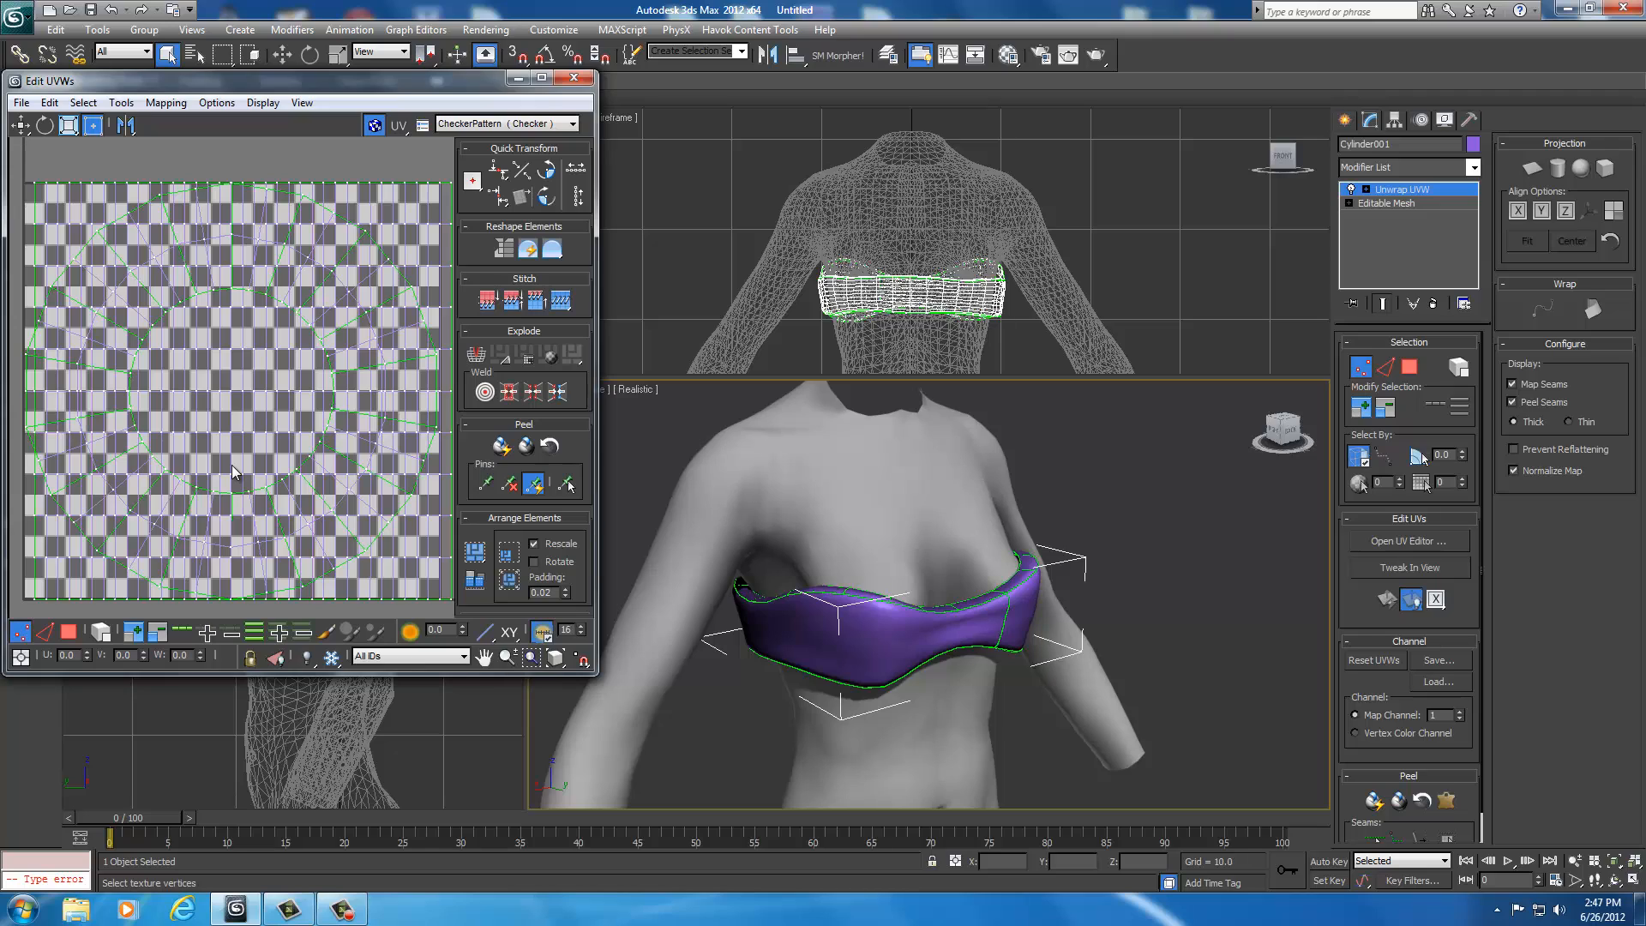
{"action": "mouse_move", "coordinate": [338, 240]}
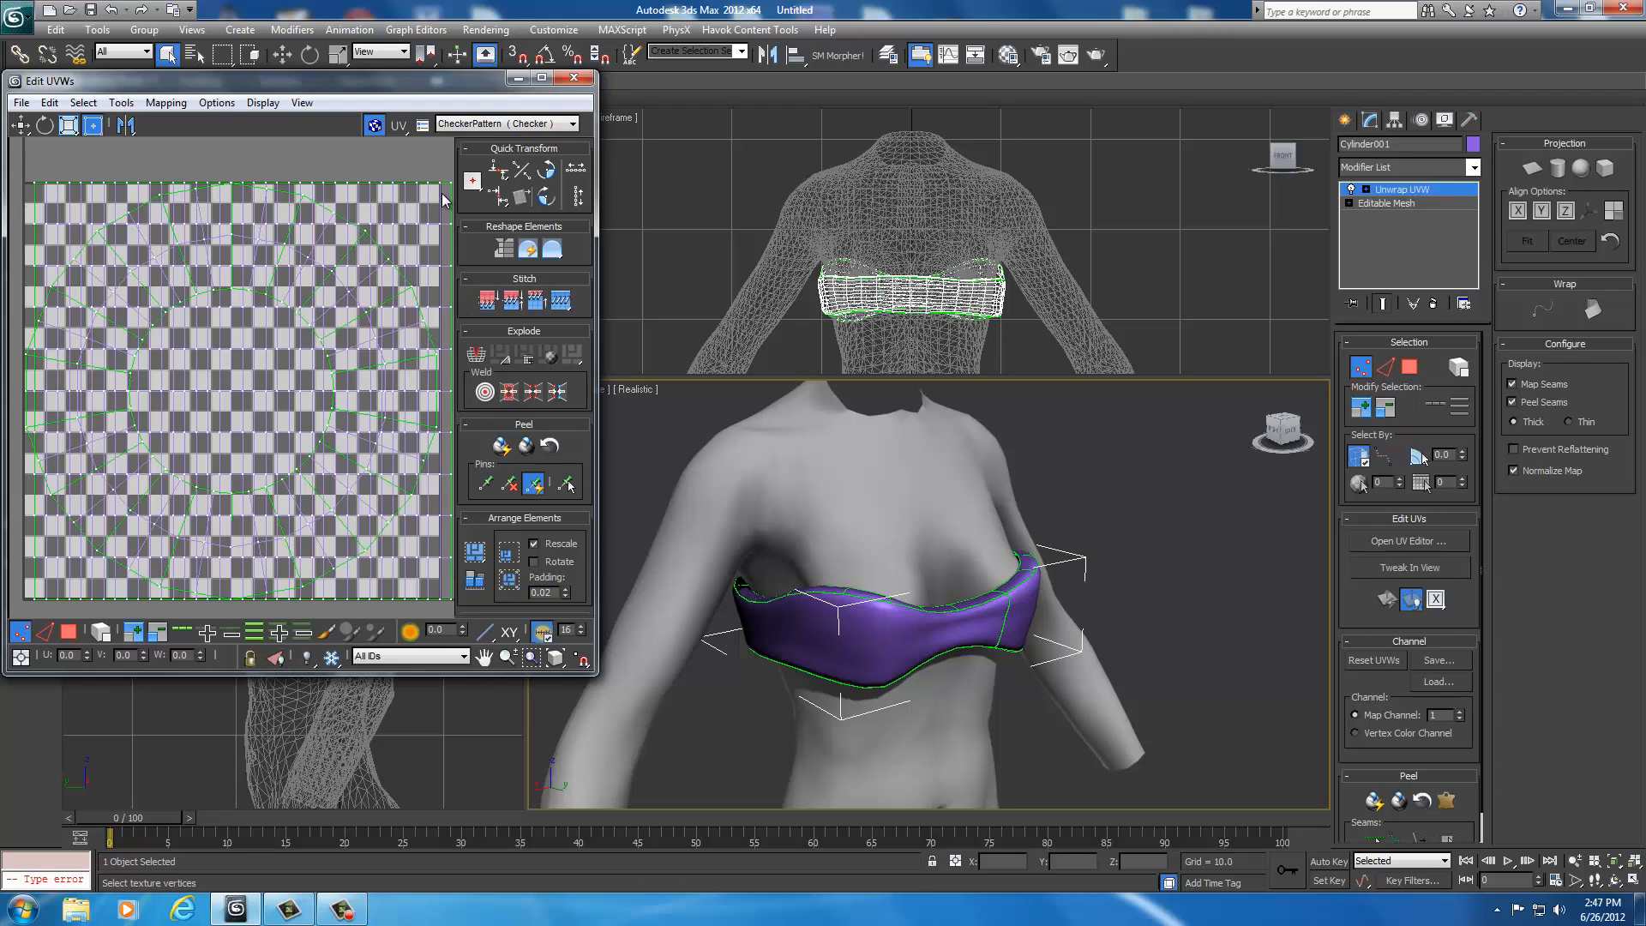
{"action": "mouse_move", "coordinate": [446, 586]}
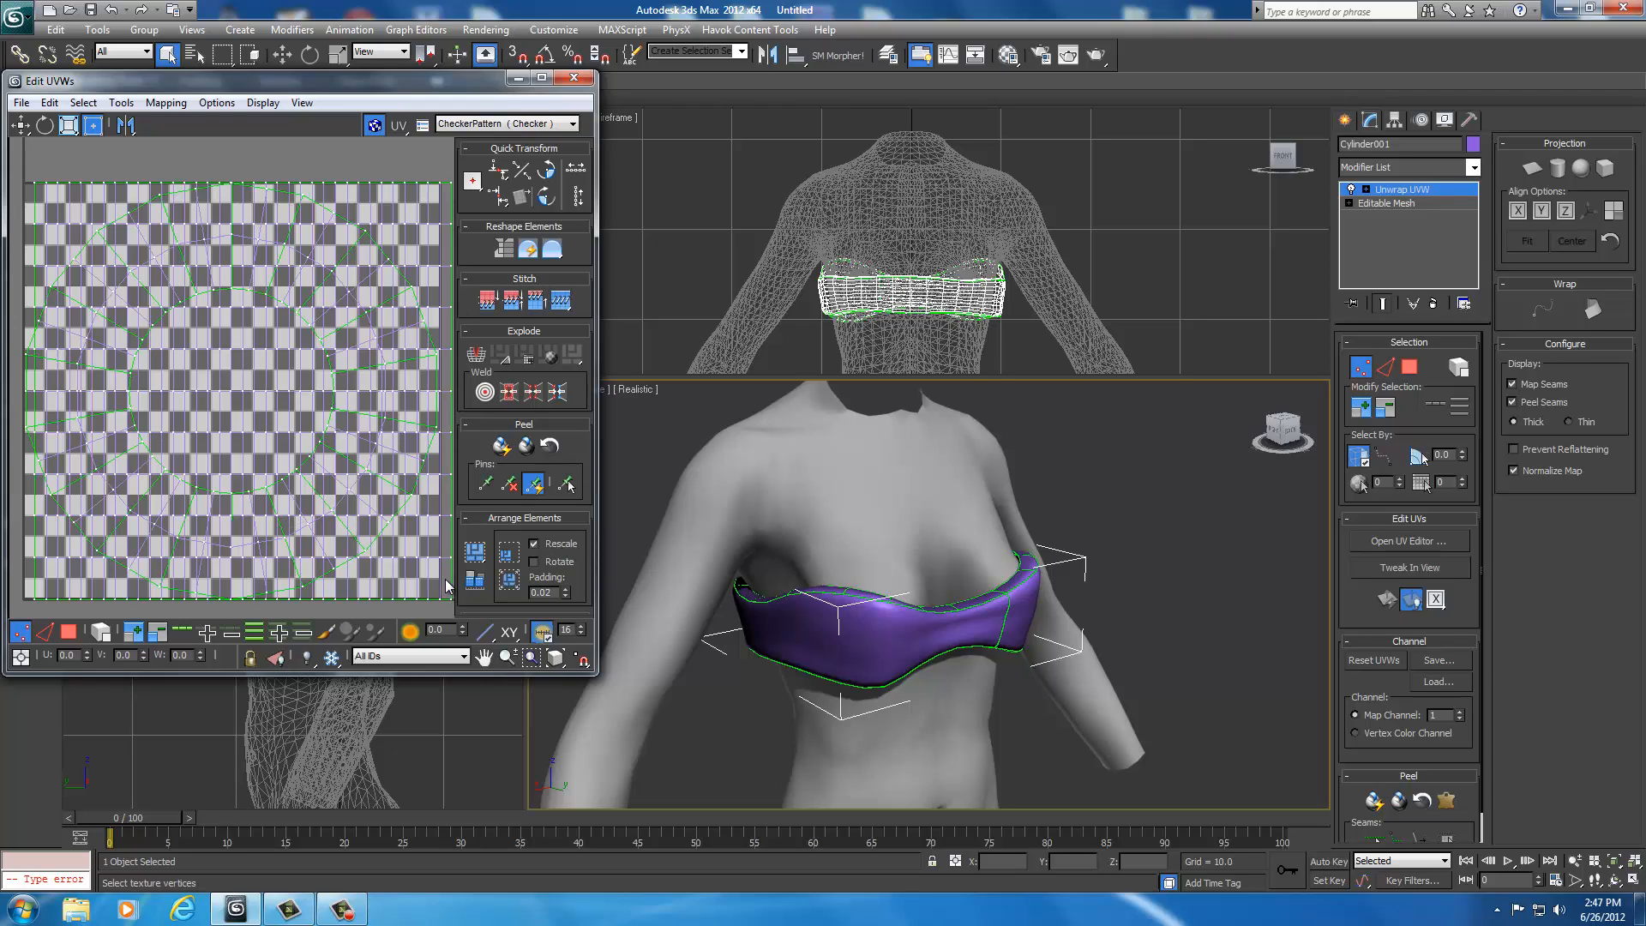
{"action": "mouse_move", "coordinate": [508, 554]}
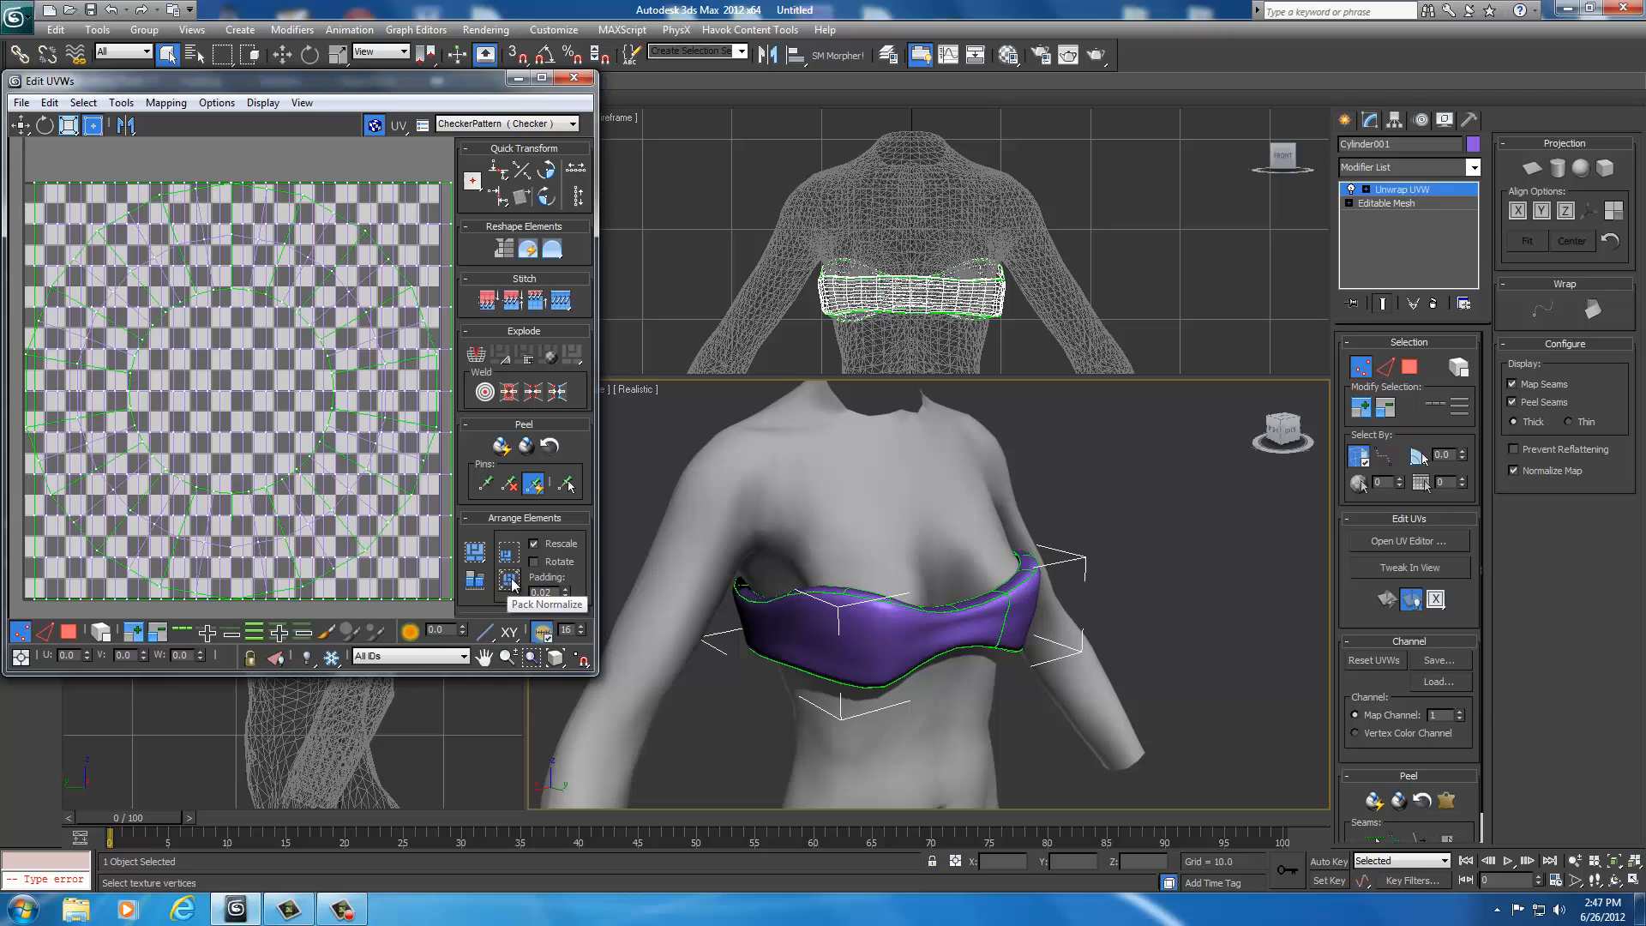
{"action": "left_click", "coordinate": [508, 580]}
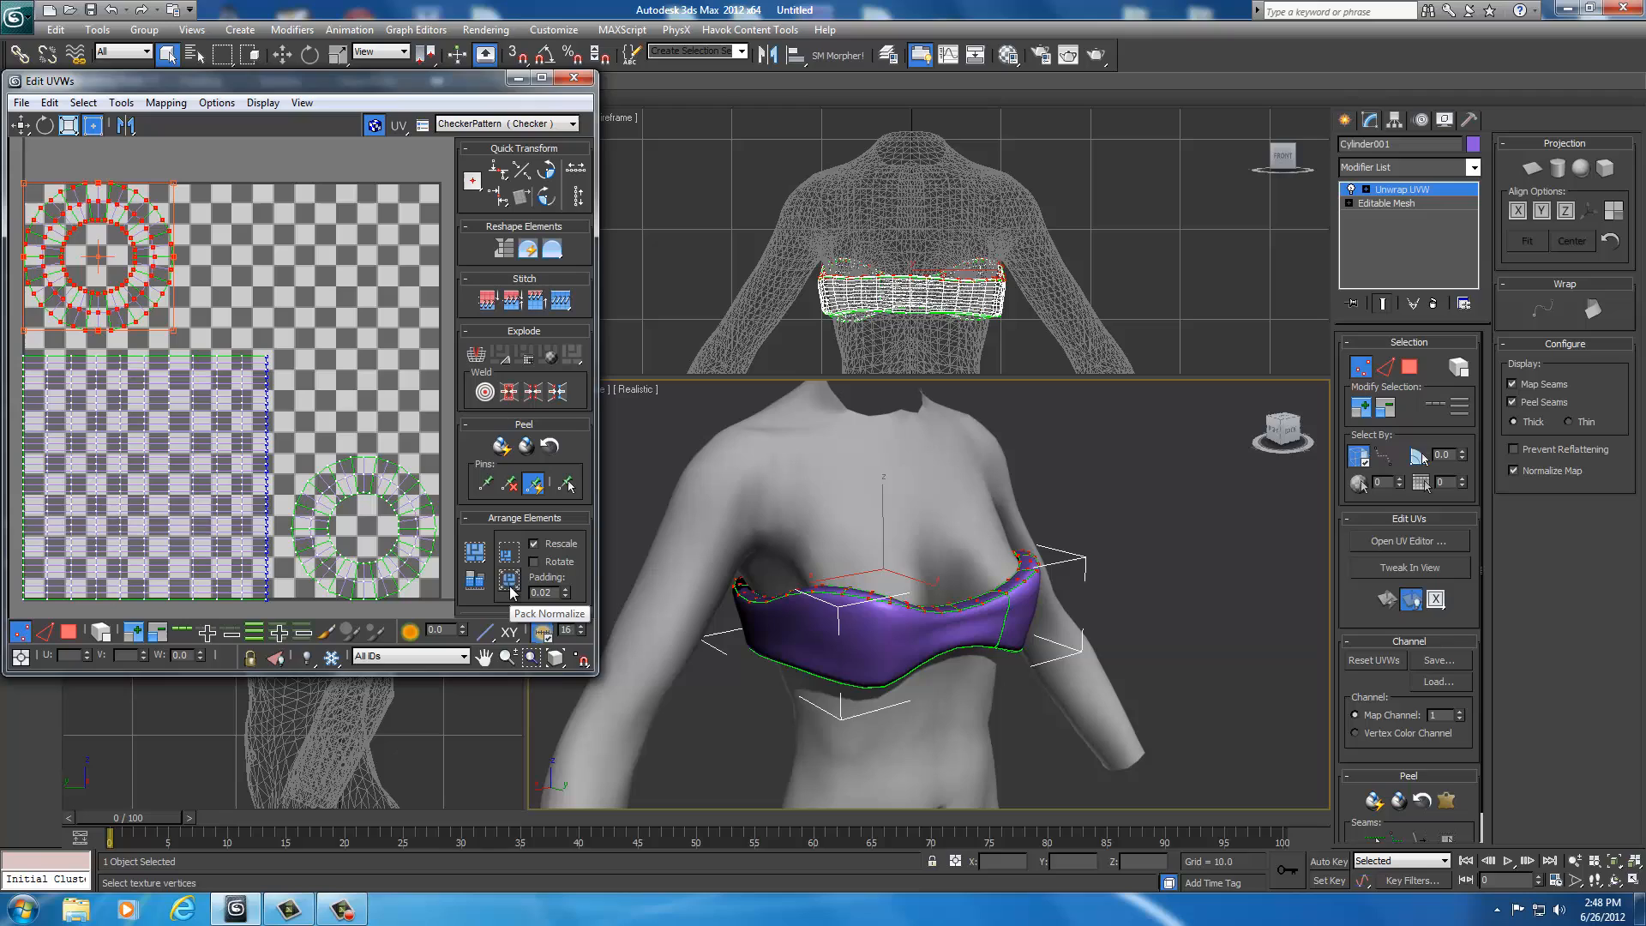
{"action": "mouse_move", "coordinate": [509, 580]}
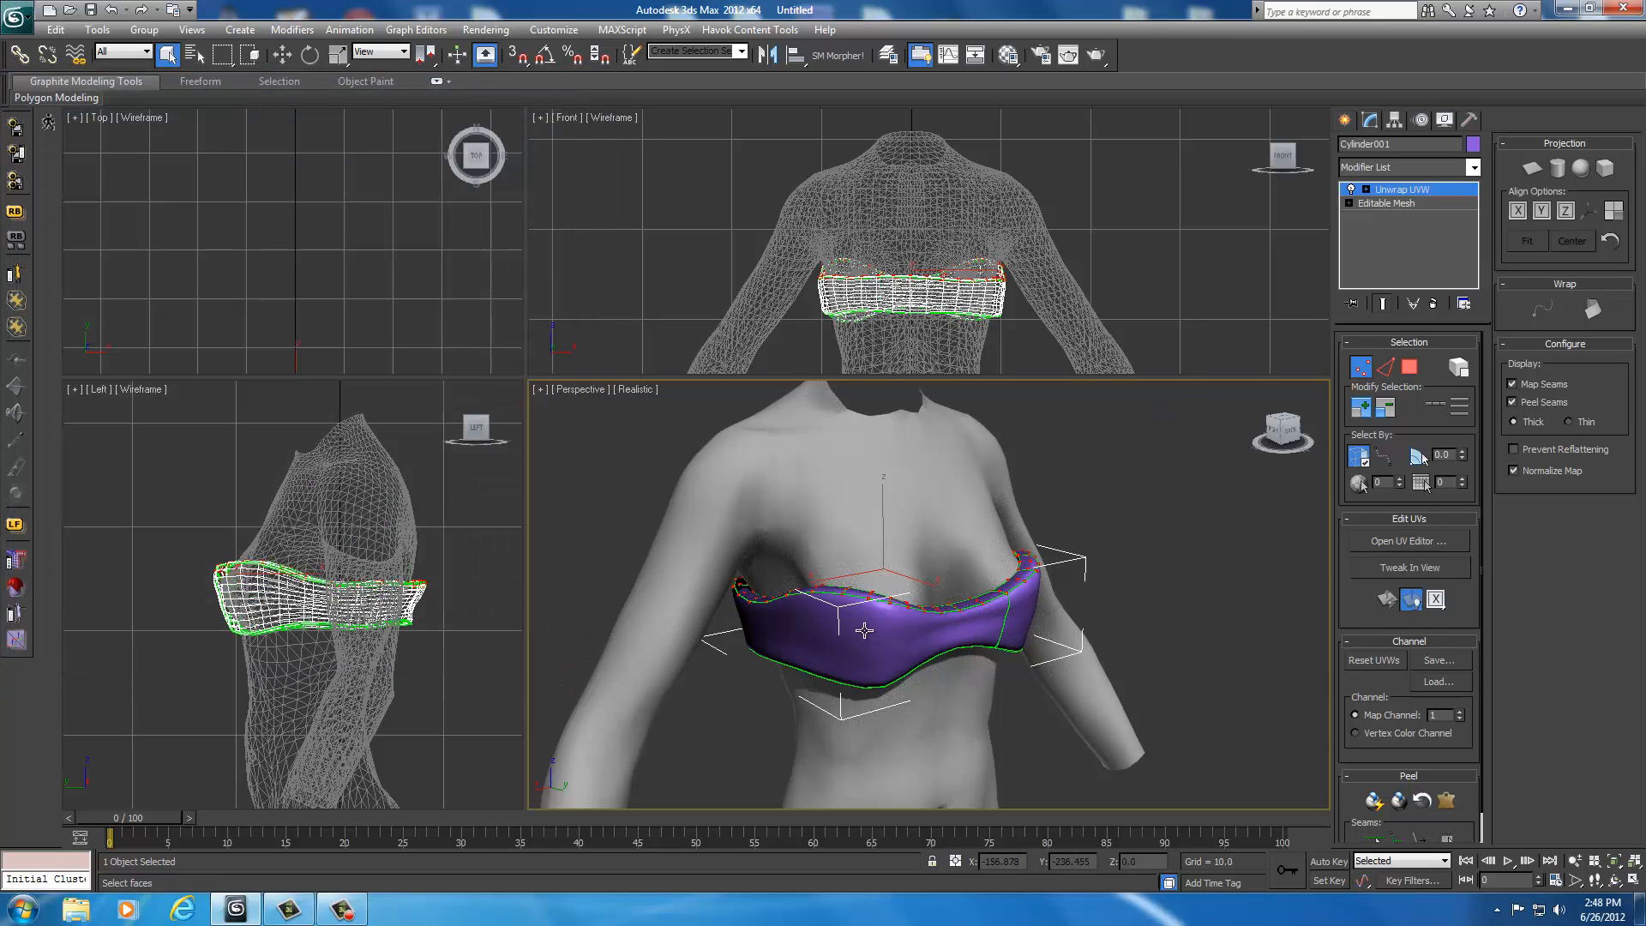
Step: Convert the unwrapped top to Editable Mesh and orbit to inspect it front and back
{"action": "right_click", "coordinate": [859, 621]}
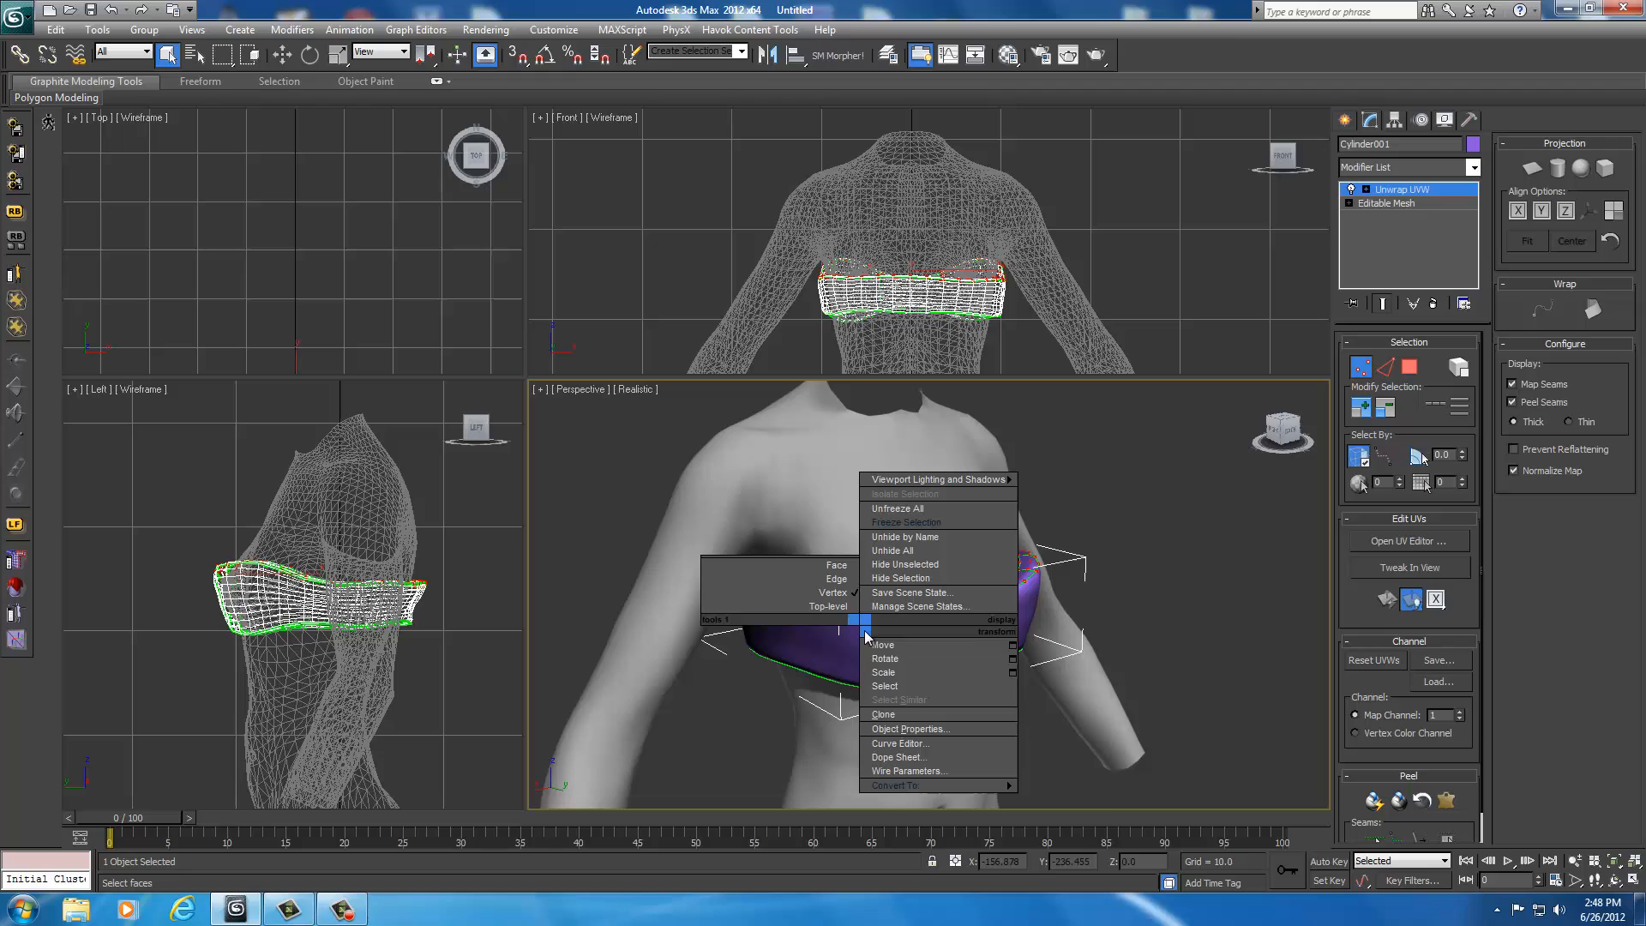
{"action": "mouse_move", "coordinate": [906, 785]}
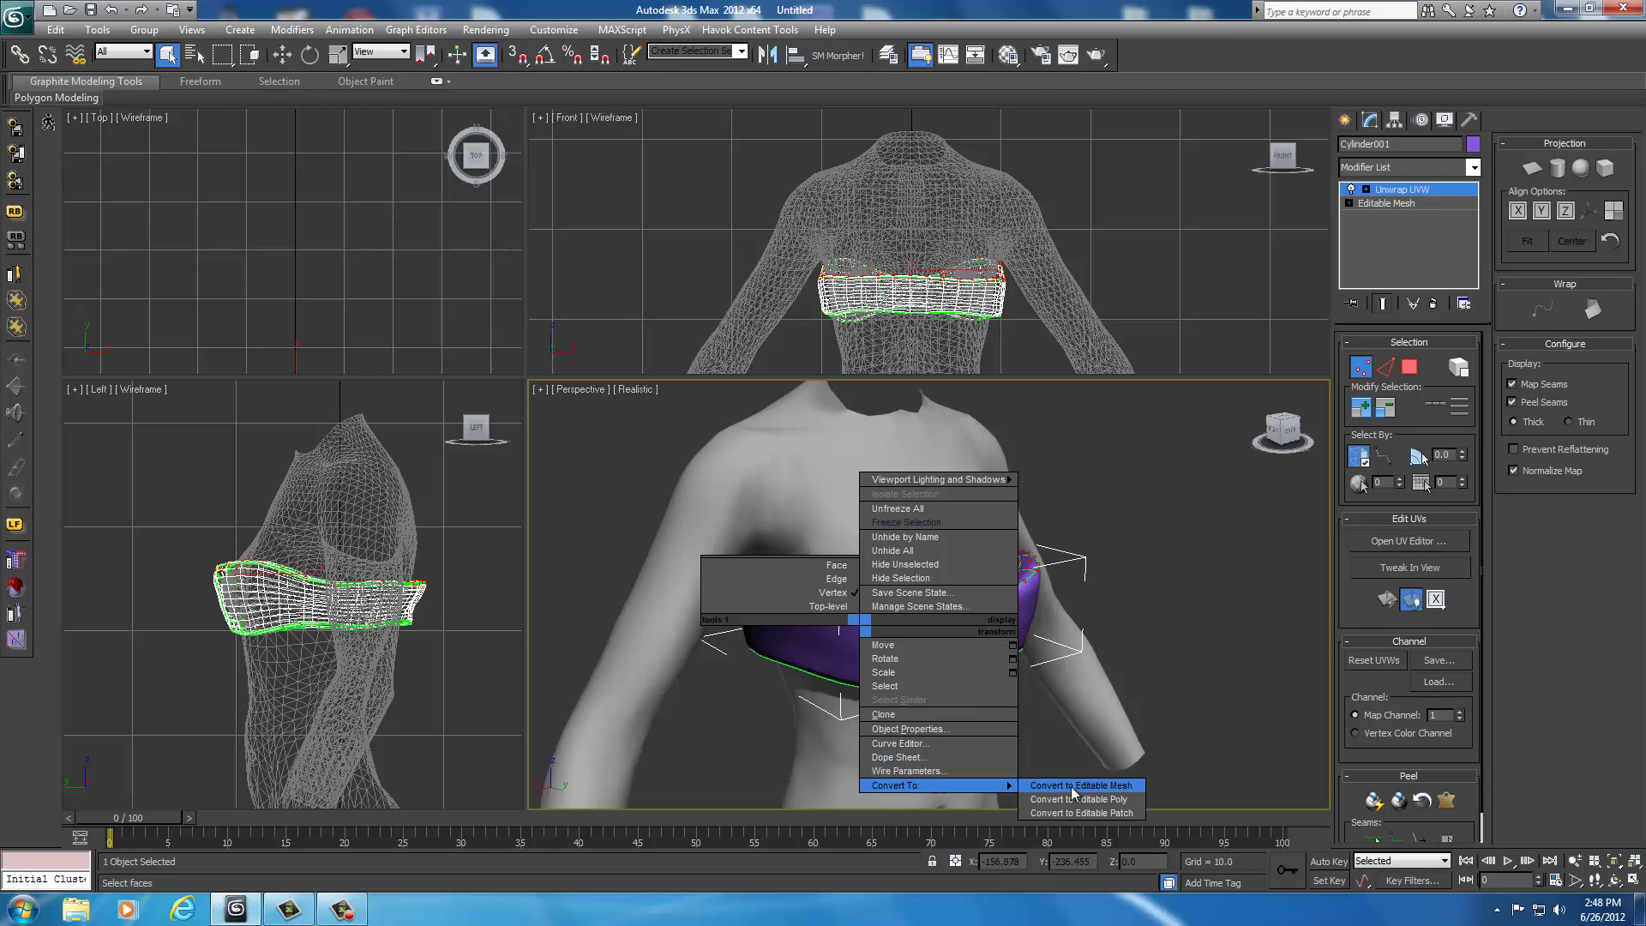
{"action": "left_click", "coordinate": [1082, 785]}
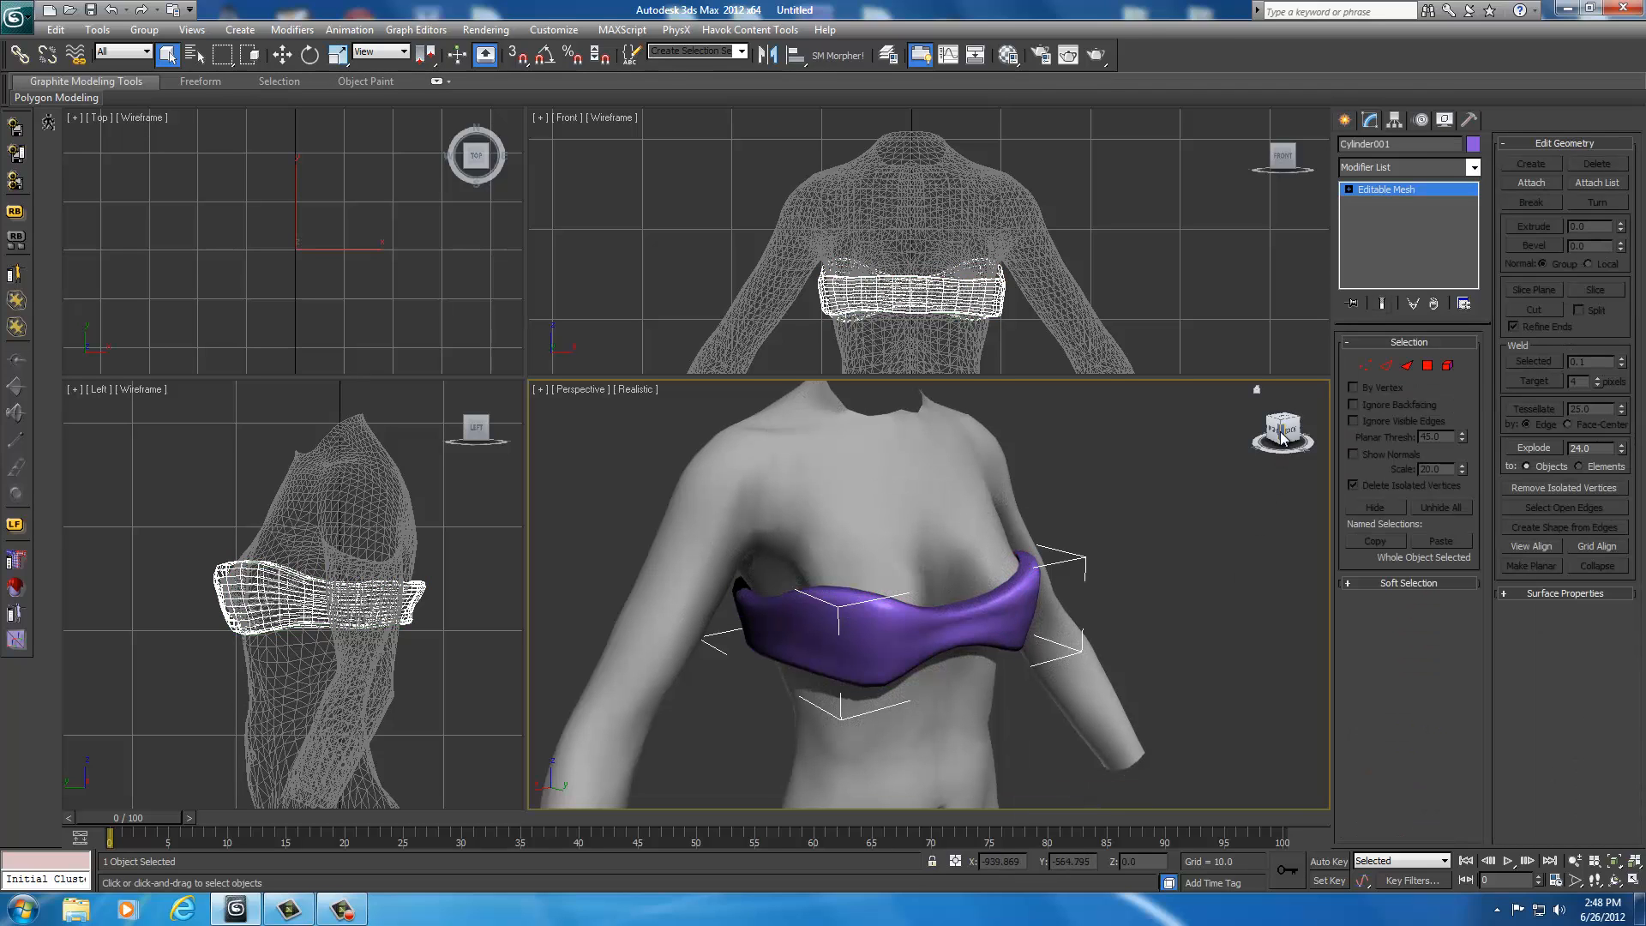
{"action": "left_click_drag", "start_coordinate": [924, 472], "coordinate": [1118, 444]}
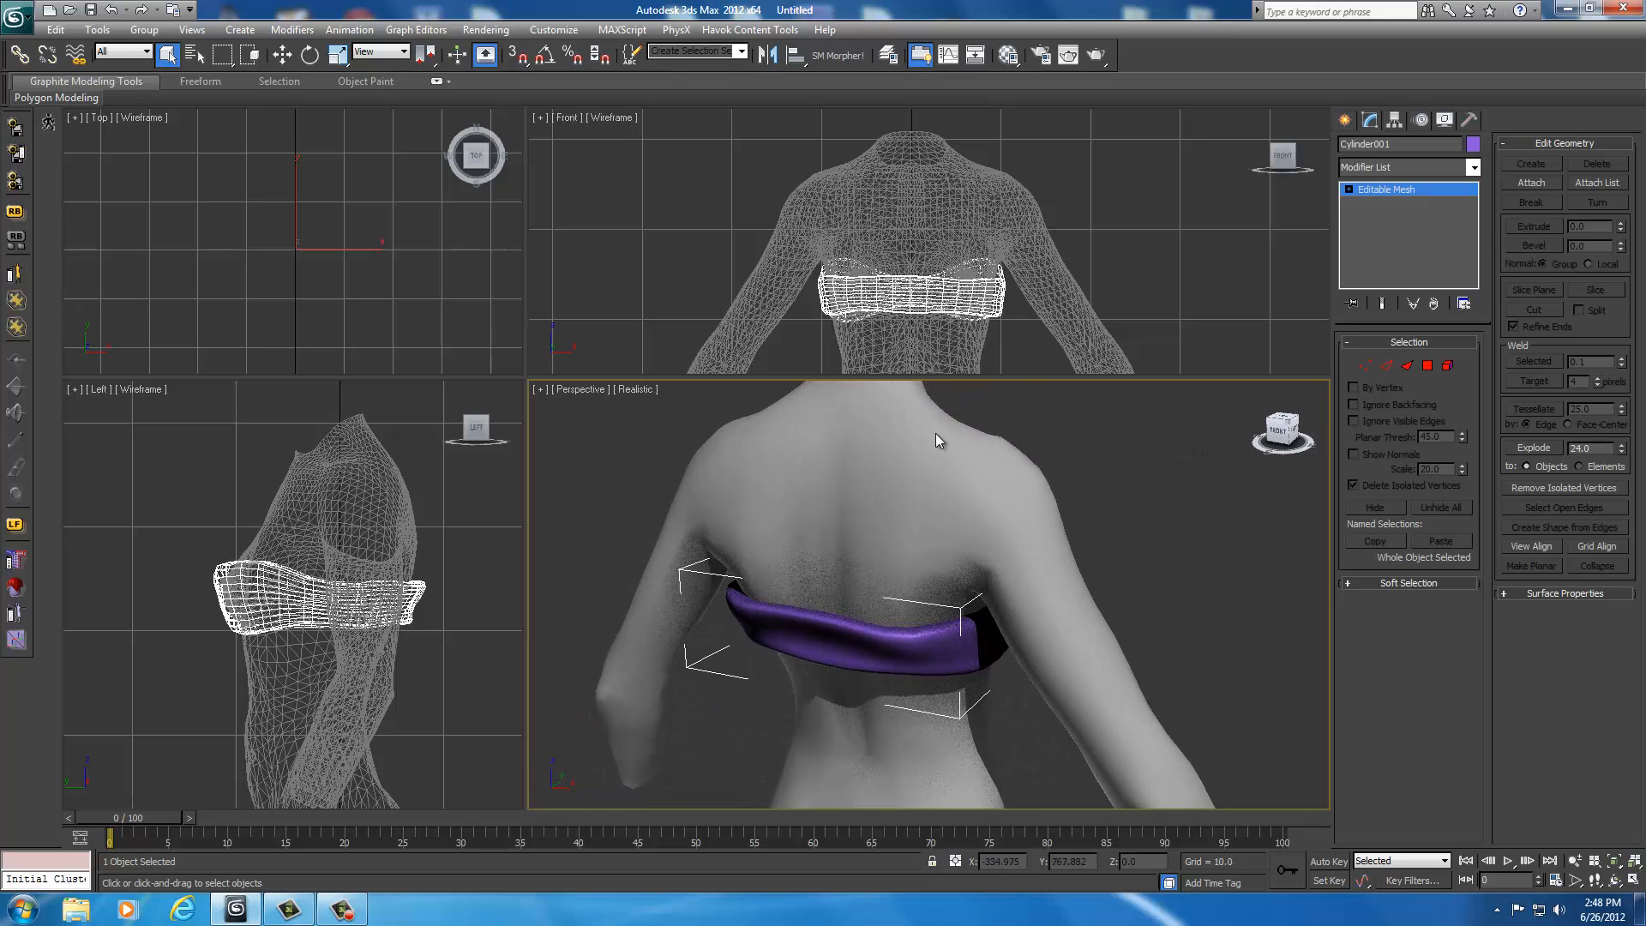
{"action": "left_click_drag", "start_coordinate": [937, 439], "coordinate": [553, 434]}
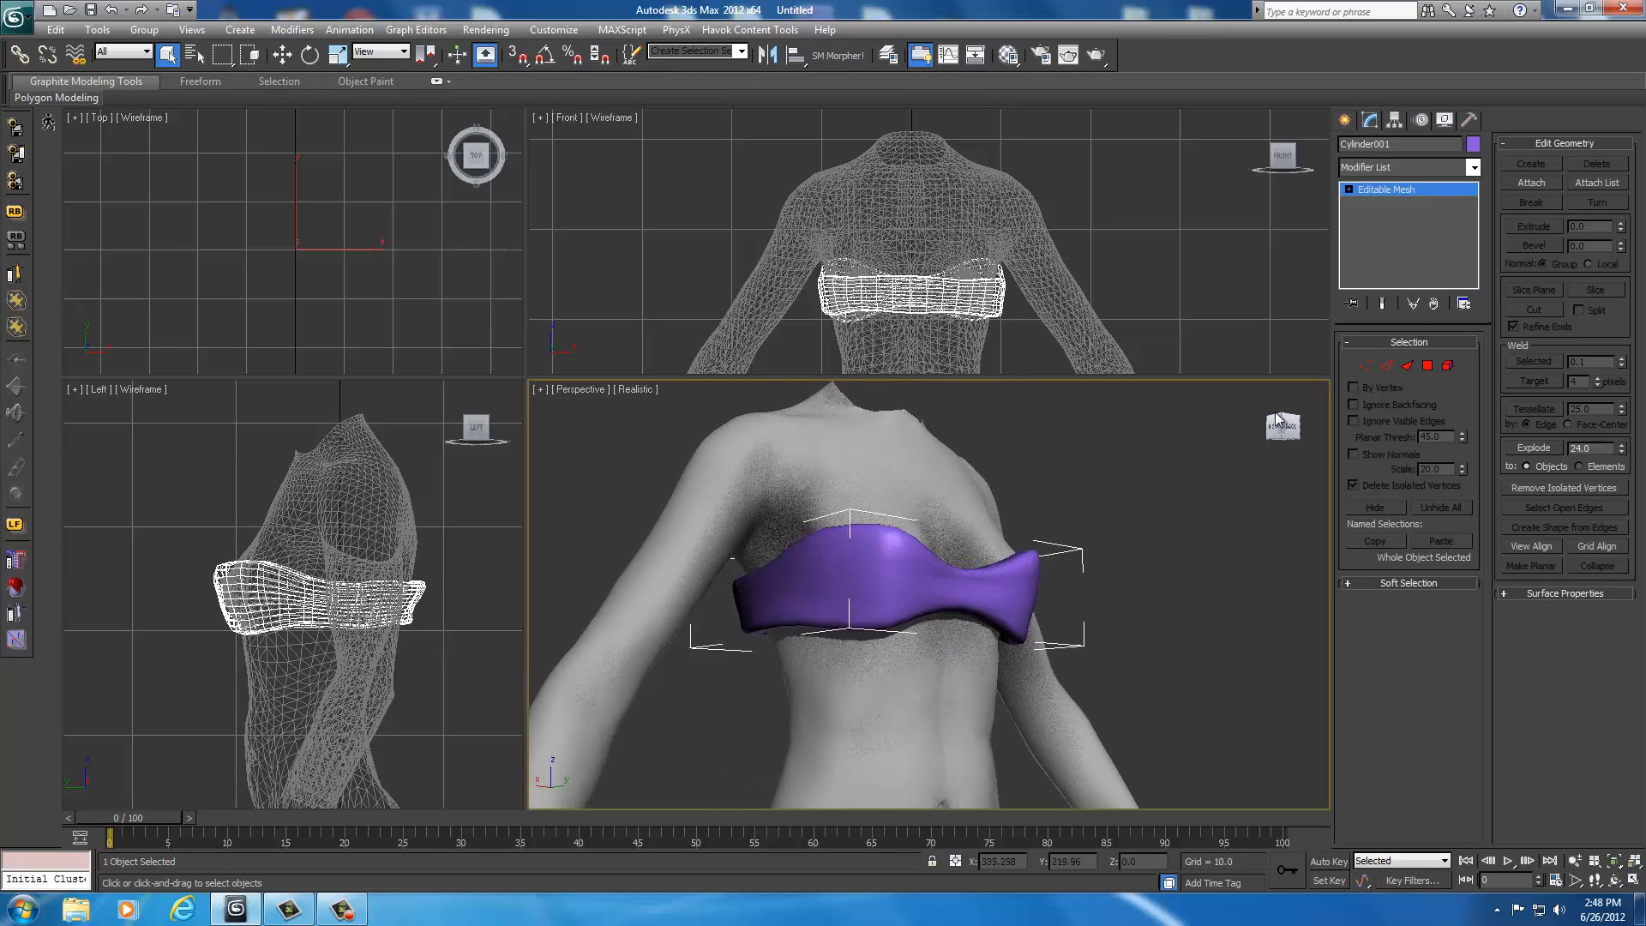
{"action": "left_click_drag", "start_coordinate": [924, 599], "coordinate": [986, 407]}
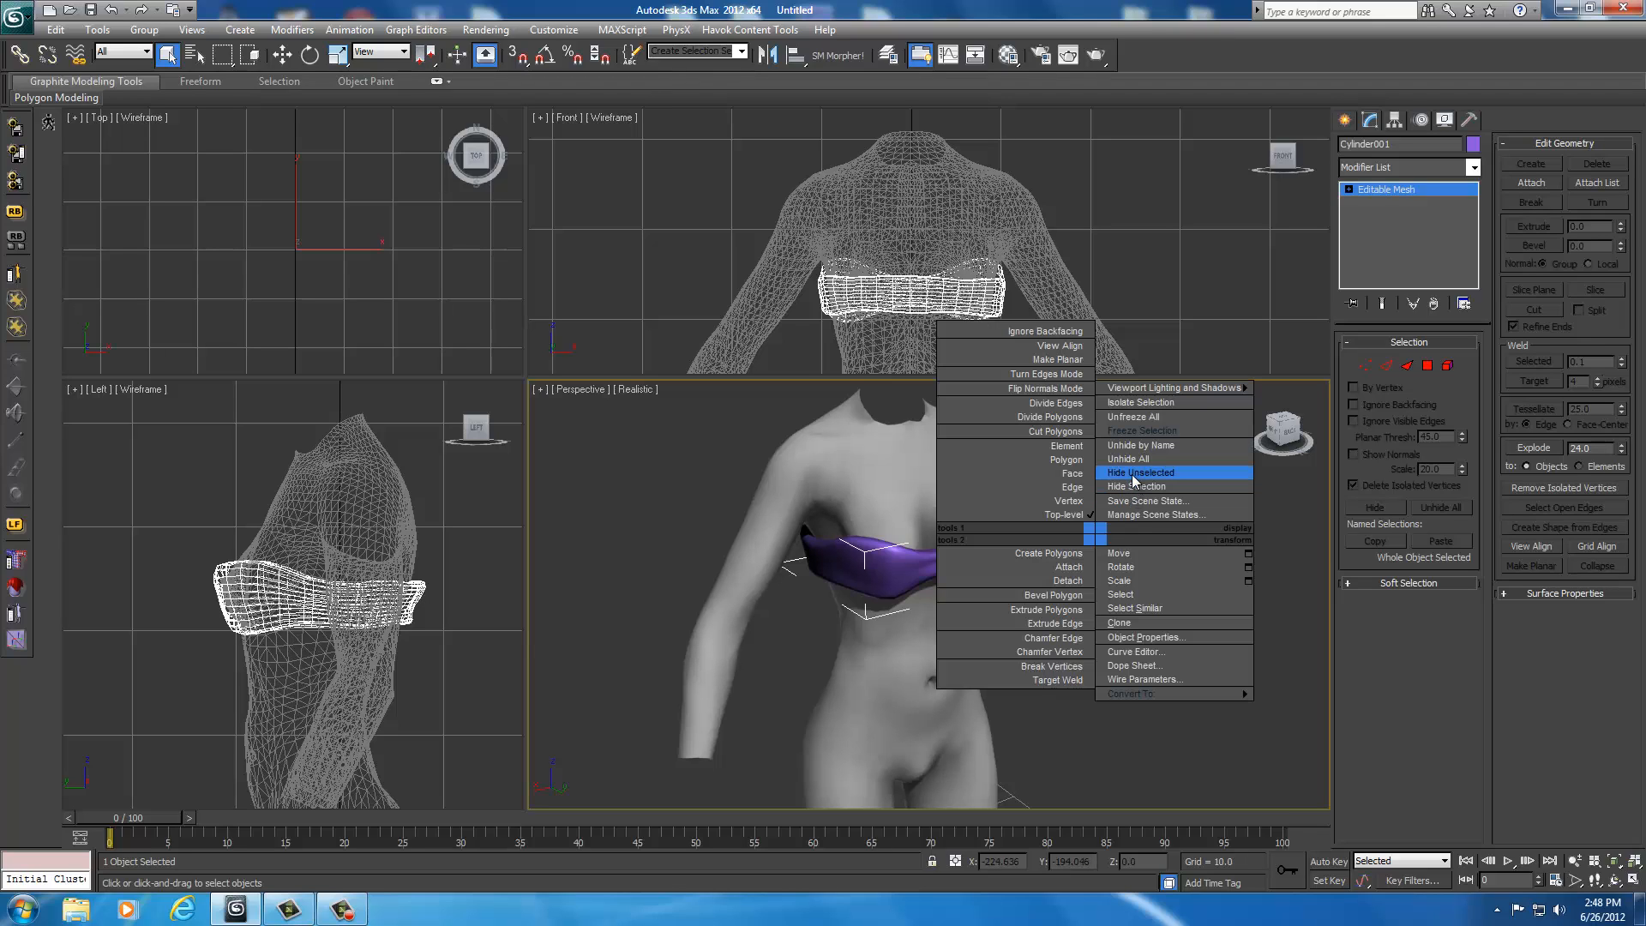
{"action": "mouse_move", "coordinate": [1134, 417]}
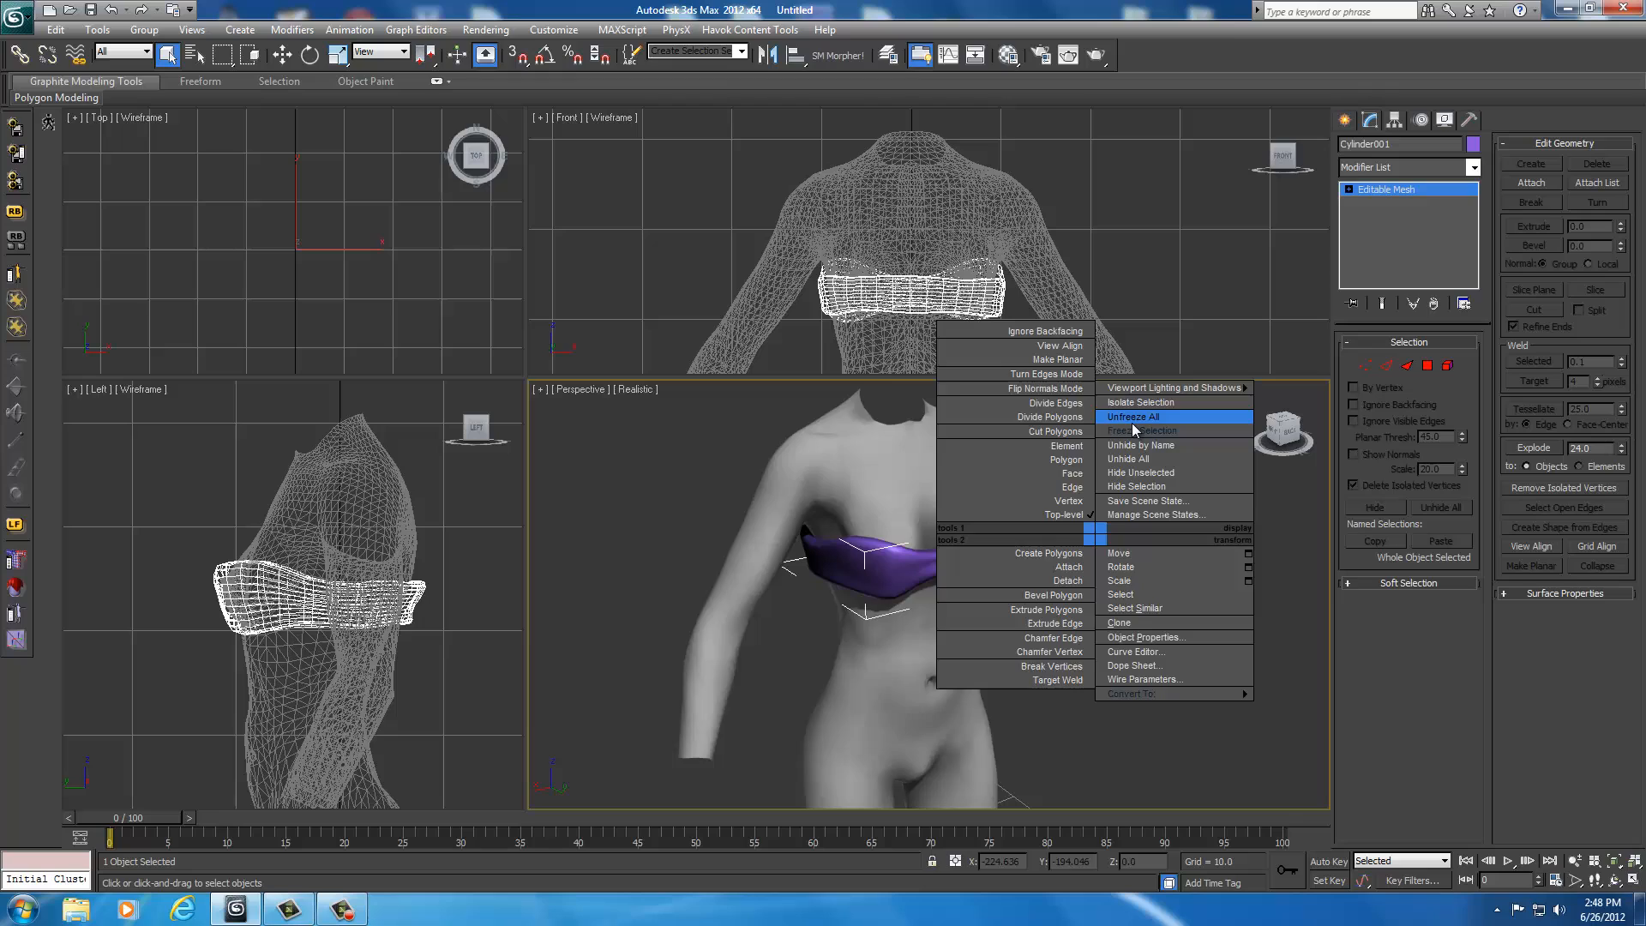
Step: Apply Unfreeze All and Unhide All, then zoom in on the front of the torso
{"action": "left_click", "coordinate": [1132, 417]}
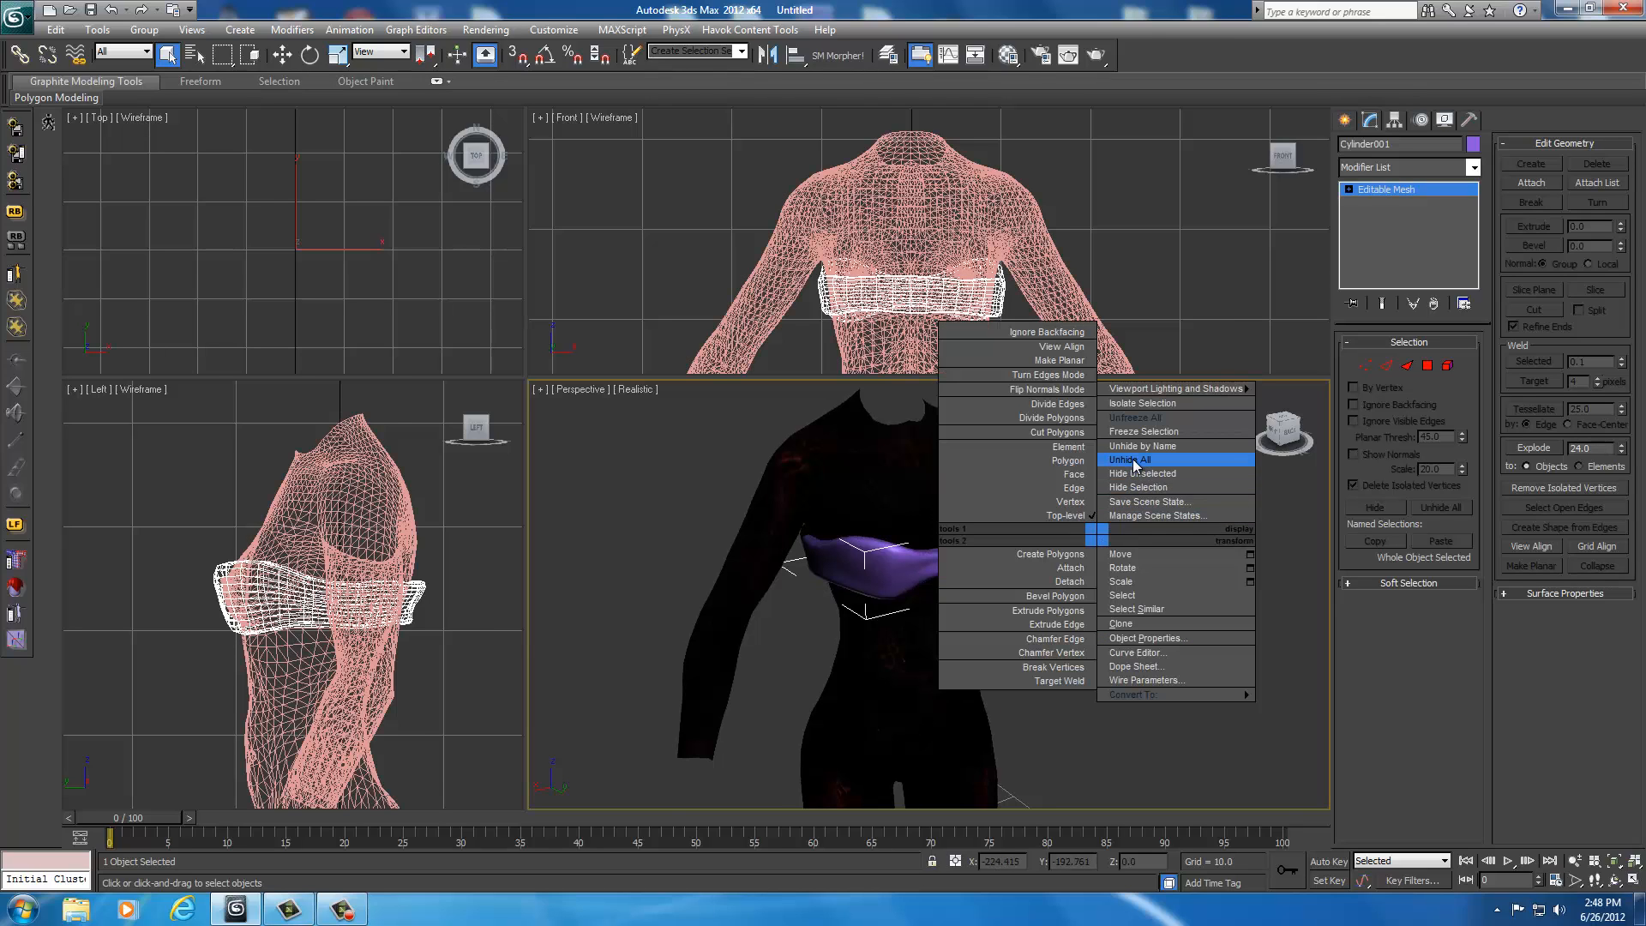
{"action": "left_click", "coordinate": [1130, 460]}
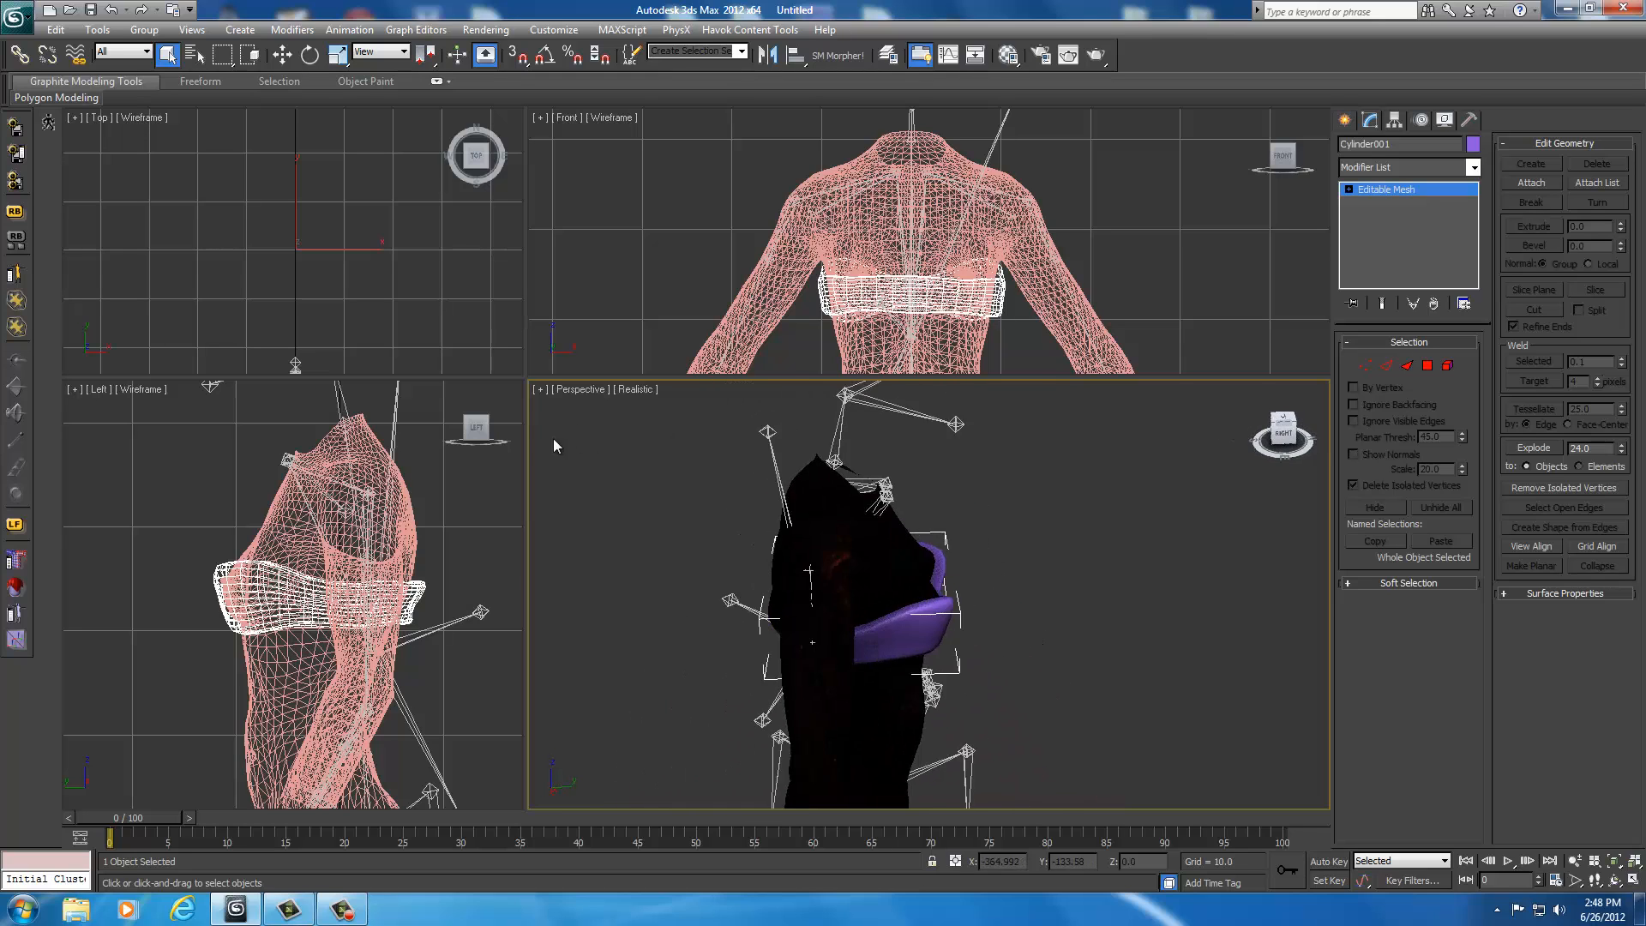
{"action": "left_click_drag", "start_coordinate": [840, 577], "coordinate": [1107, 607]}
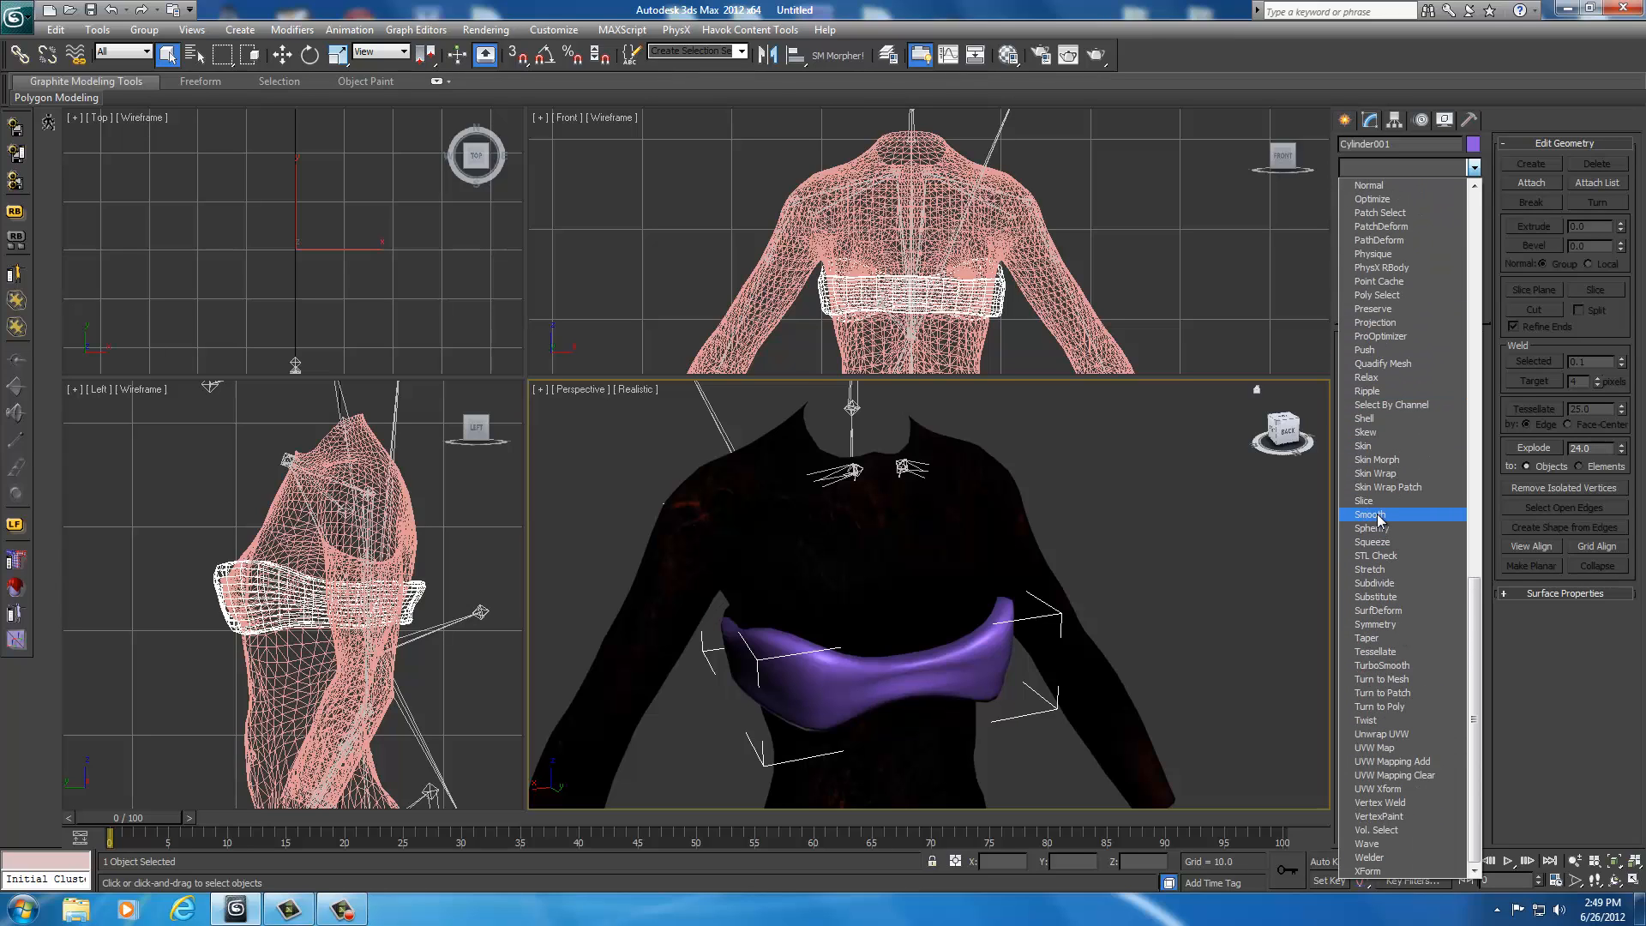
Step: Add a Smooth modifier to the purple top and assign it a smoothing group
{"action": "left_click", "coordinate": [1370, 514]}
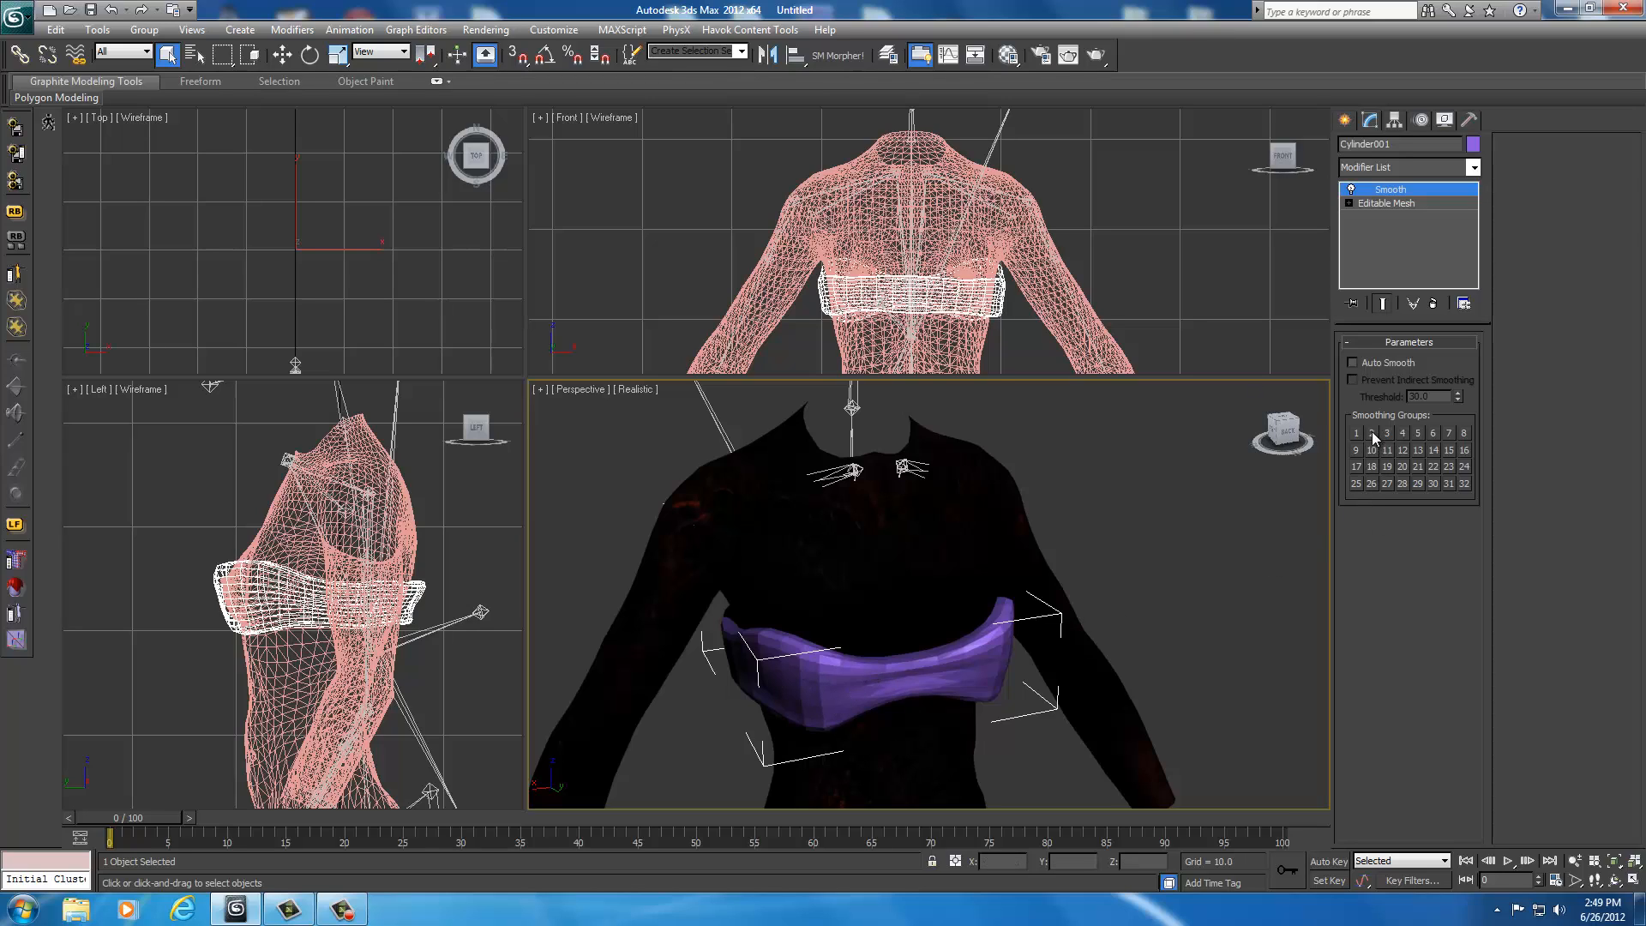
{"action": "left_click", "coordinate": [1370, 433]}
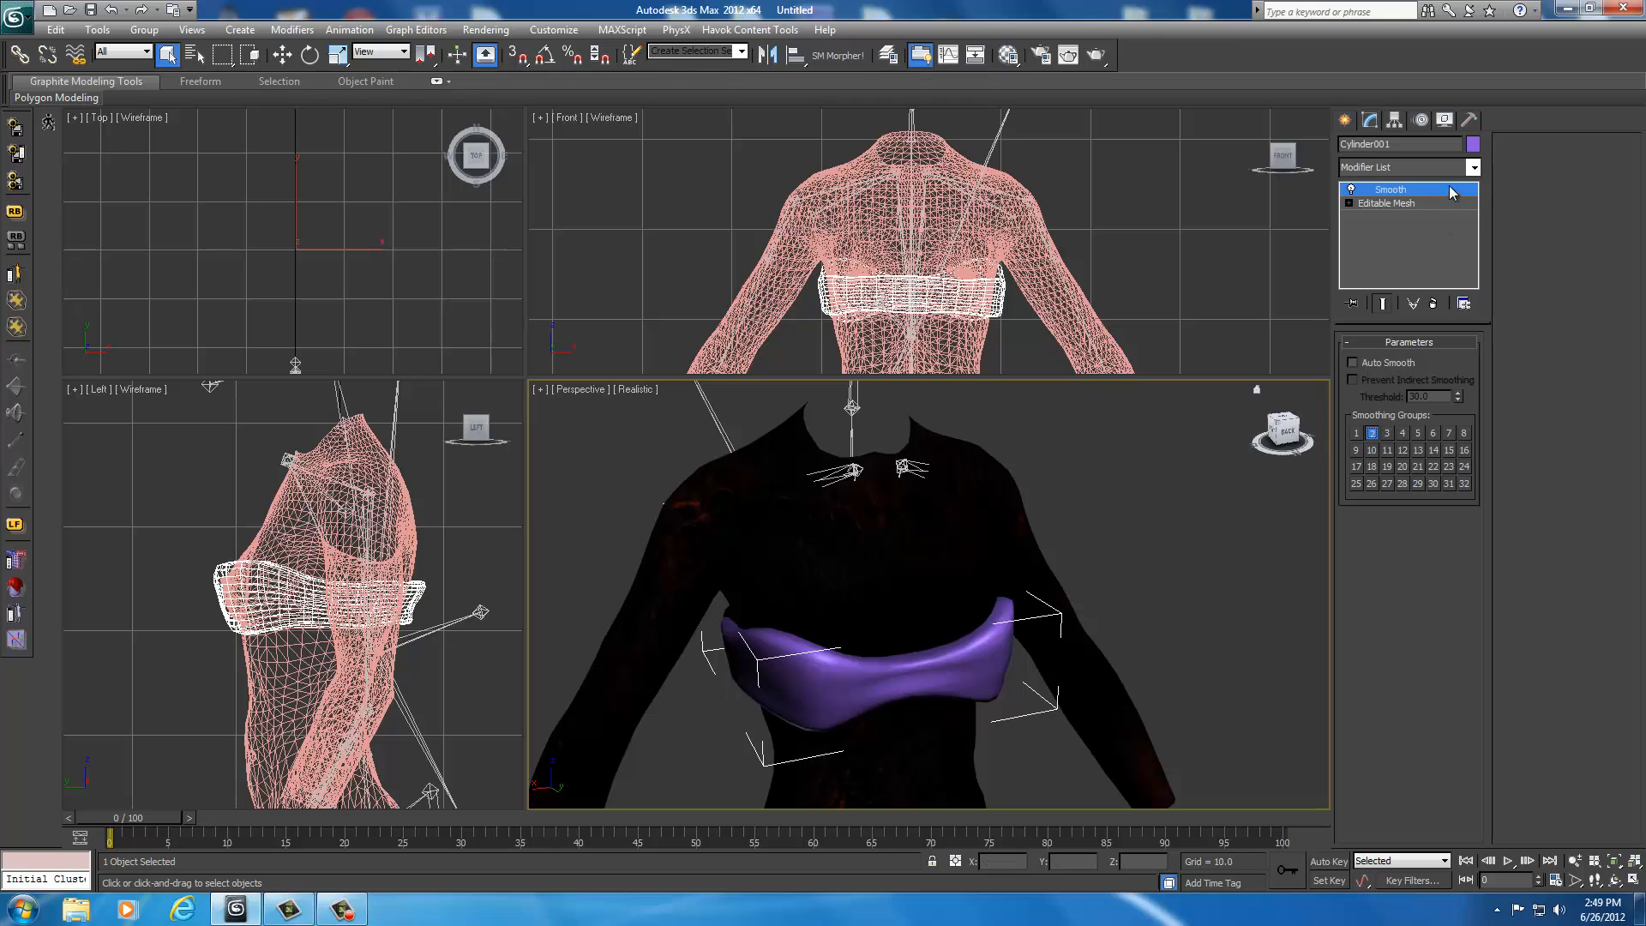
{"action": "left_click", "coordinate": [1473, 167]}
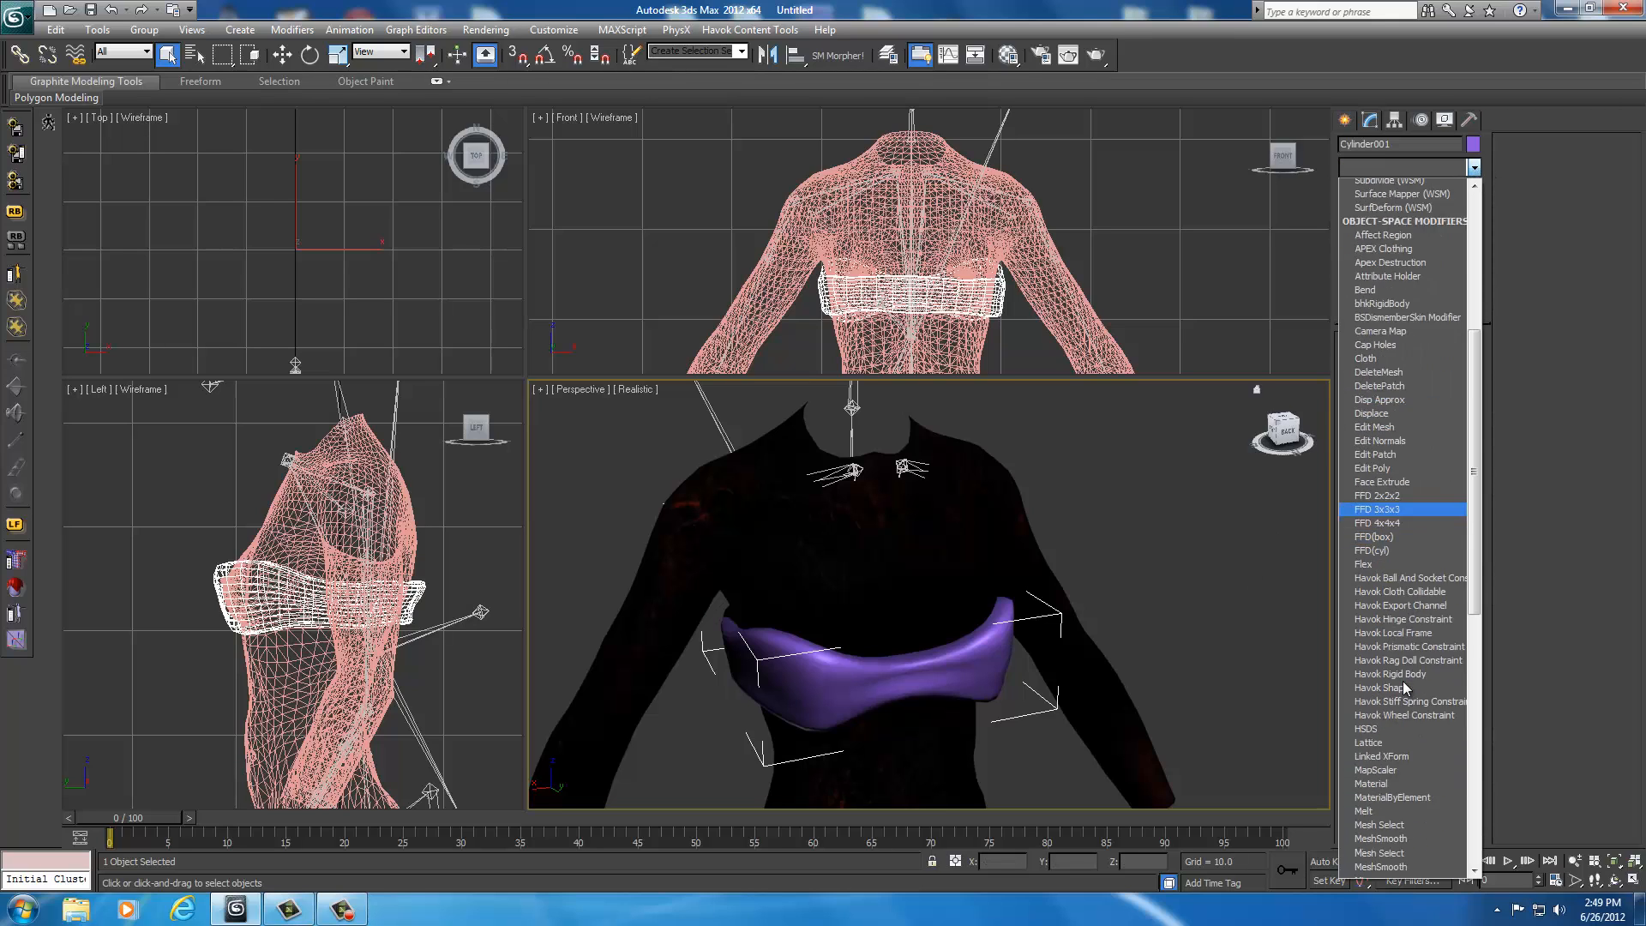
{"action": "scroll", "scroll_direction": "down", "scroll_amount": 3}
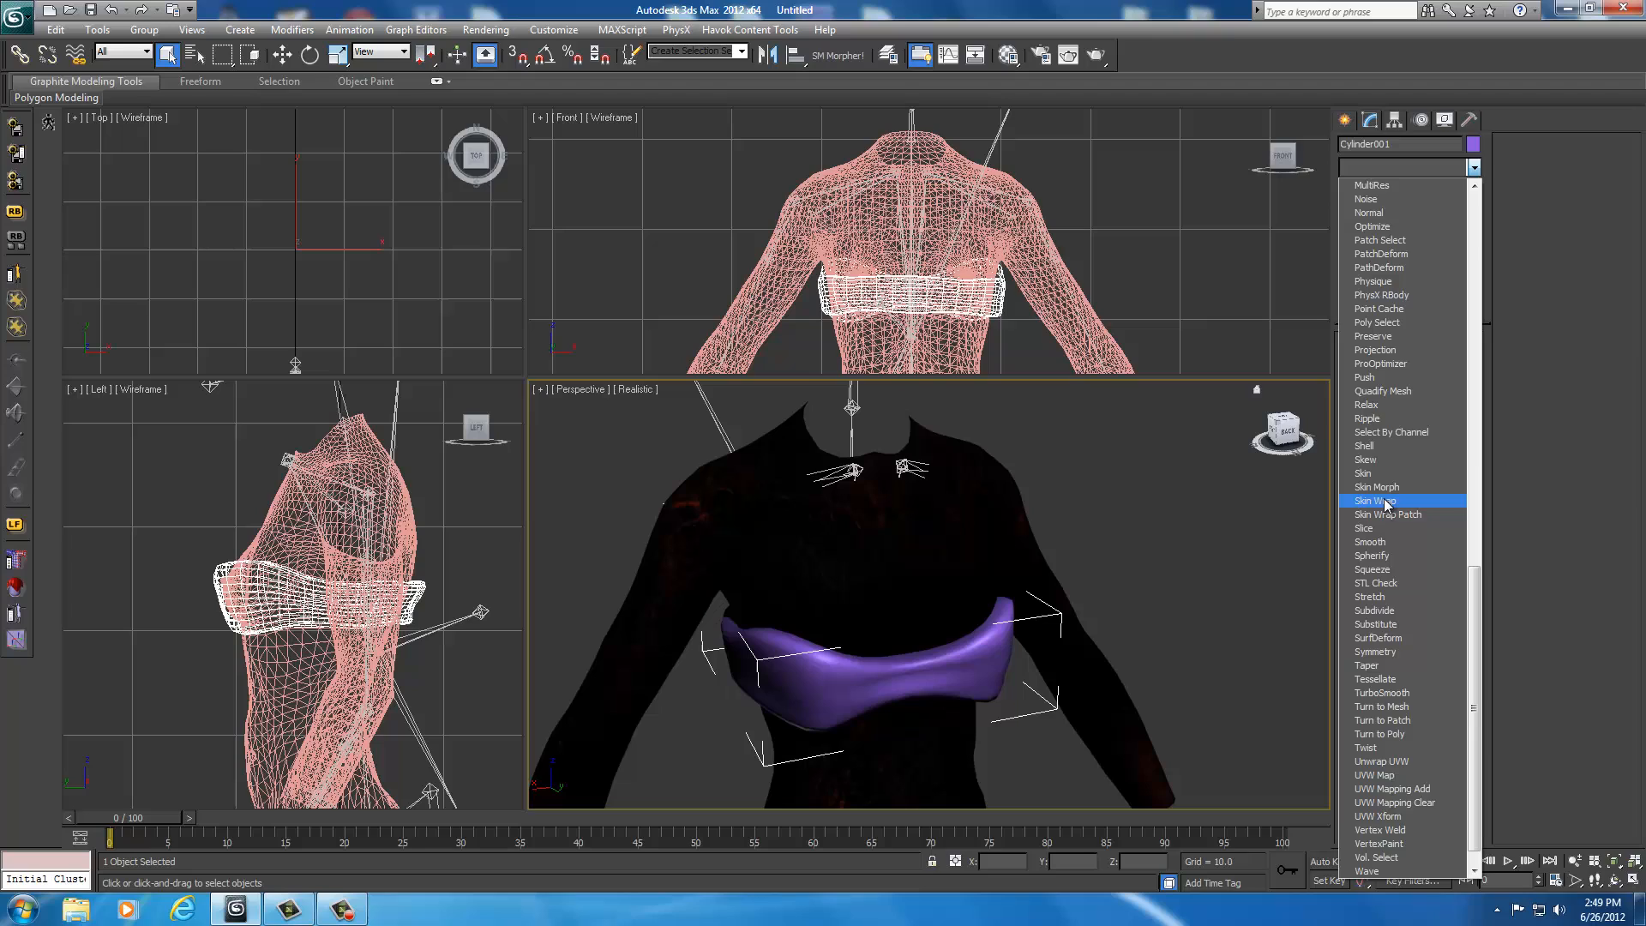
Step: Add Skin Wrap with Face Deformation and Weight All Points, targeting the SLIM PUSHUPNW3 body
{"action": "left_click", "coordinate": [1375, 501]}
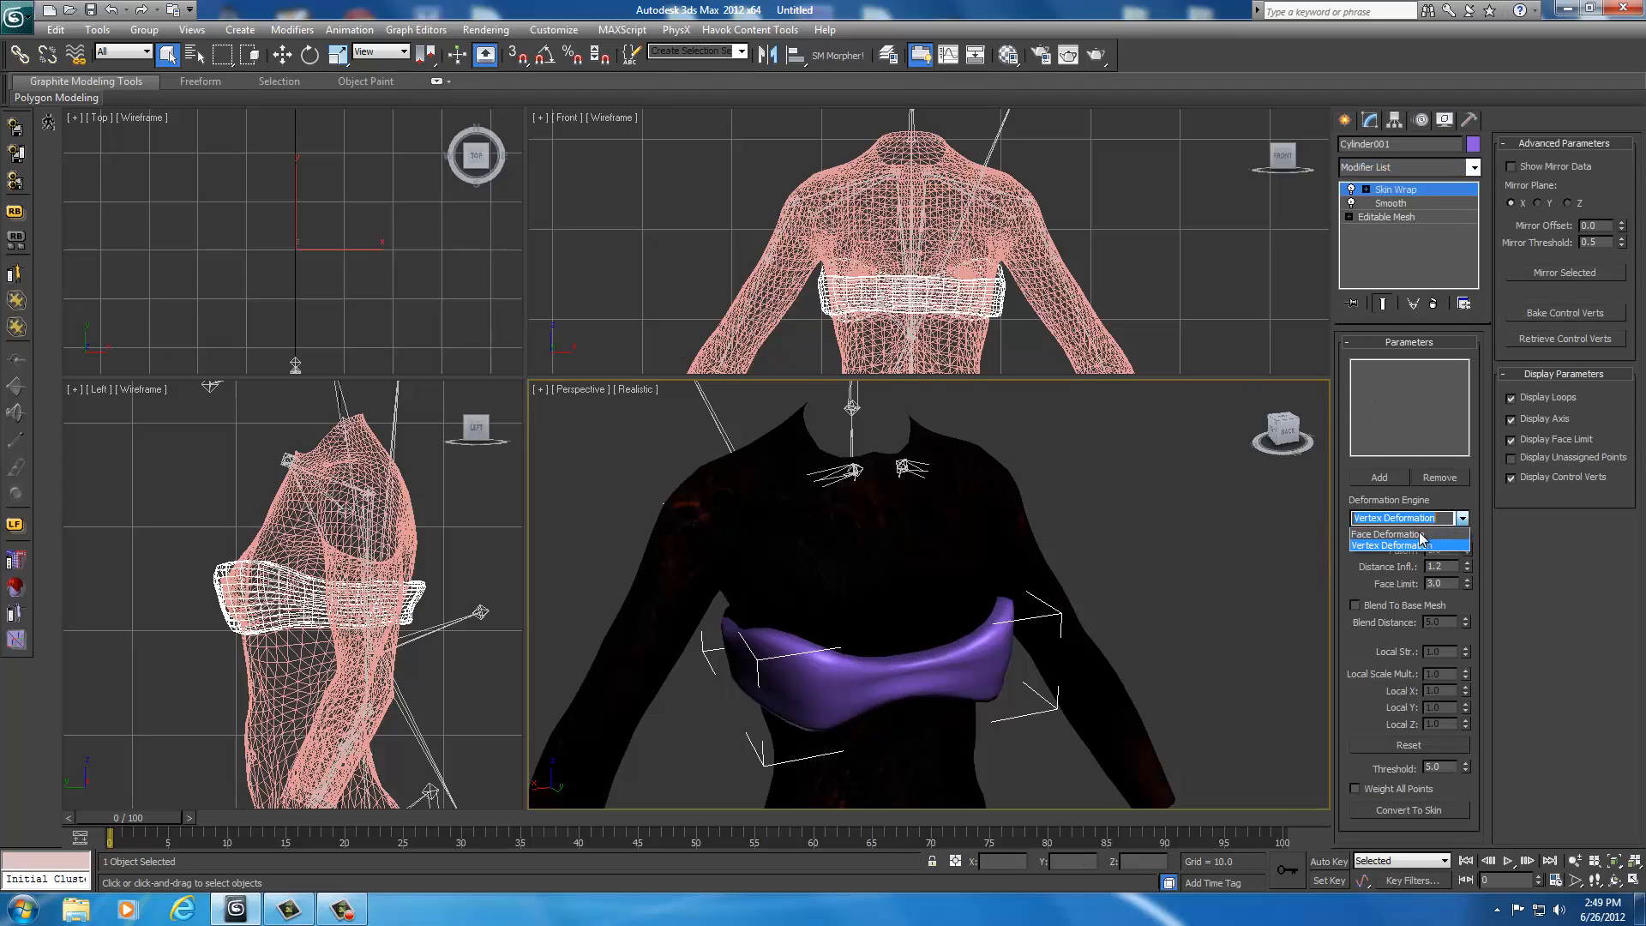
{"action": "left_click", "coordinate": [1401, 533]}
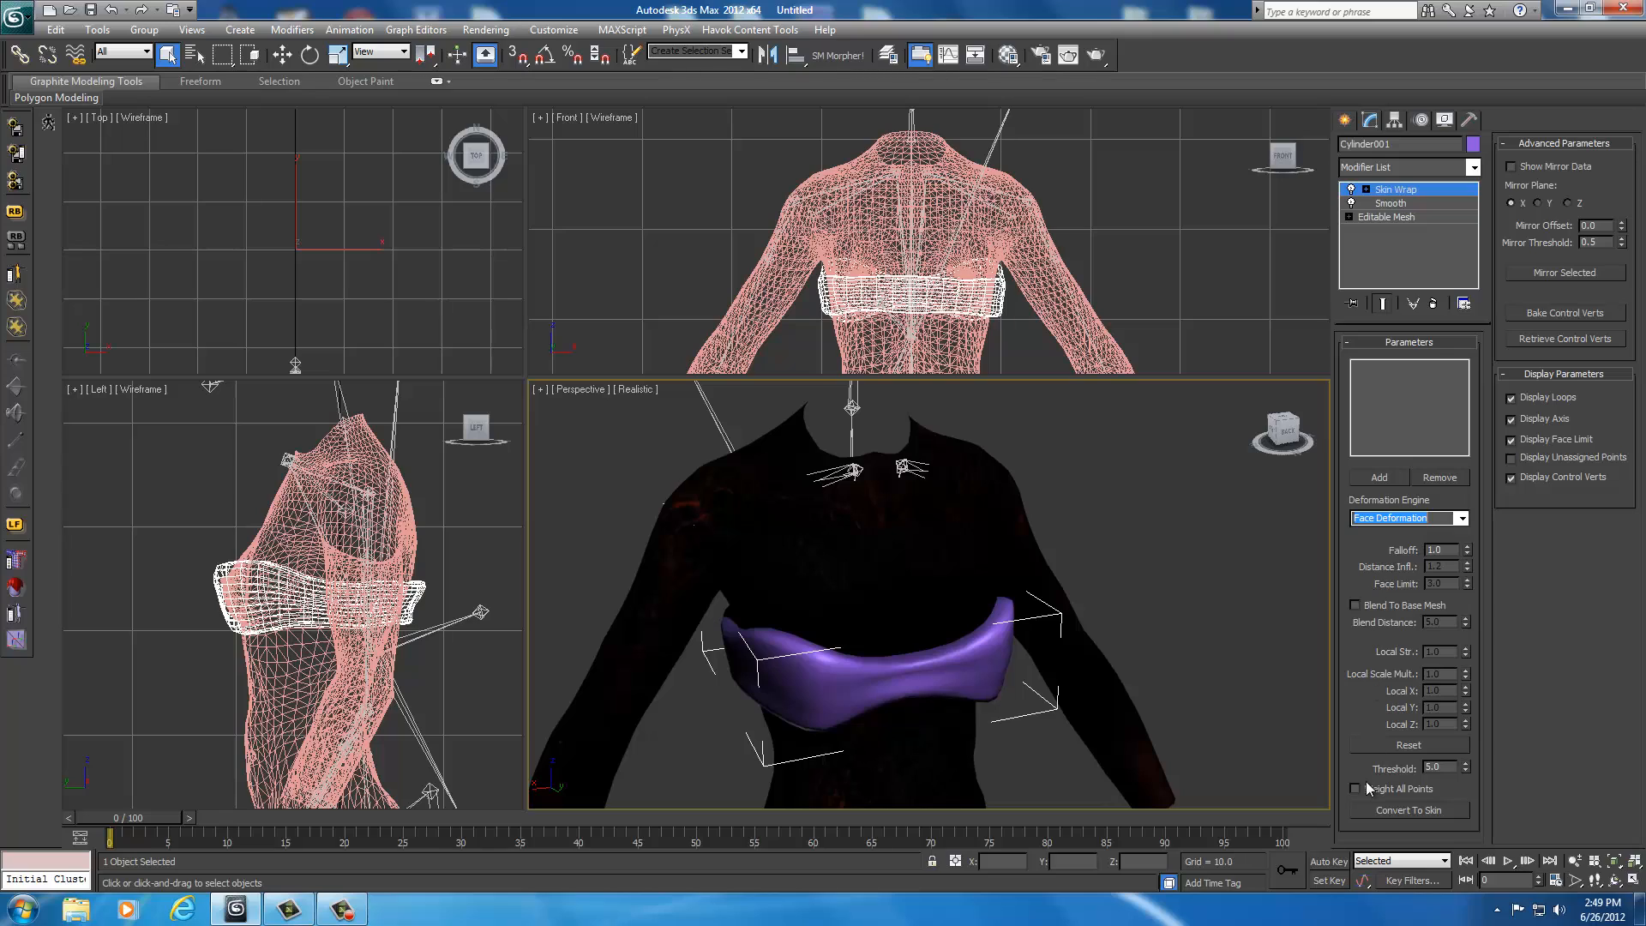
{"action": "left_click", "coordinate": [1355, 789]}
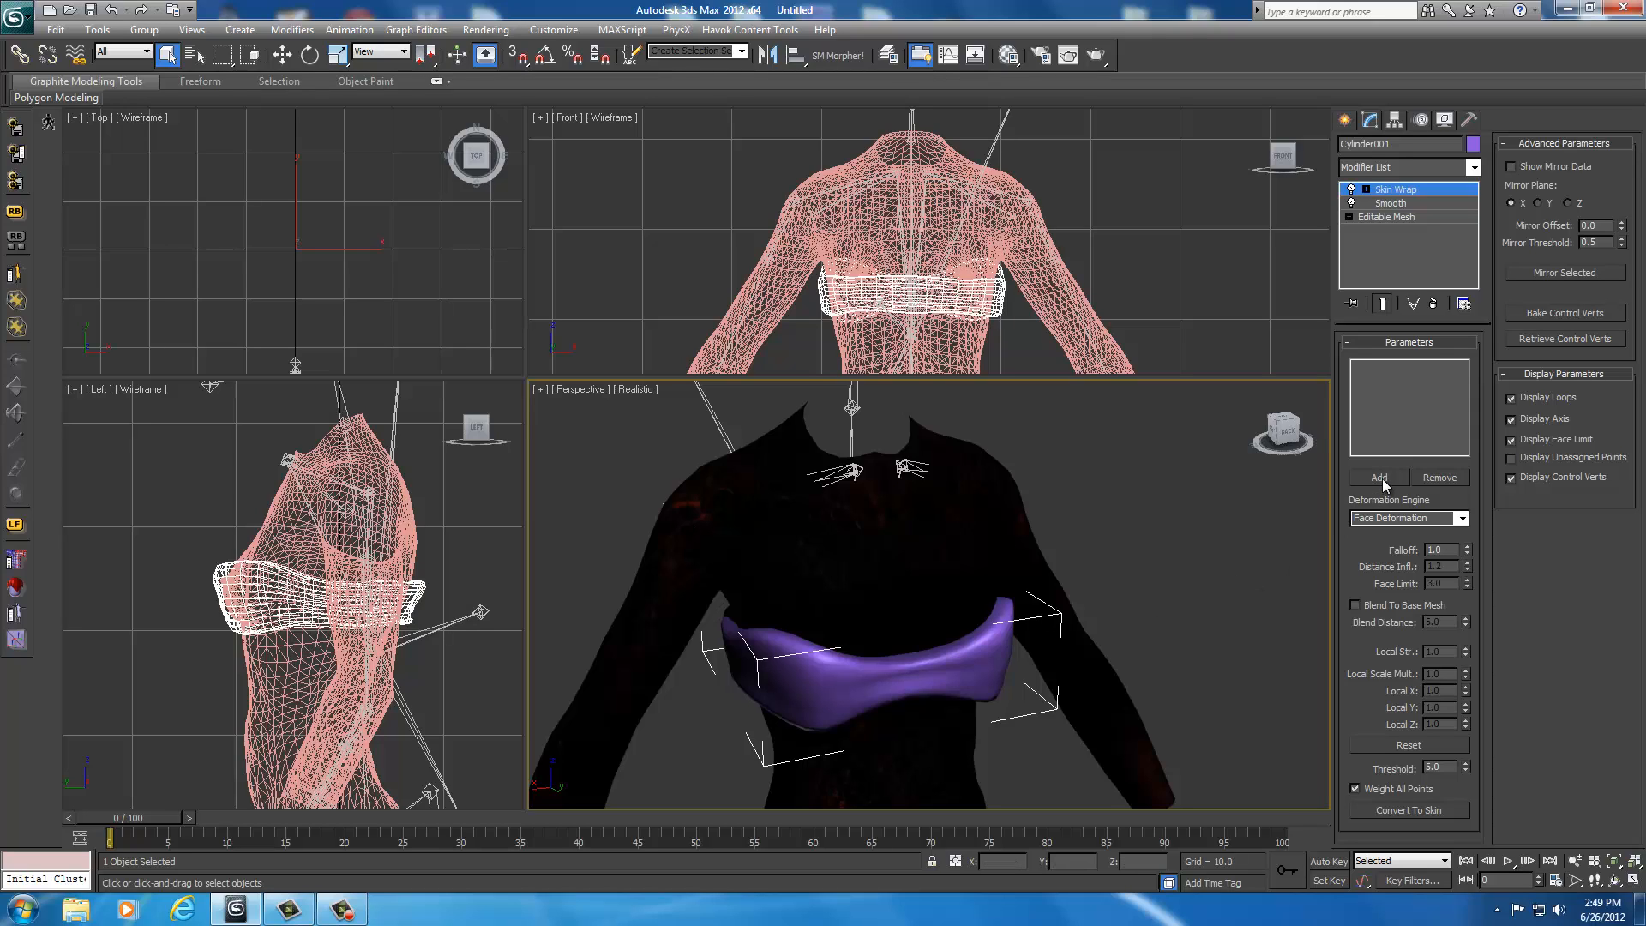
{"action": "left_click", "coordinate": [1378, 478]}
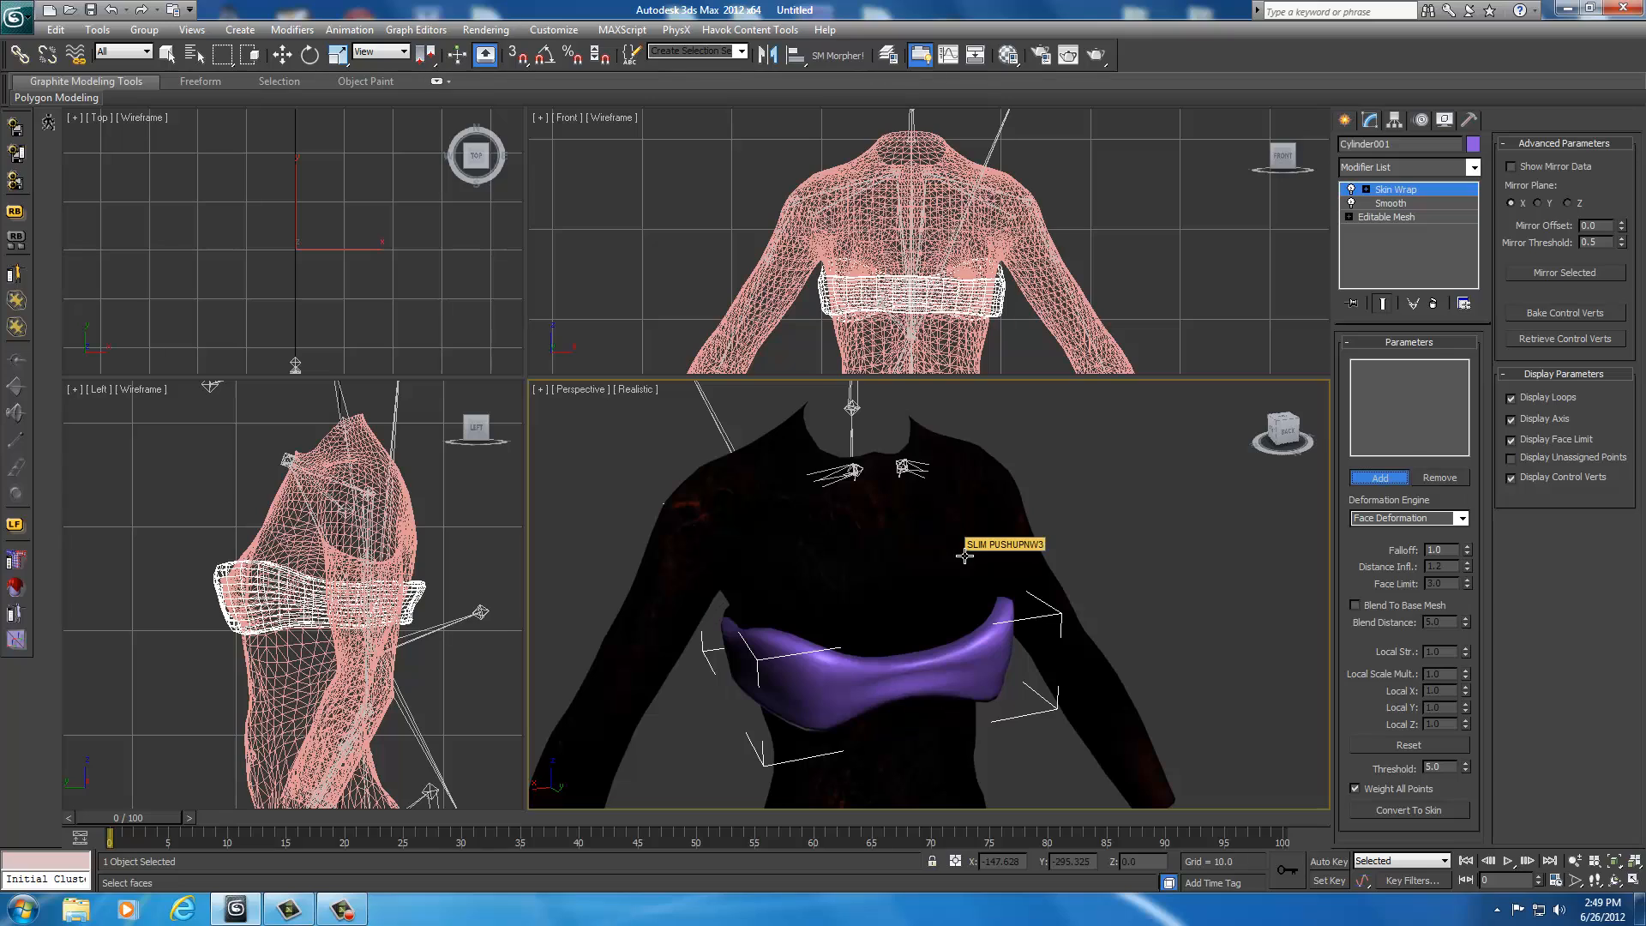
{"action": "left_click", "coordinate": [1379, 477]}
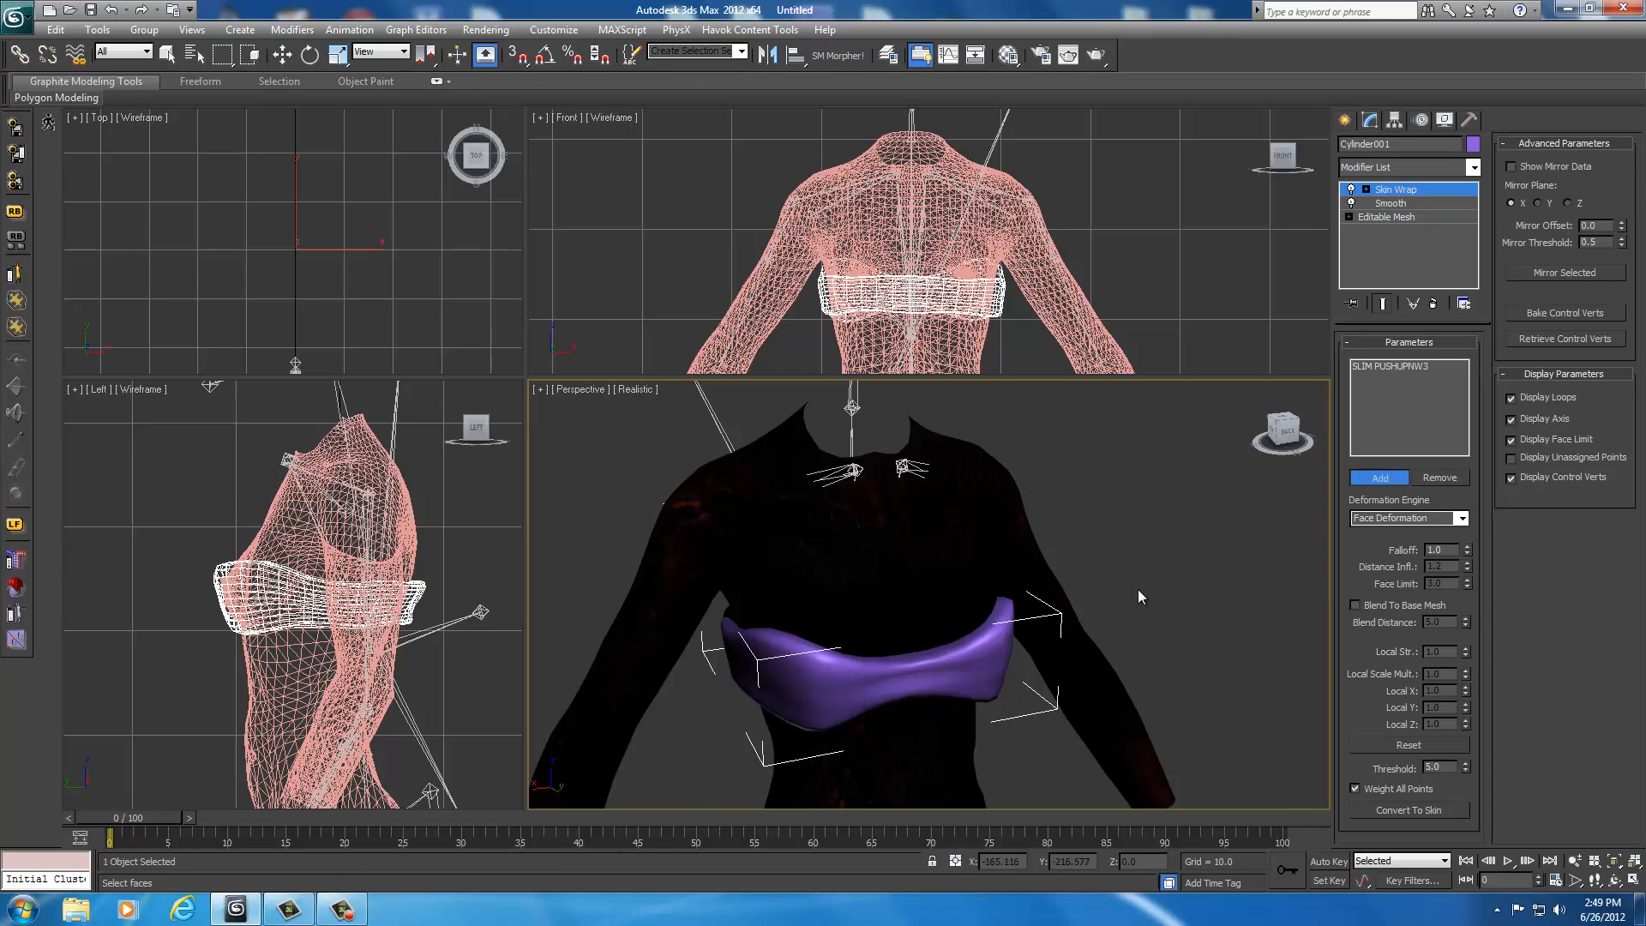
{"action": "mouse_move", "coordinate": [1251, 556]}
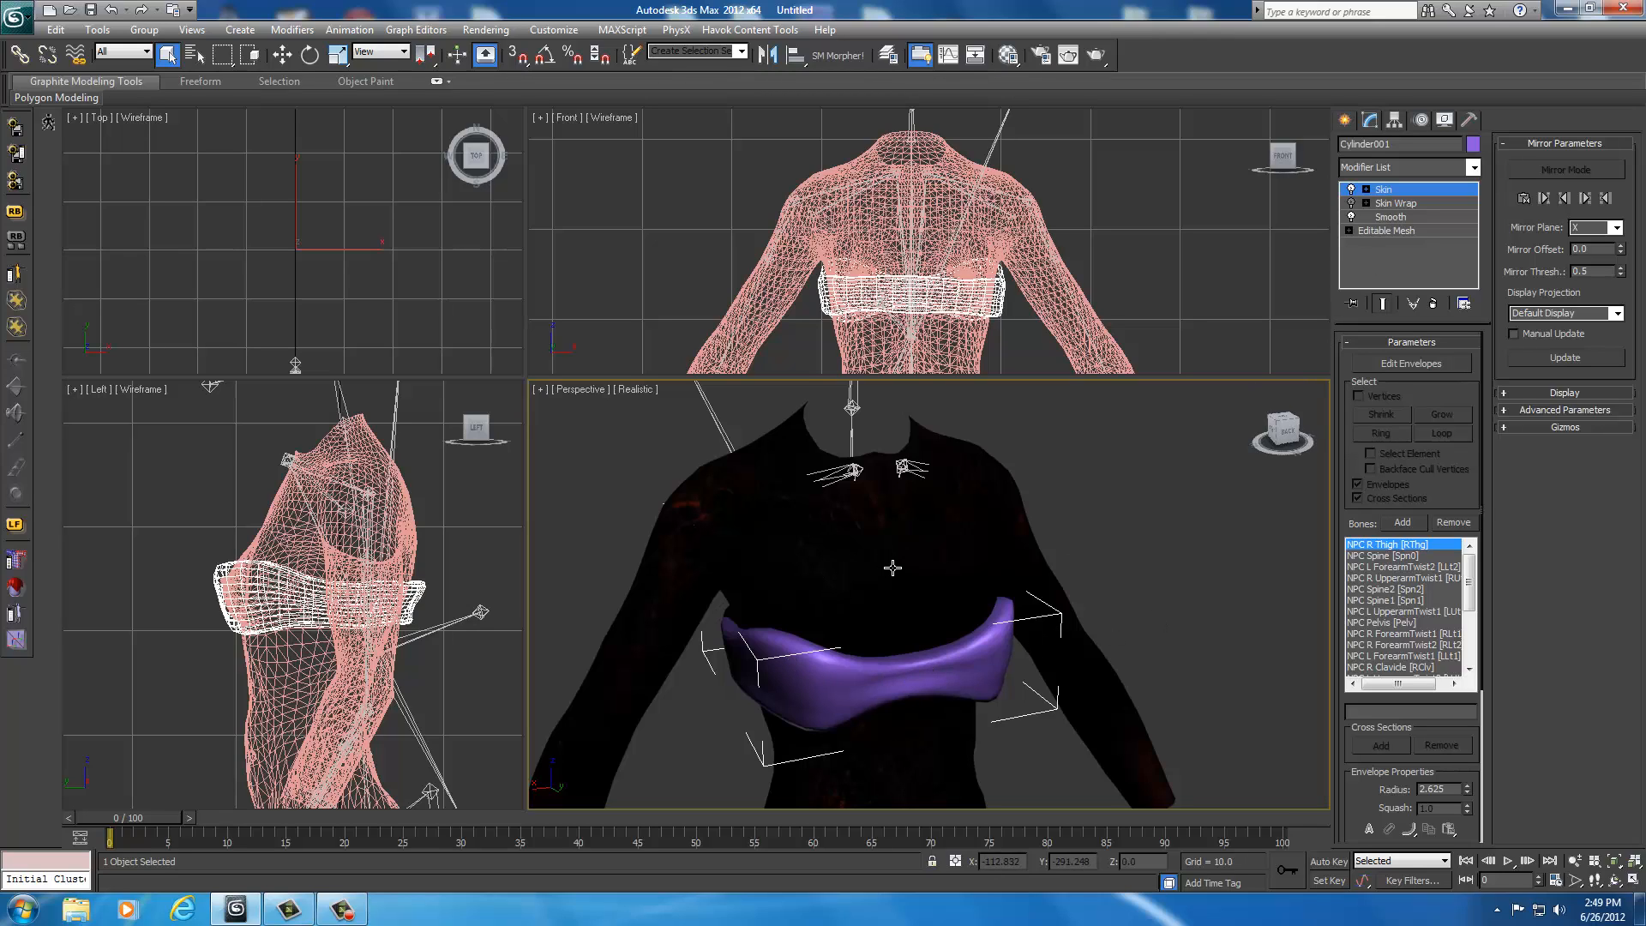
Step: Enable Edit Envelopes on the top's Skin modifier and inspect spine bone influences
{"action": "left_click", "coordinate": [1411, 363]}
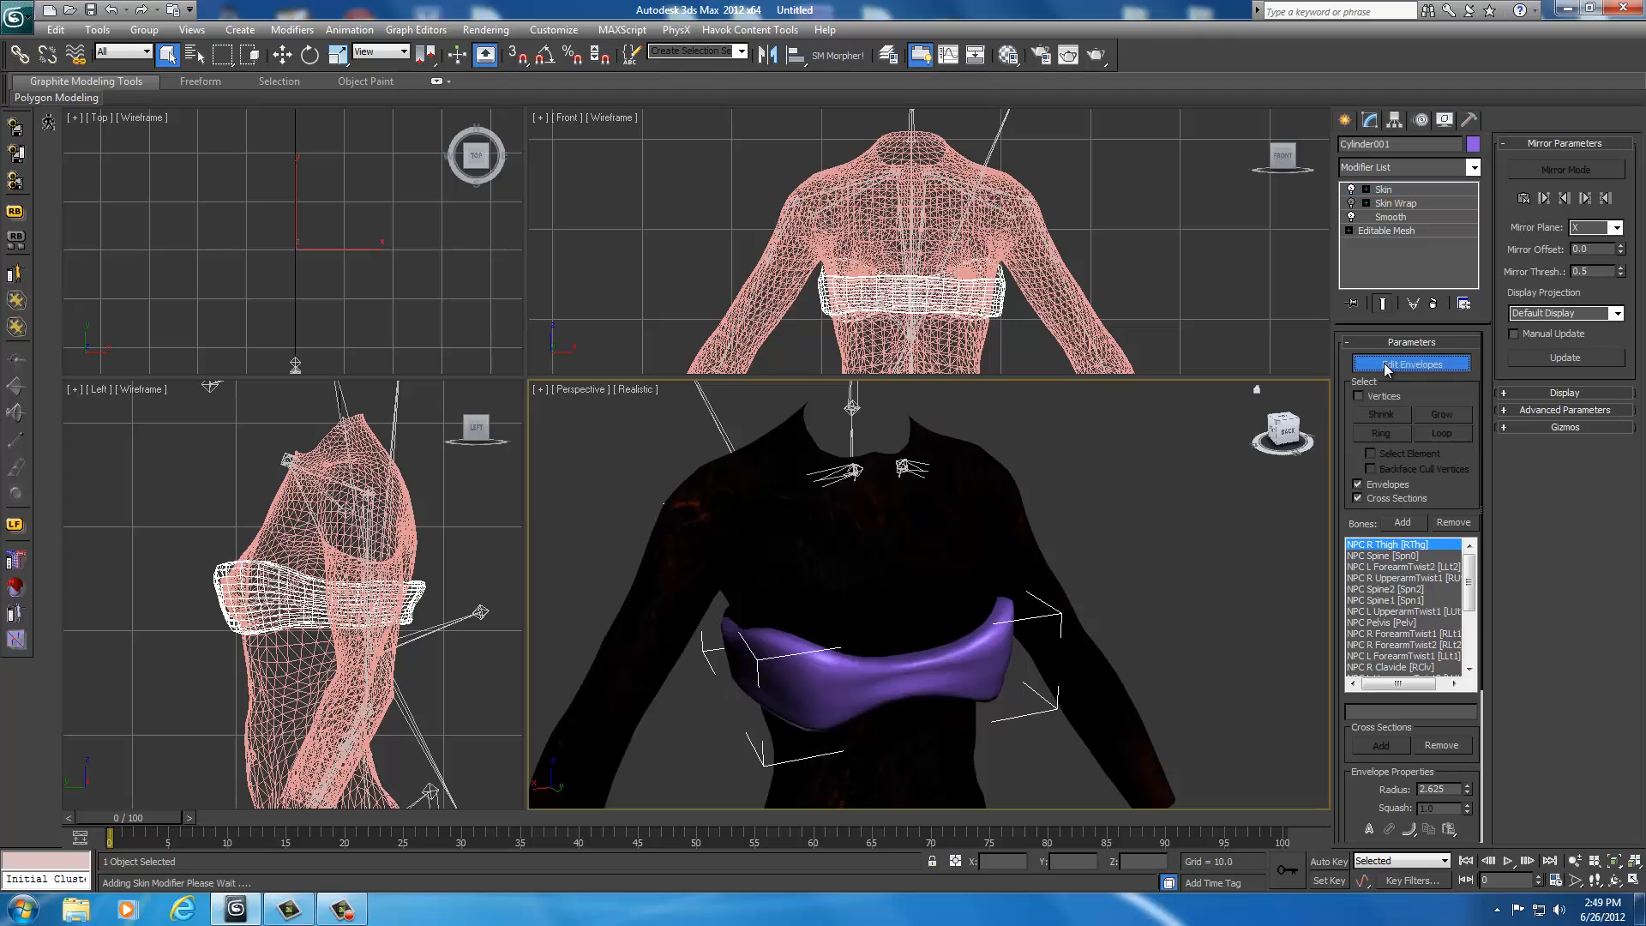
{"action": "left_click", "coordinate": [1411, 363]}
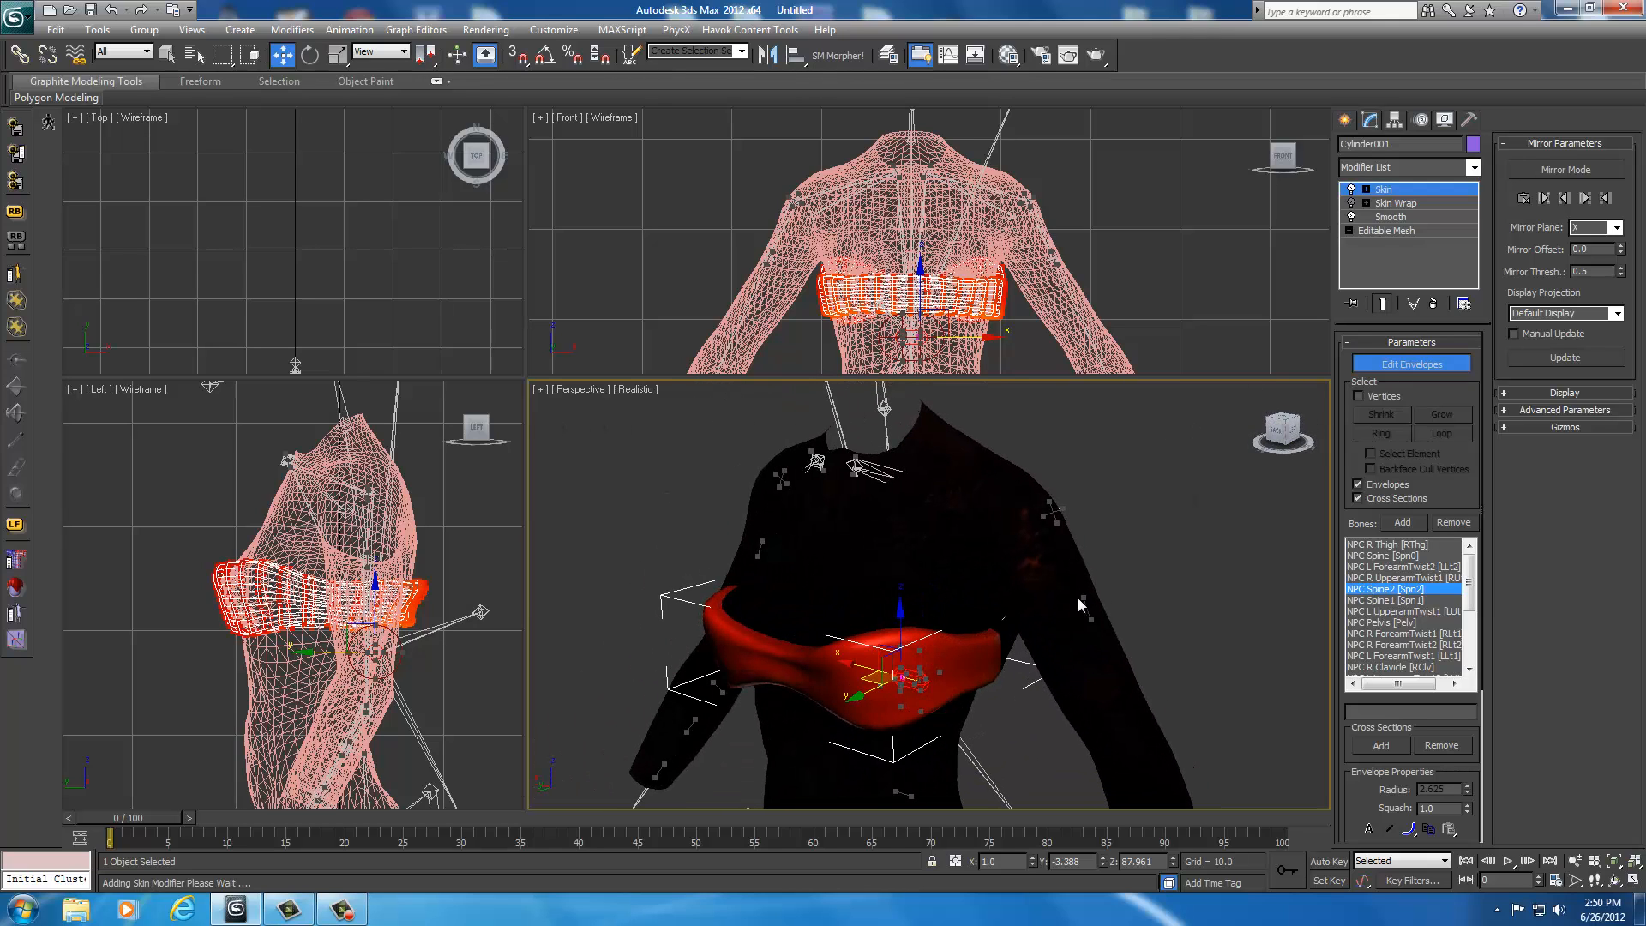
{"action": "mouse_move", "coordinate": [1086, 609]}
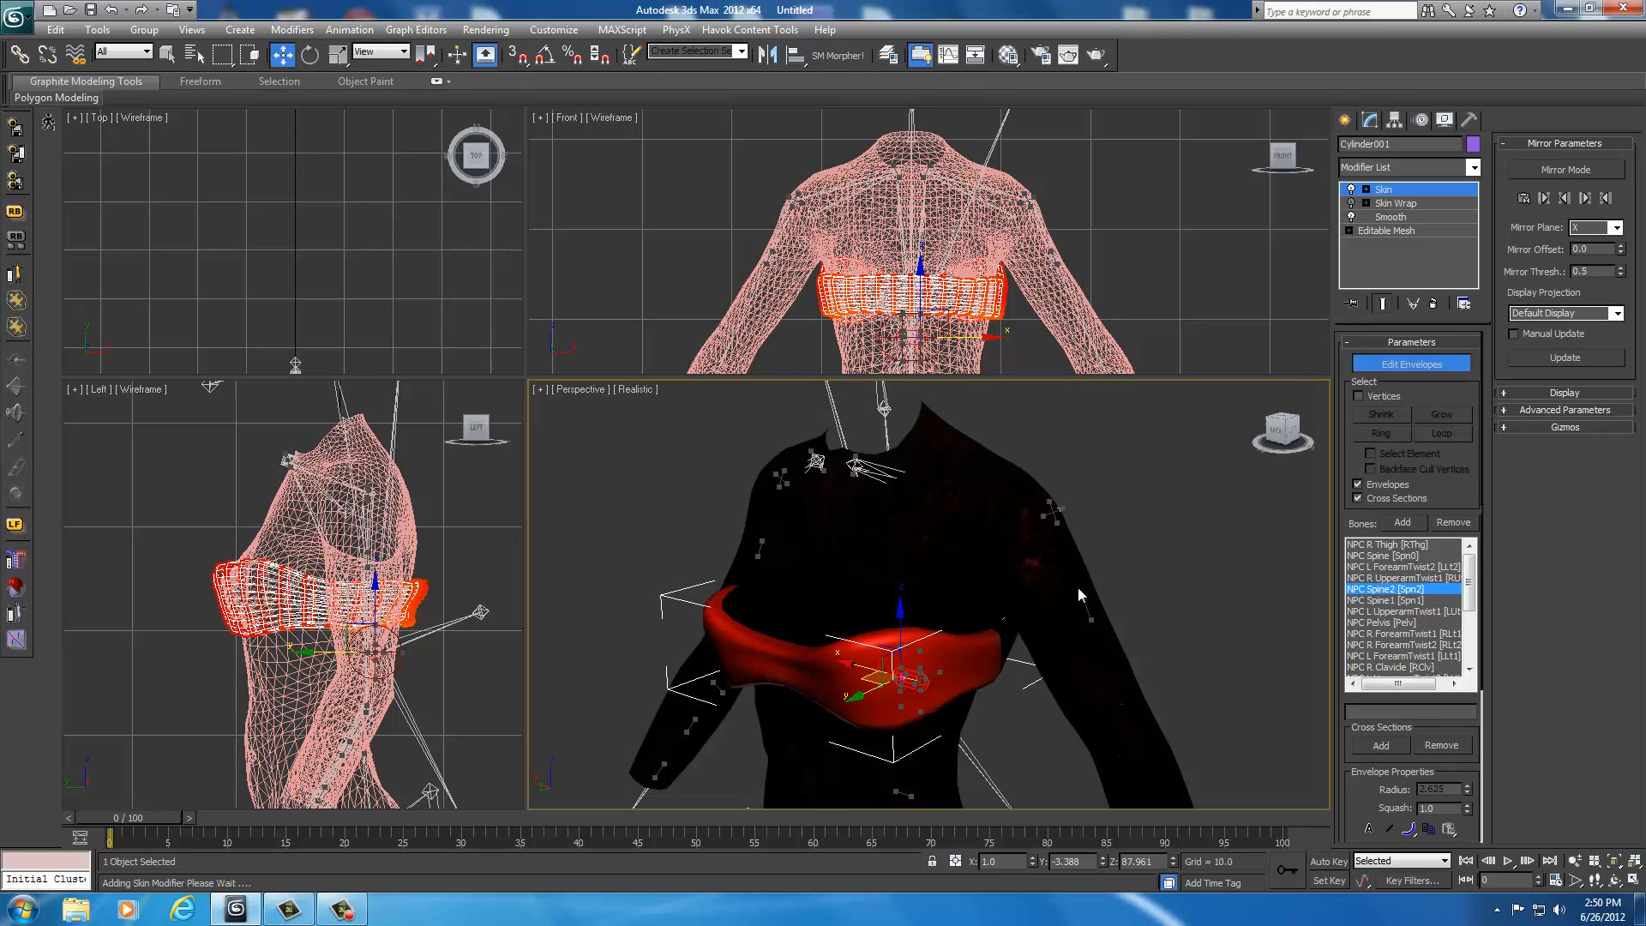
{"action": "left_click", "coordinate": [1401, 610]}
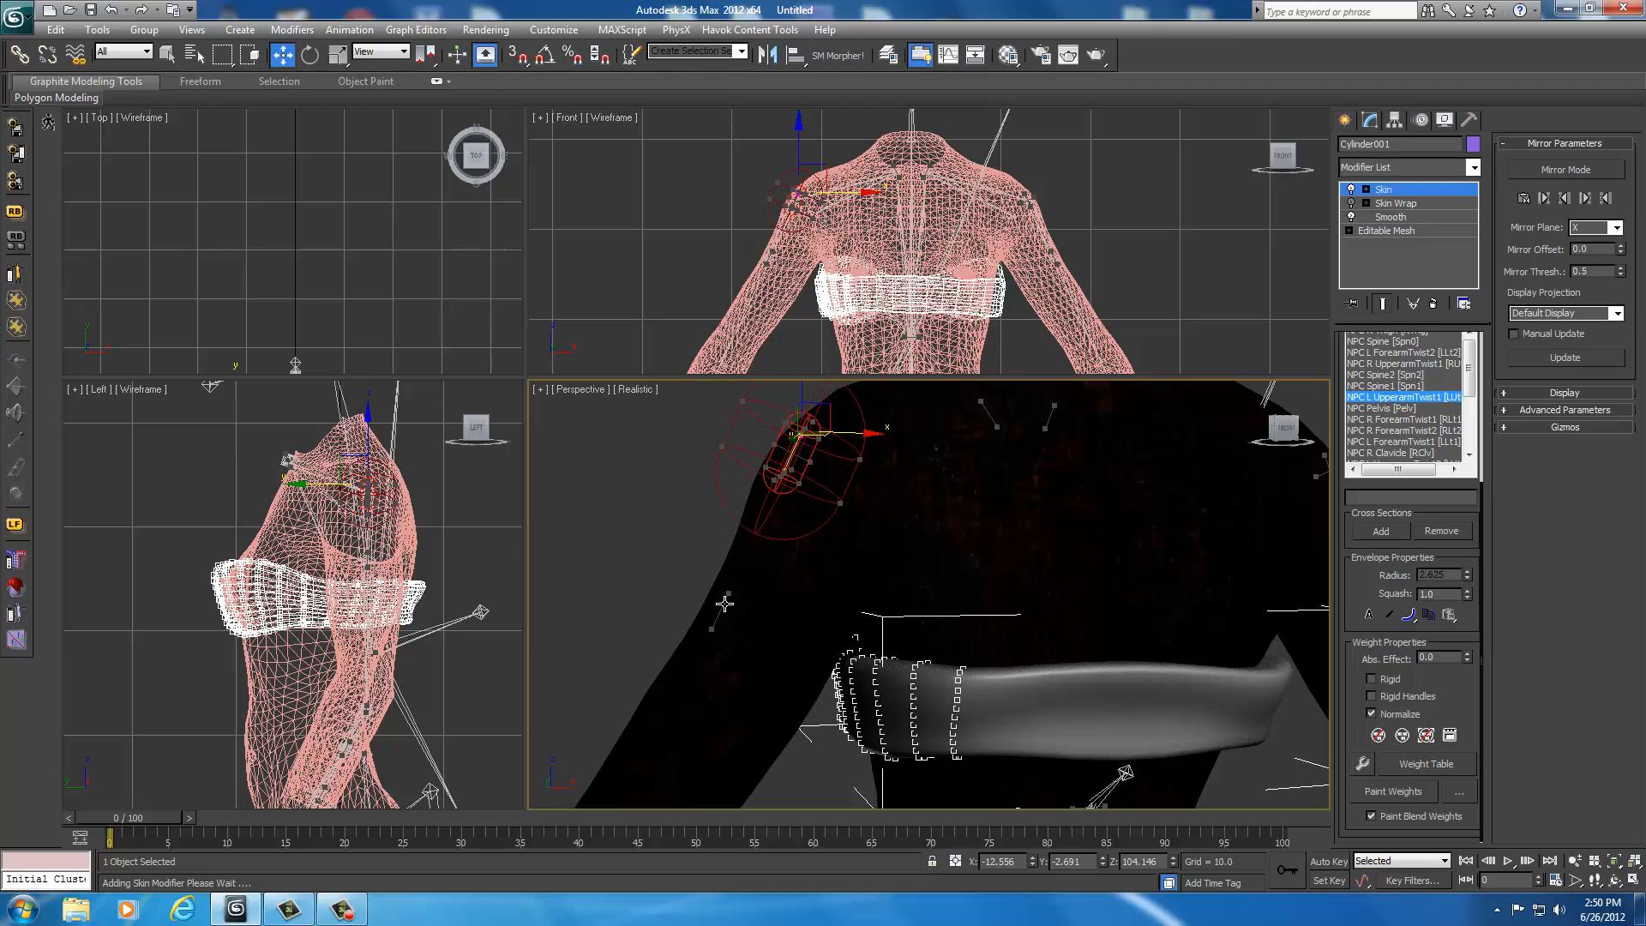
Step: Remove UpperarmTwist bone weights from the top's vertices, then close Edit Envelopes
{"action": "left_click", "coordinate": [1402, 452]}
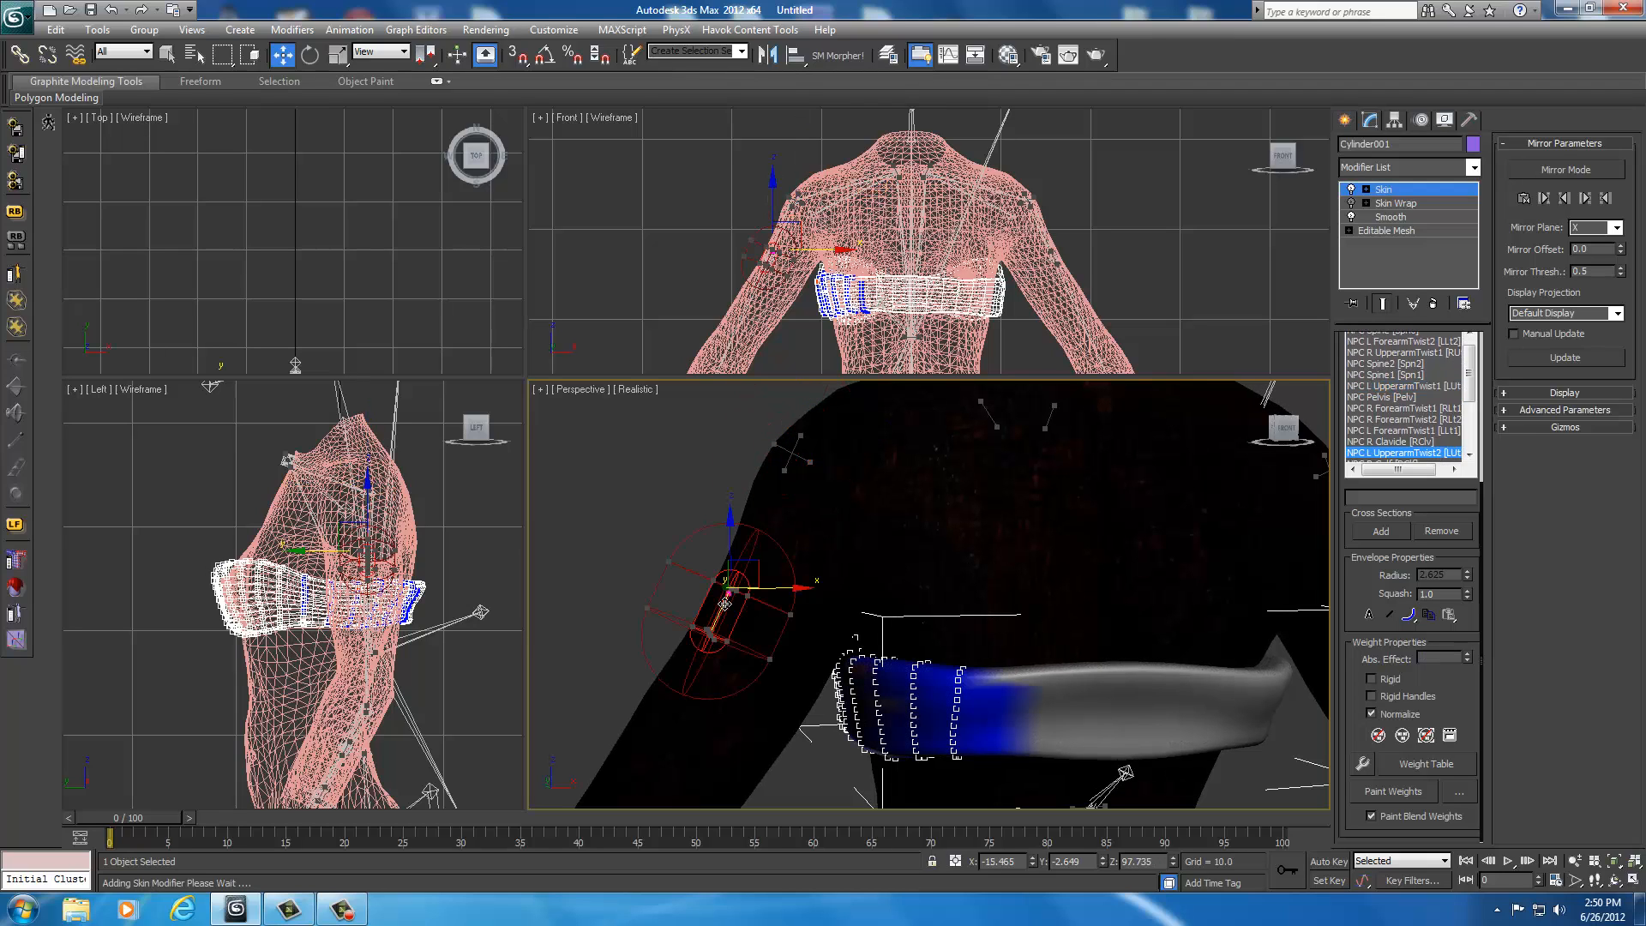
{"action": "left_click_drag", "start_coordinate": [725, 603], "coordinate": [924, 462]}
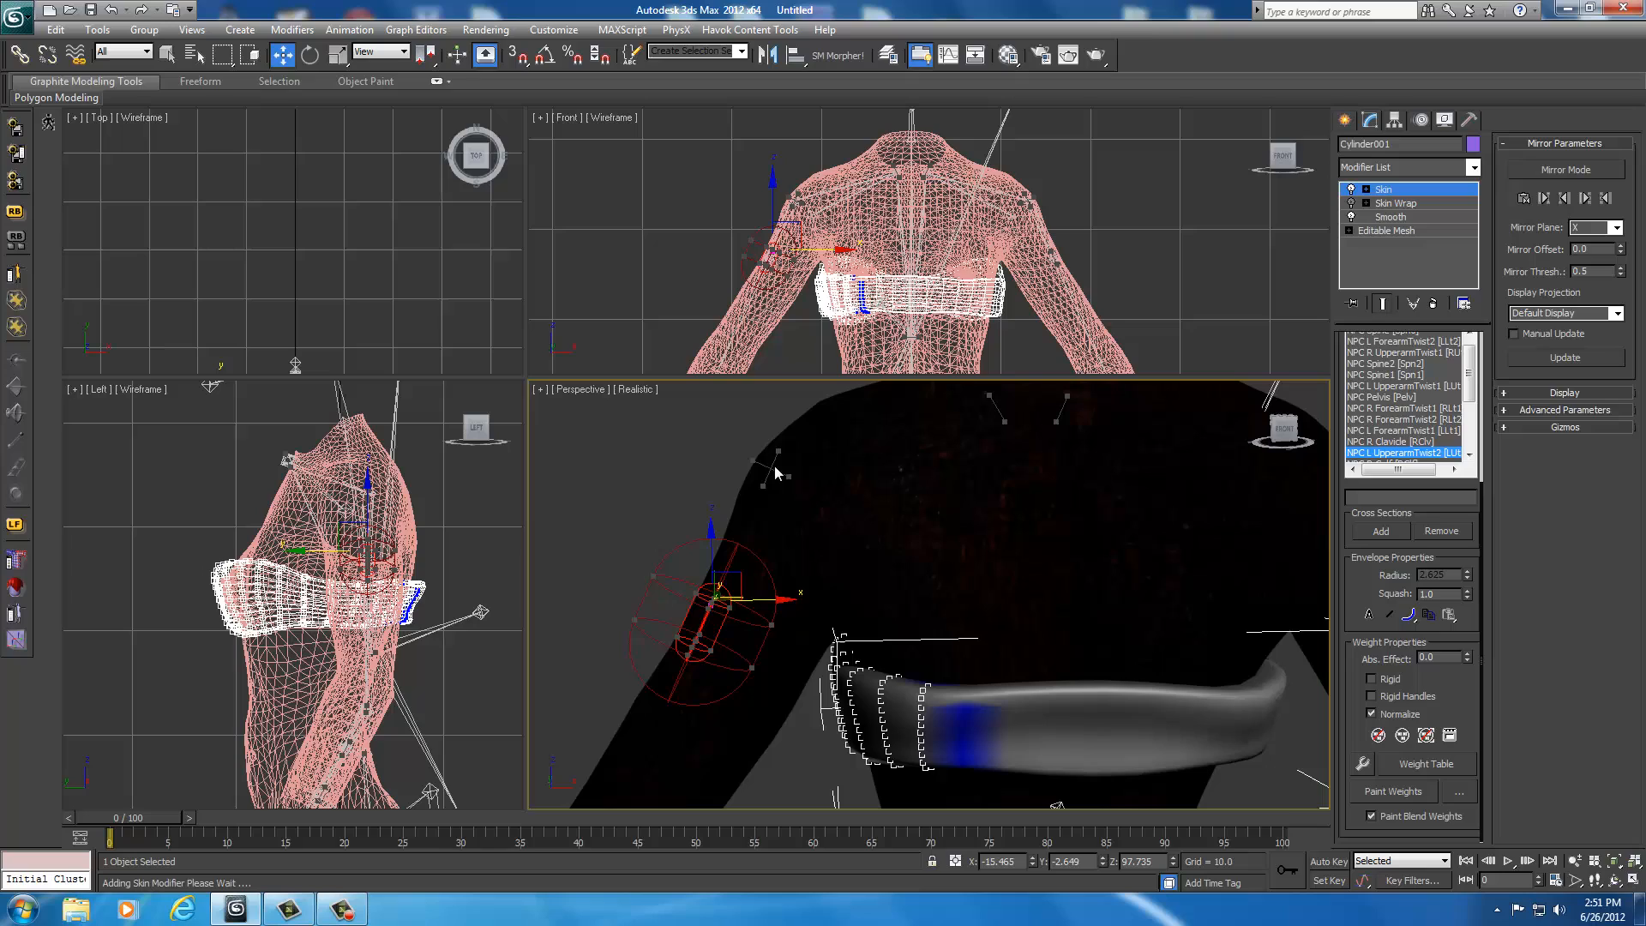
{"action": "mouse_move", "coordinate": [760, 467]}
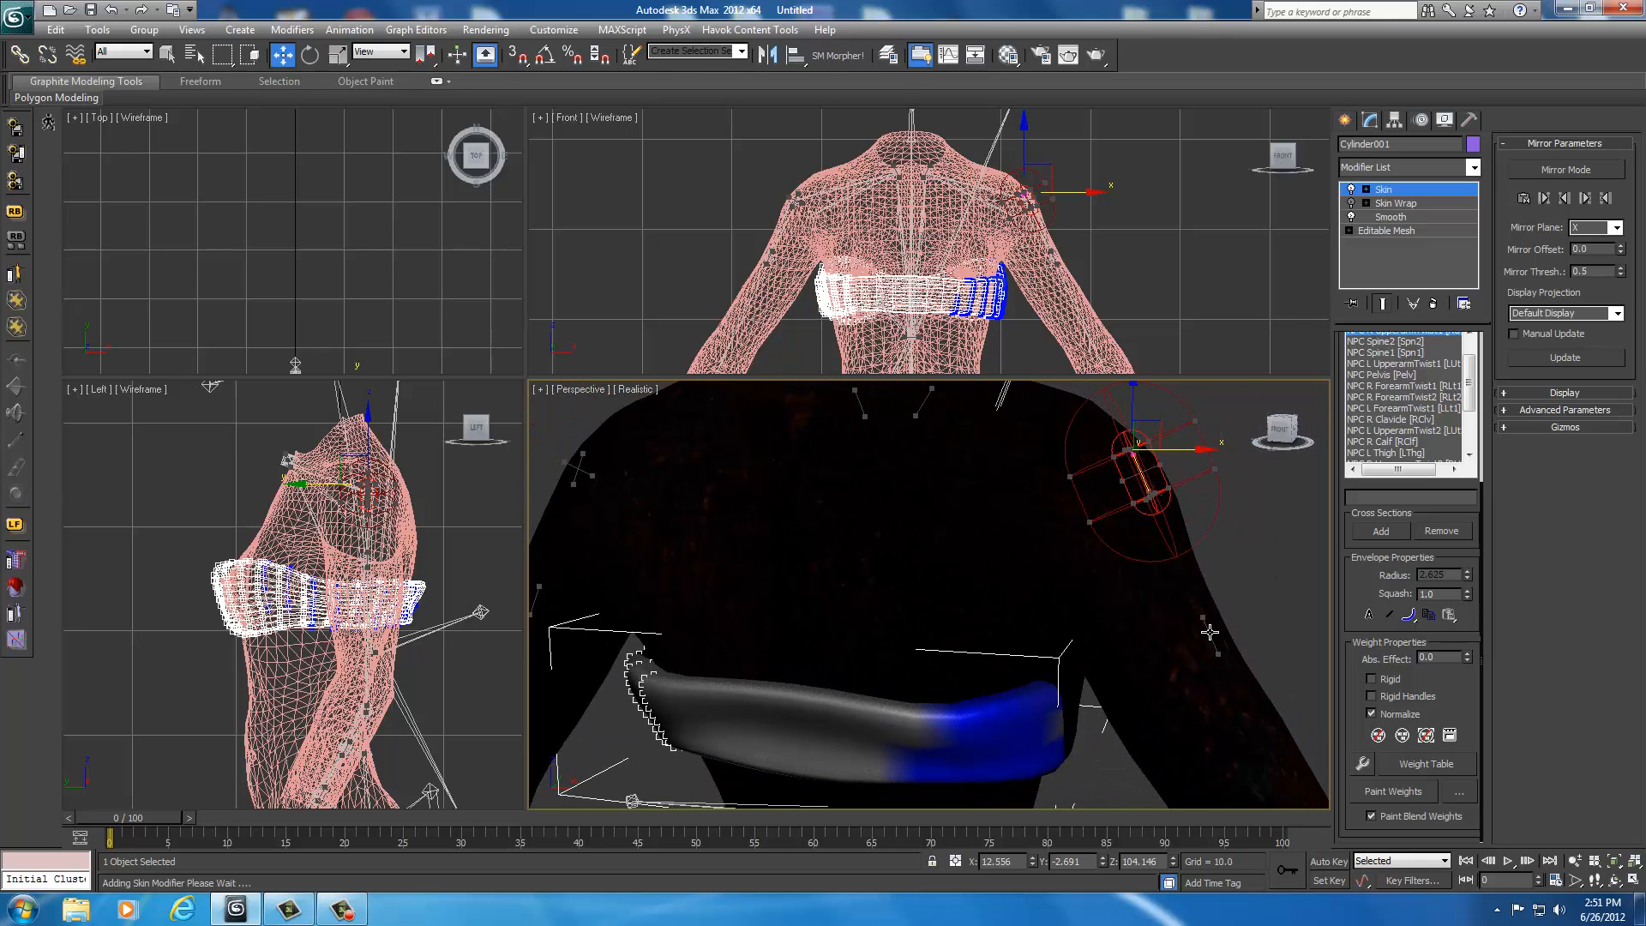
{"action": "left_click", "coordinate": [1403, 452]}
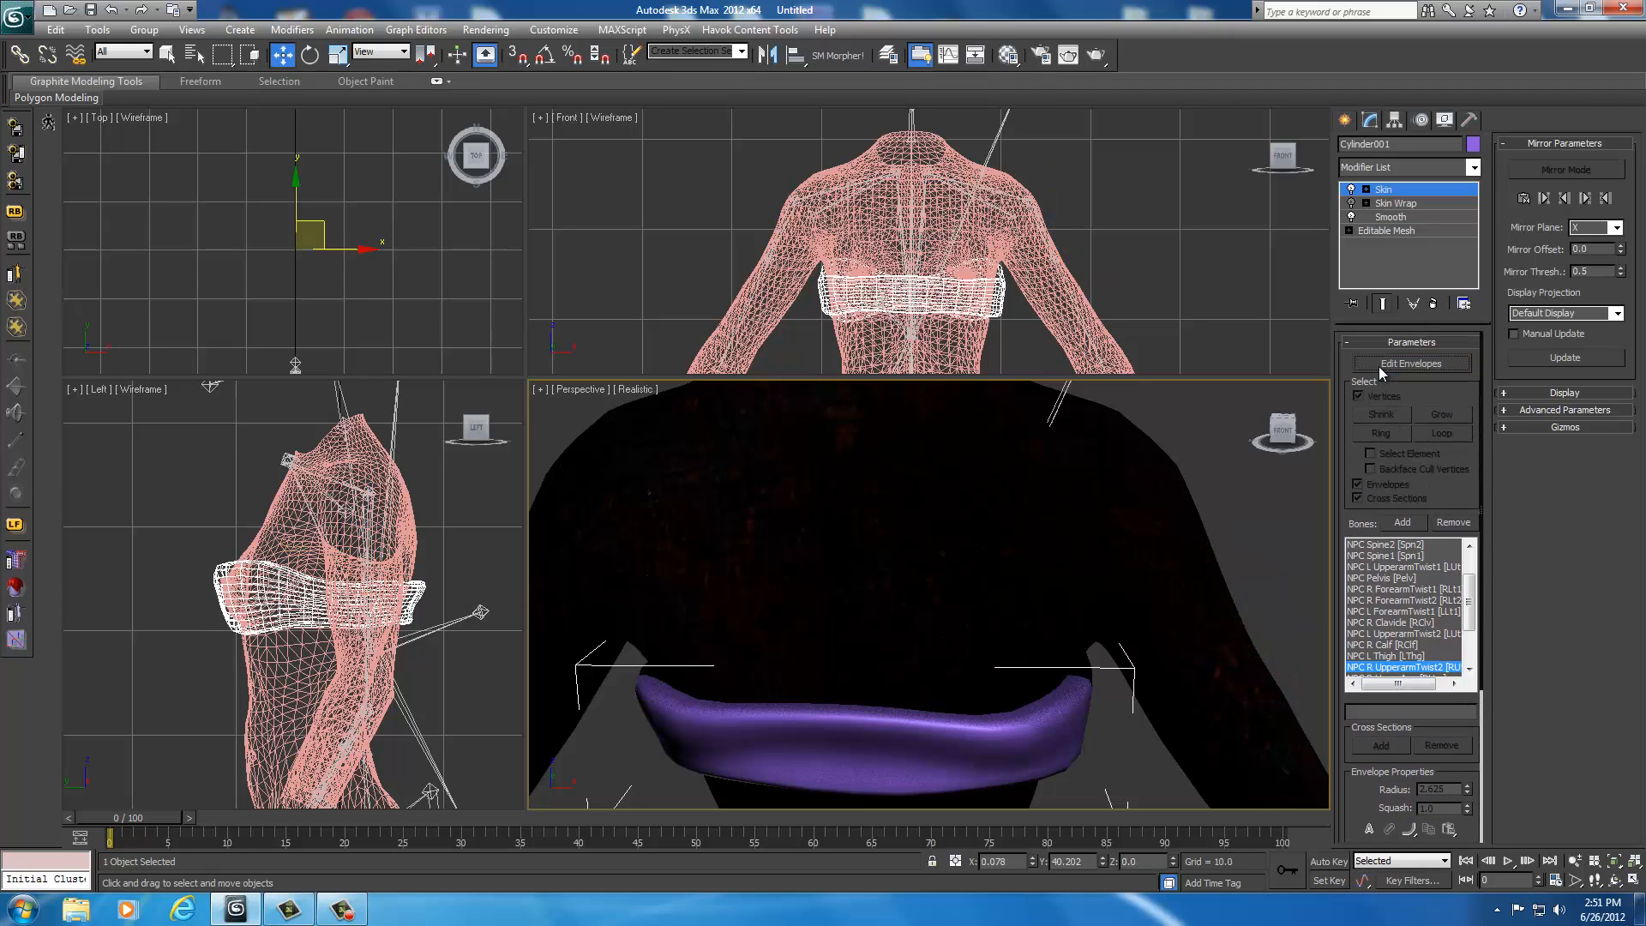
Step: Delete the Skin Wrap modifier, leaving Skin over Smooth and Editable Mesh
{"action": "left_click", "coordinate": [1395, 203]}
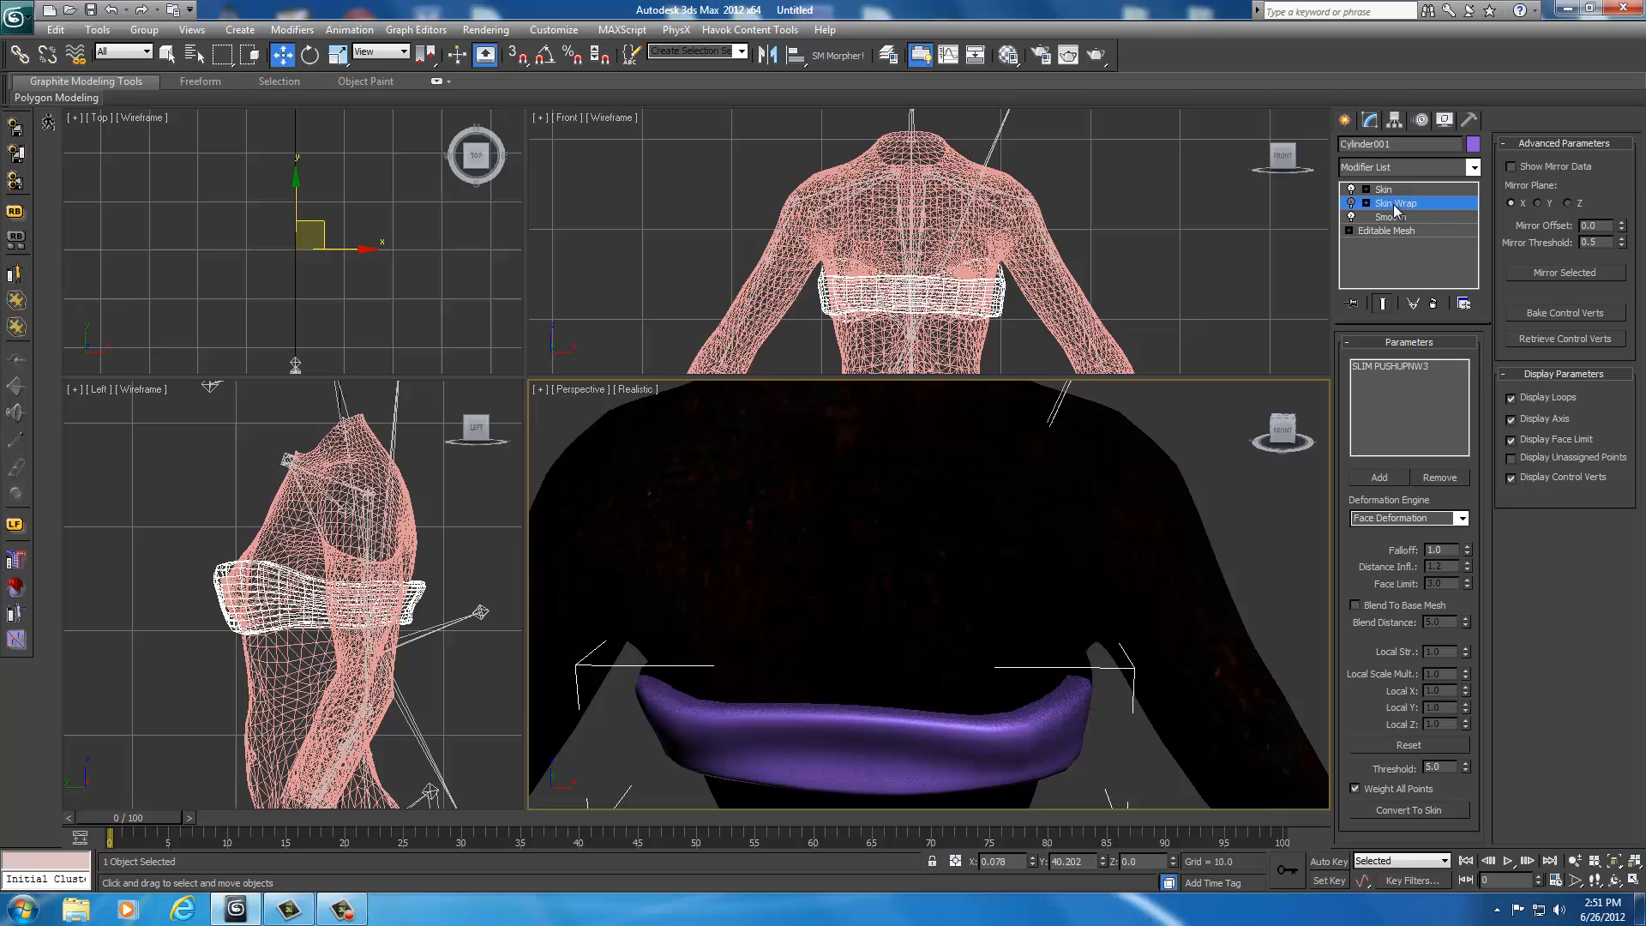
{"action": "right_click", "coordinate": [1395, 203]}
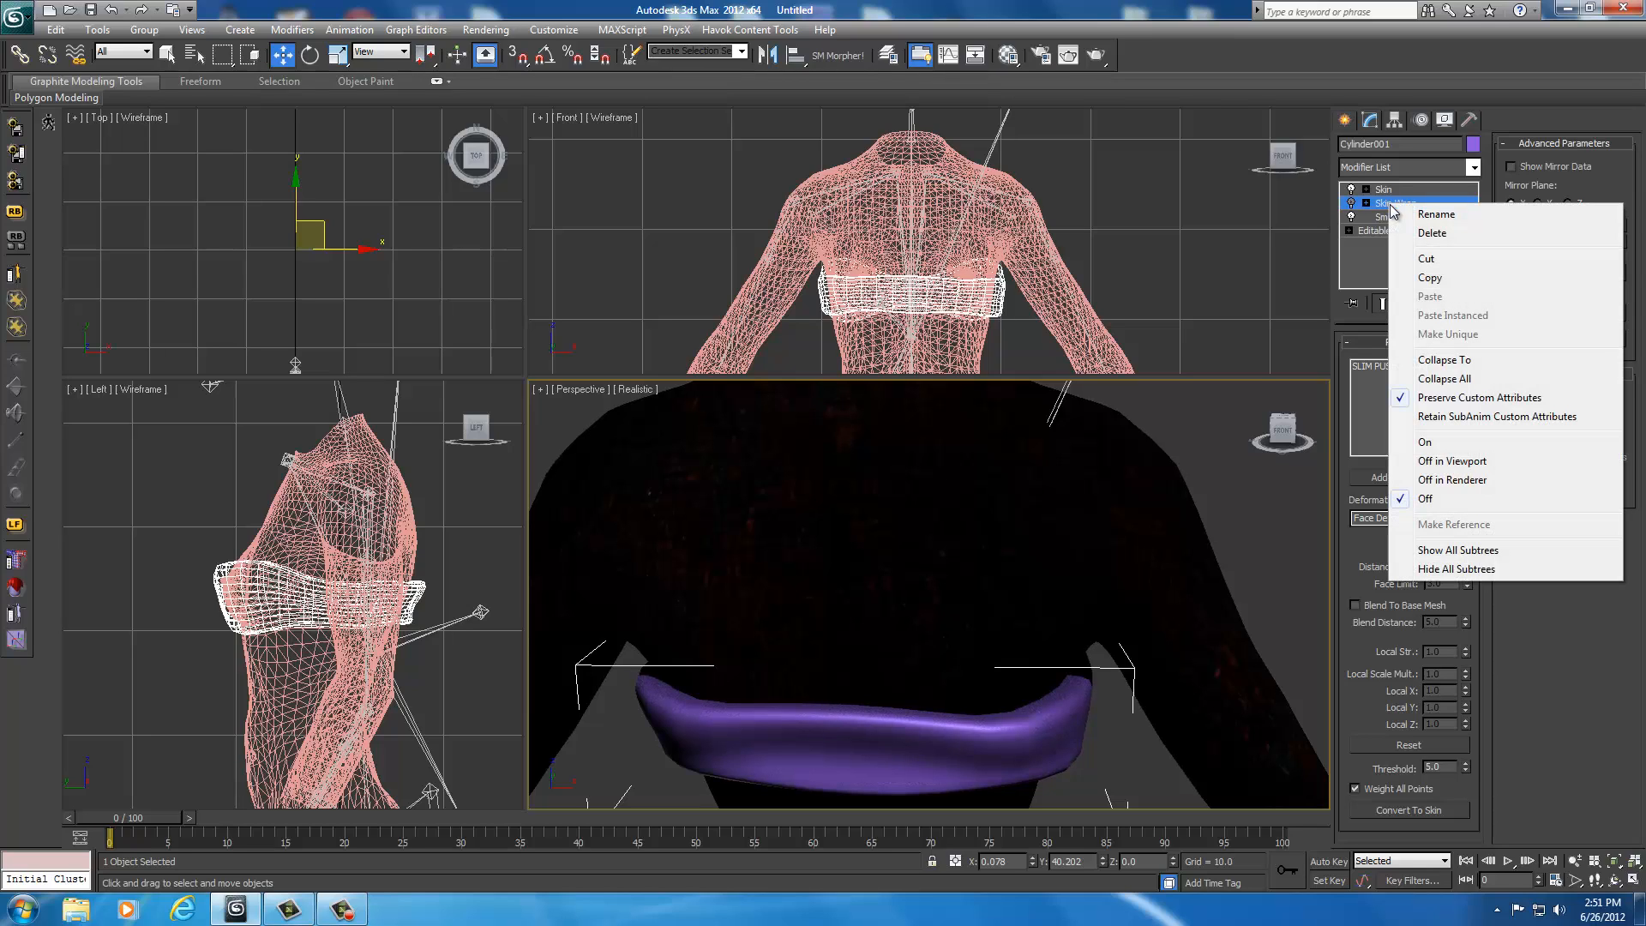
{"action": "left_click", "coordinate": [1396, 203]}
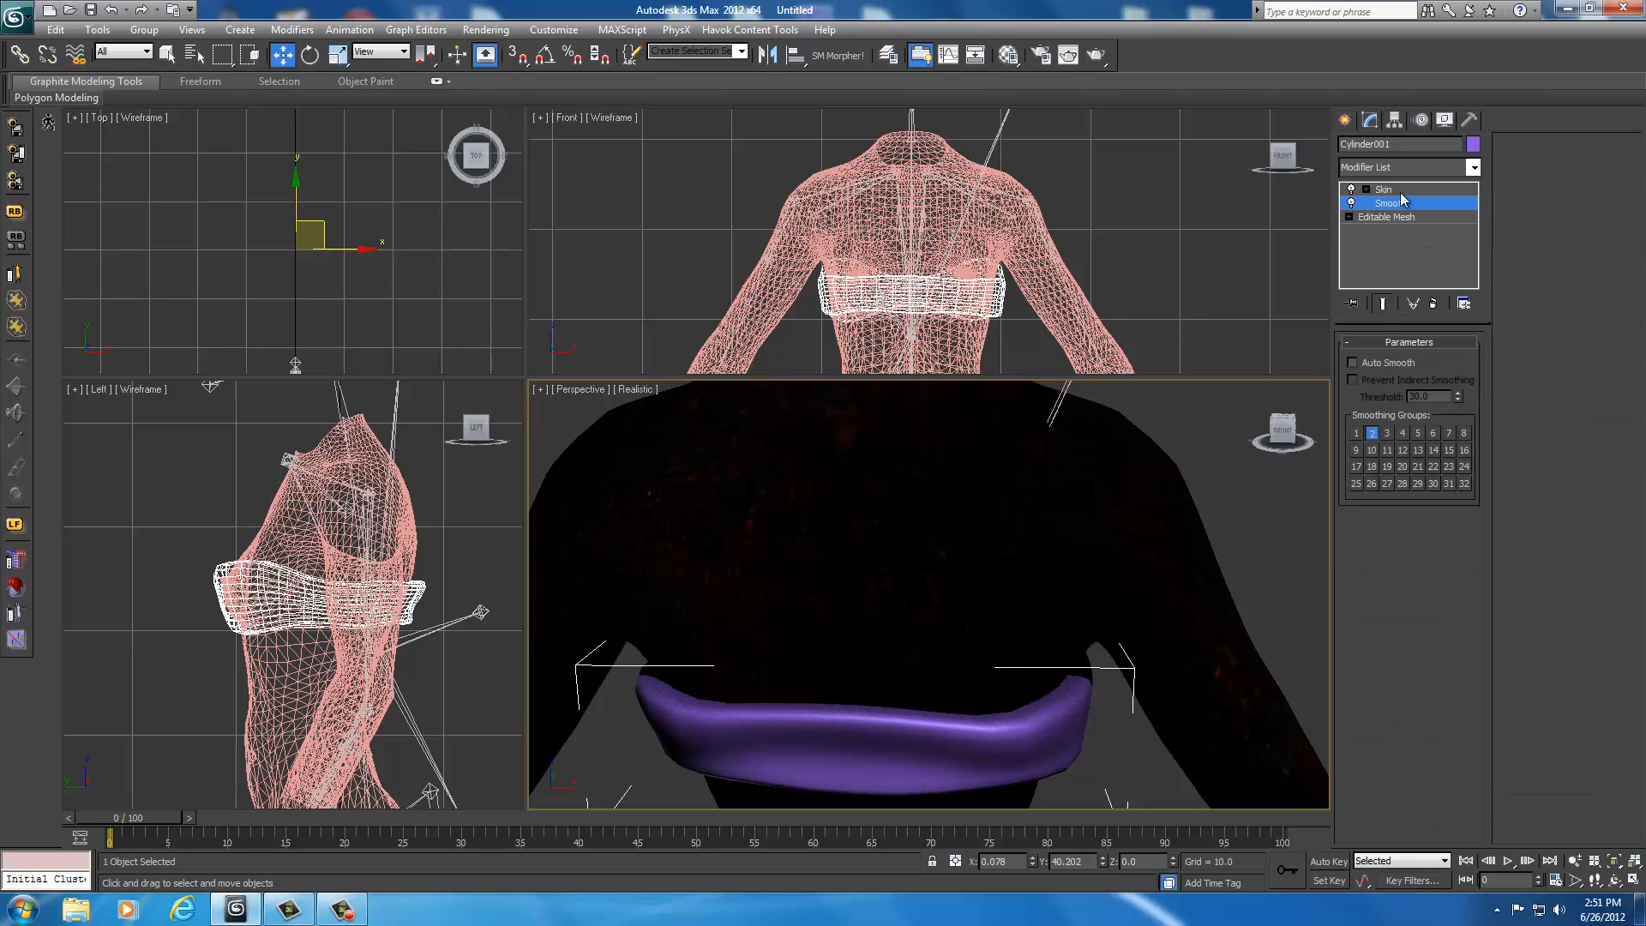
{"action": "left_click", "coordinate": [1383, 189]}
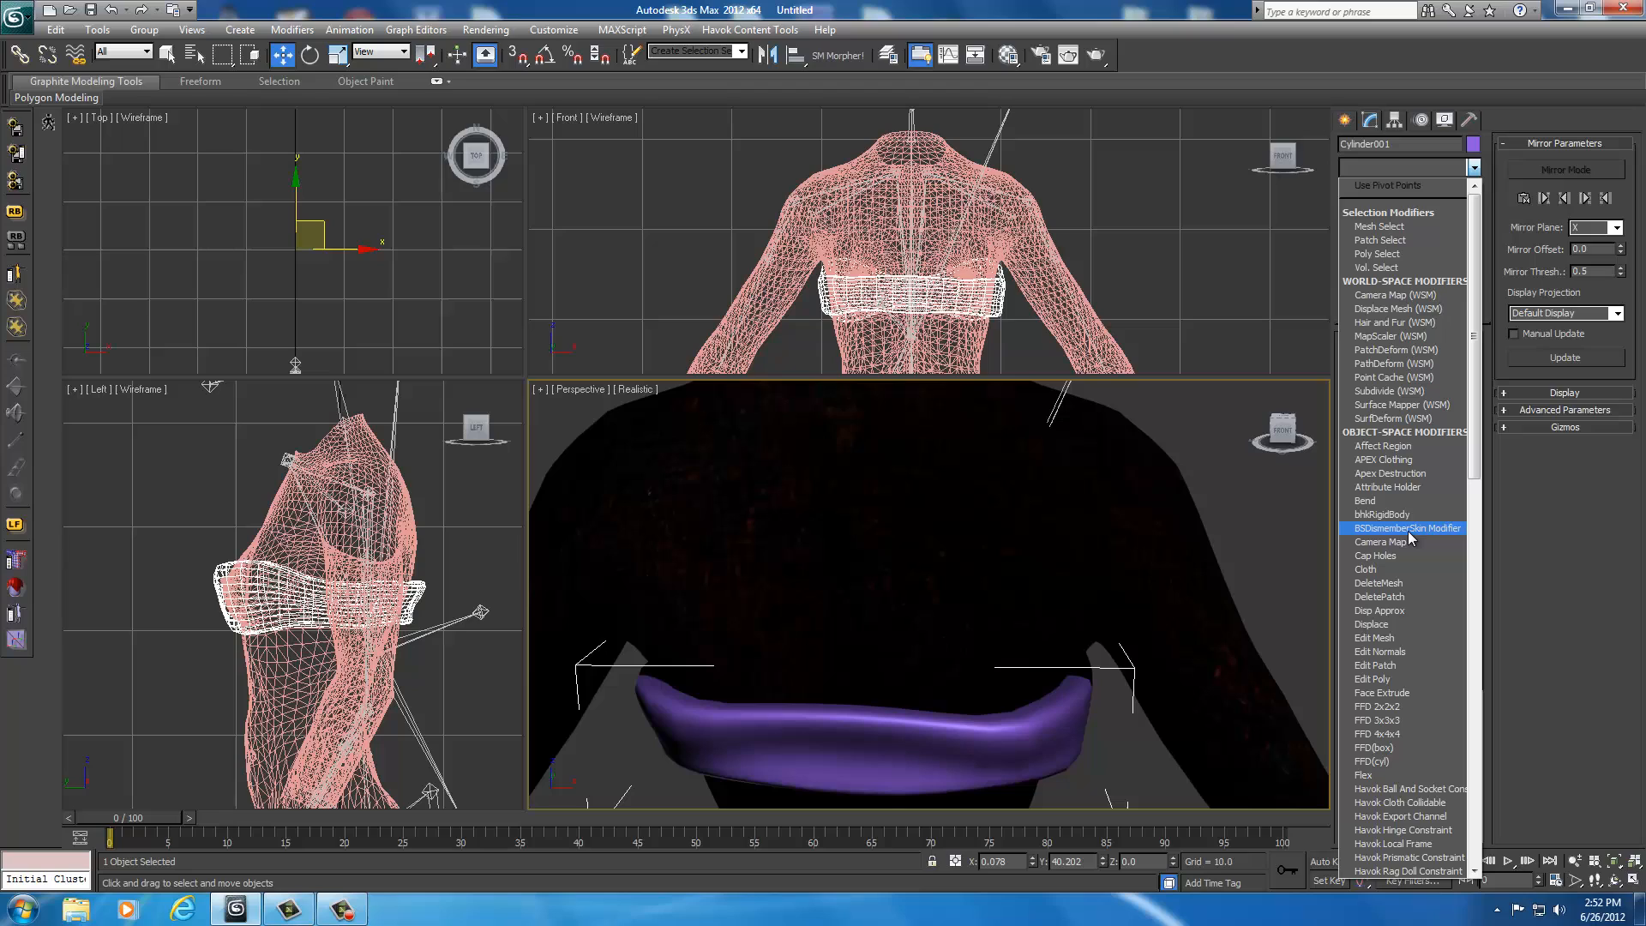
Step: Add BSDismemberSkin and assign all 1008 faces of the top to Skyrim Torso 1
{"action": "left_click", "coordinate": [1406, 527]}
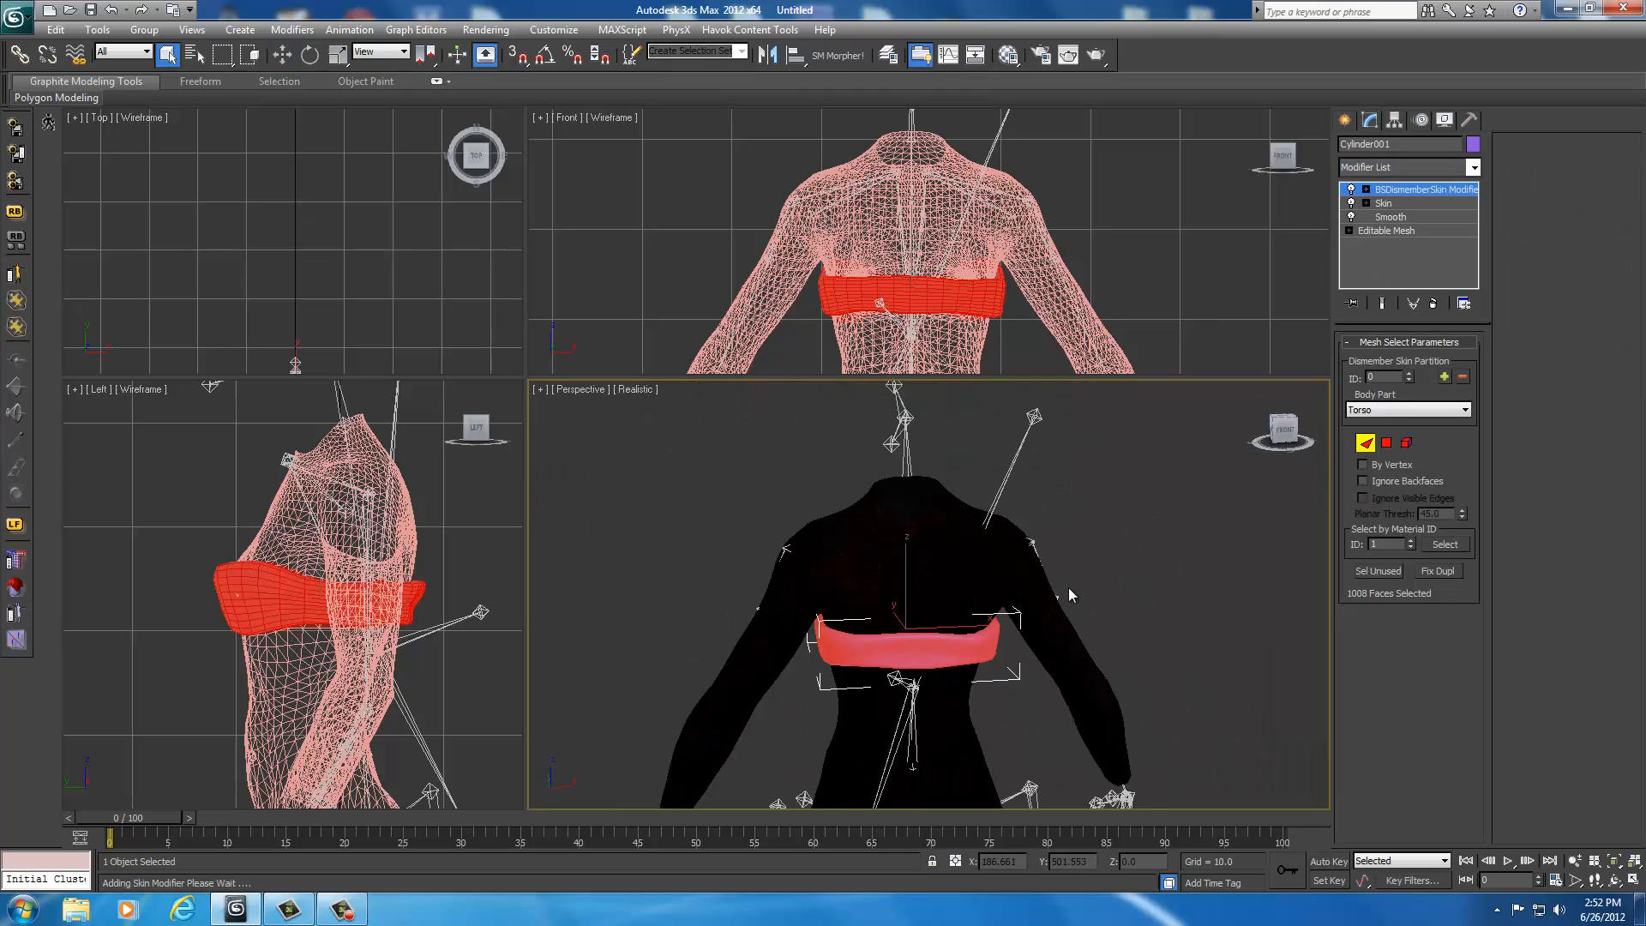
{"action": "left_click_drag", "start_coordinate": [630, 481], "coordinate": [1205, 770]}
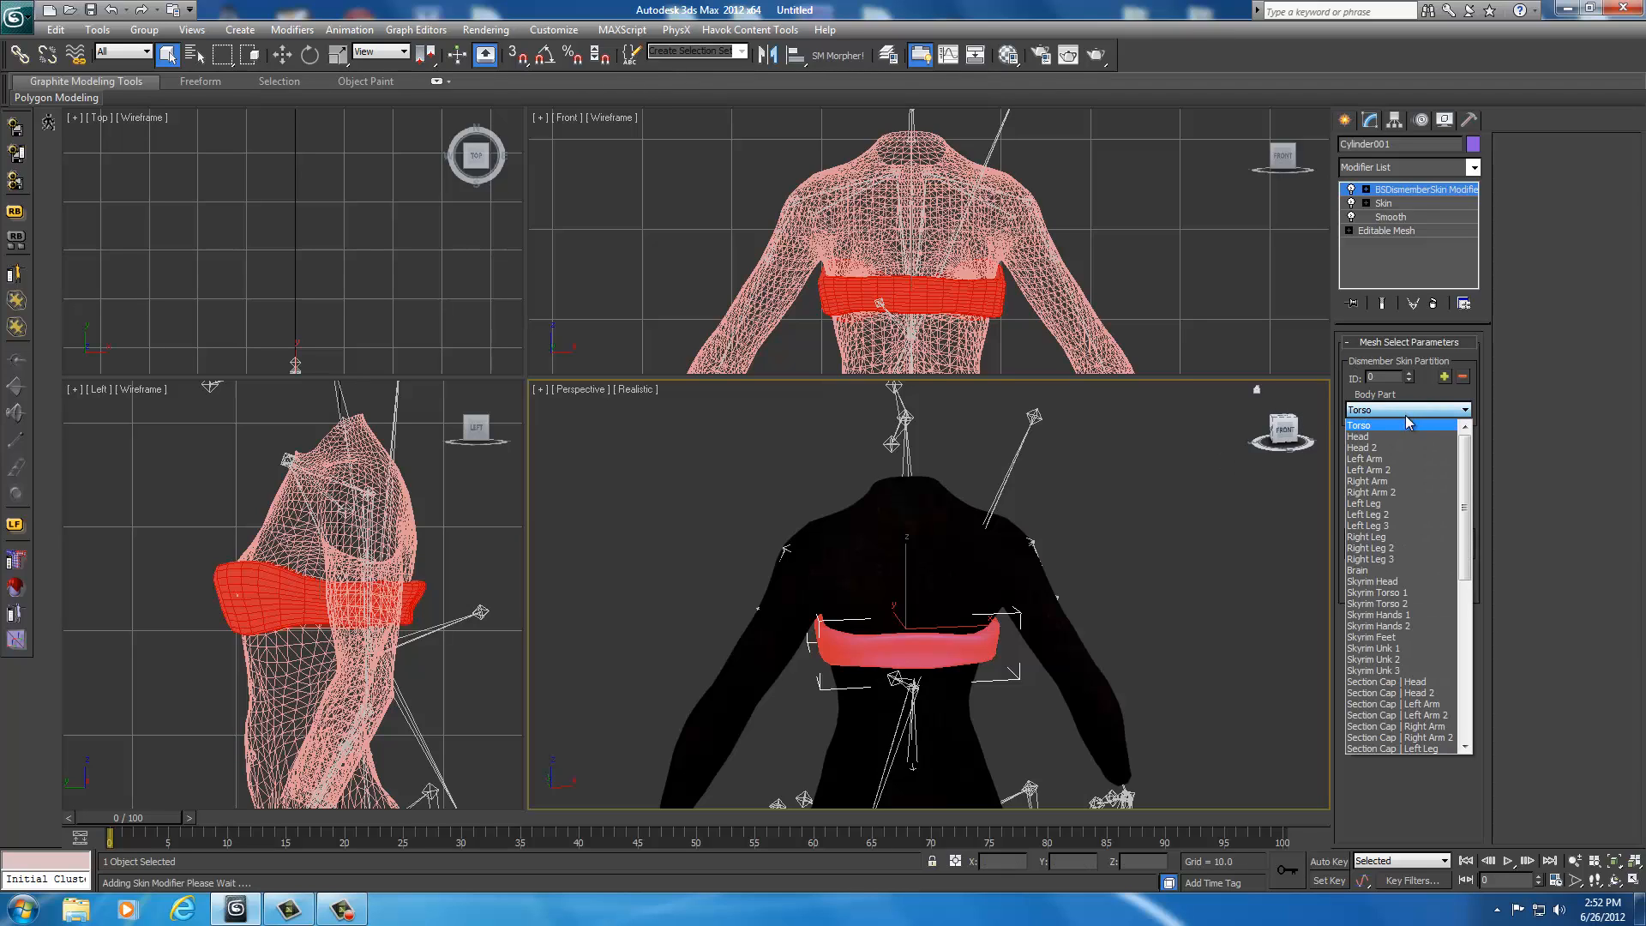
{"action": "left_click", "coordinate": [1378, 593]}
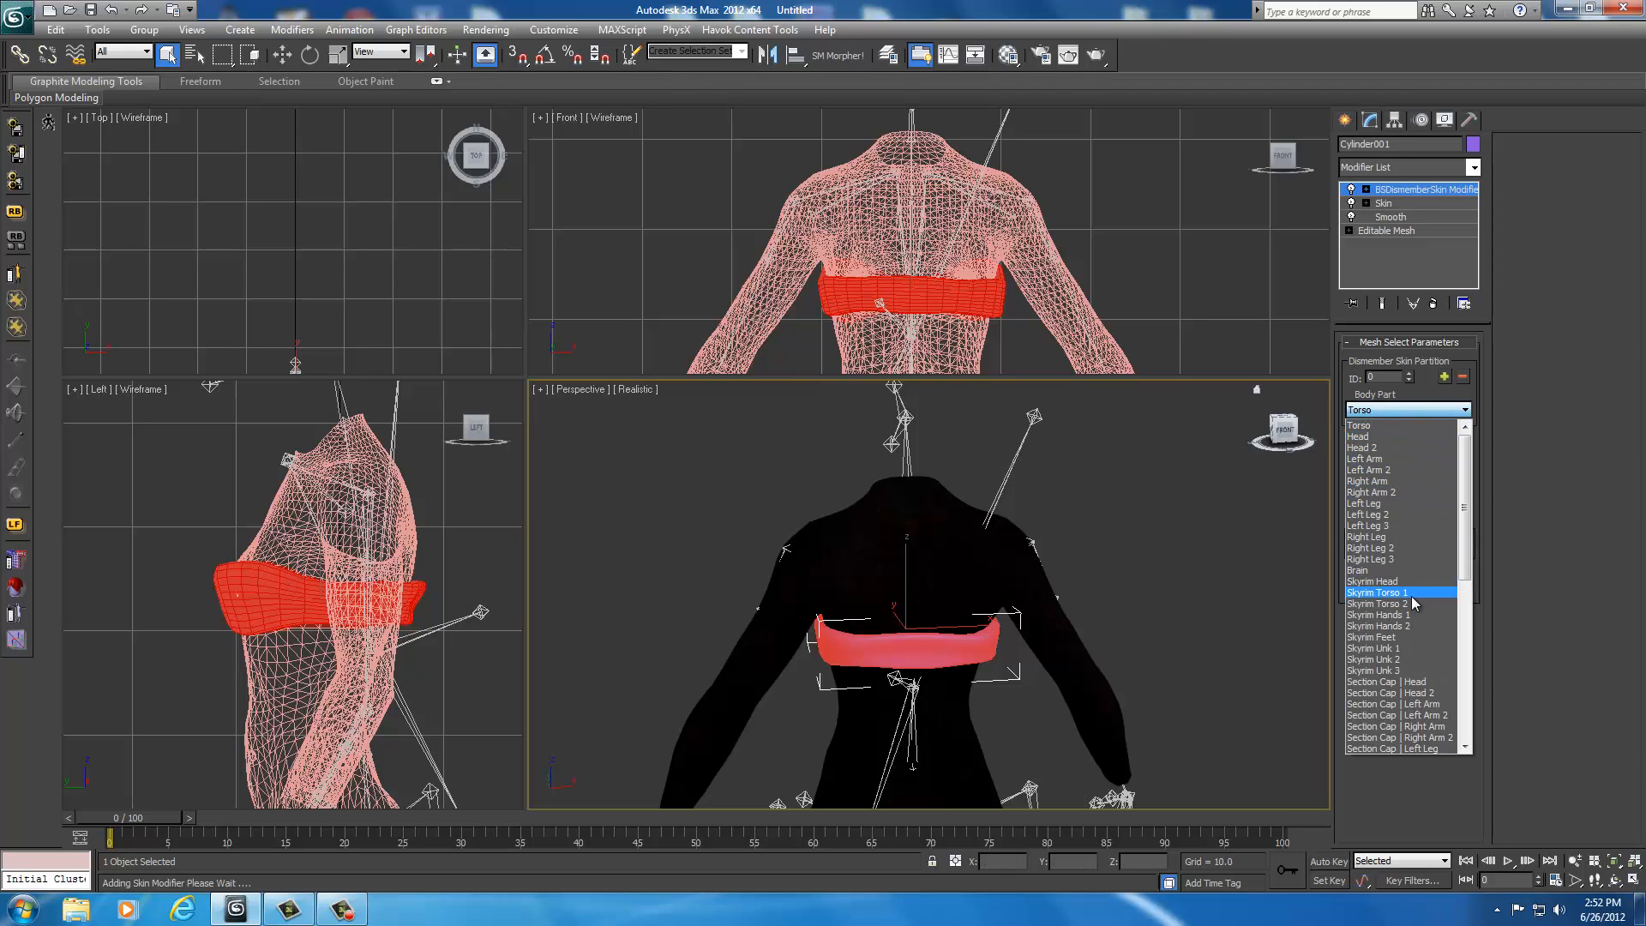
{"action": "left_click", "coordinate": [1377, 593]}
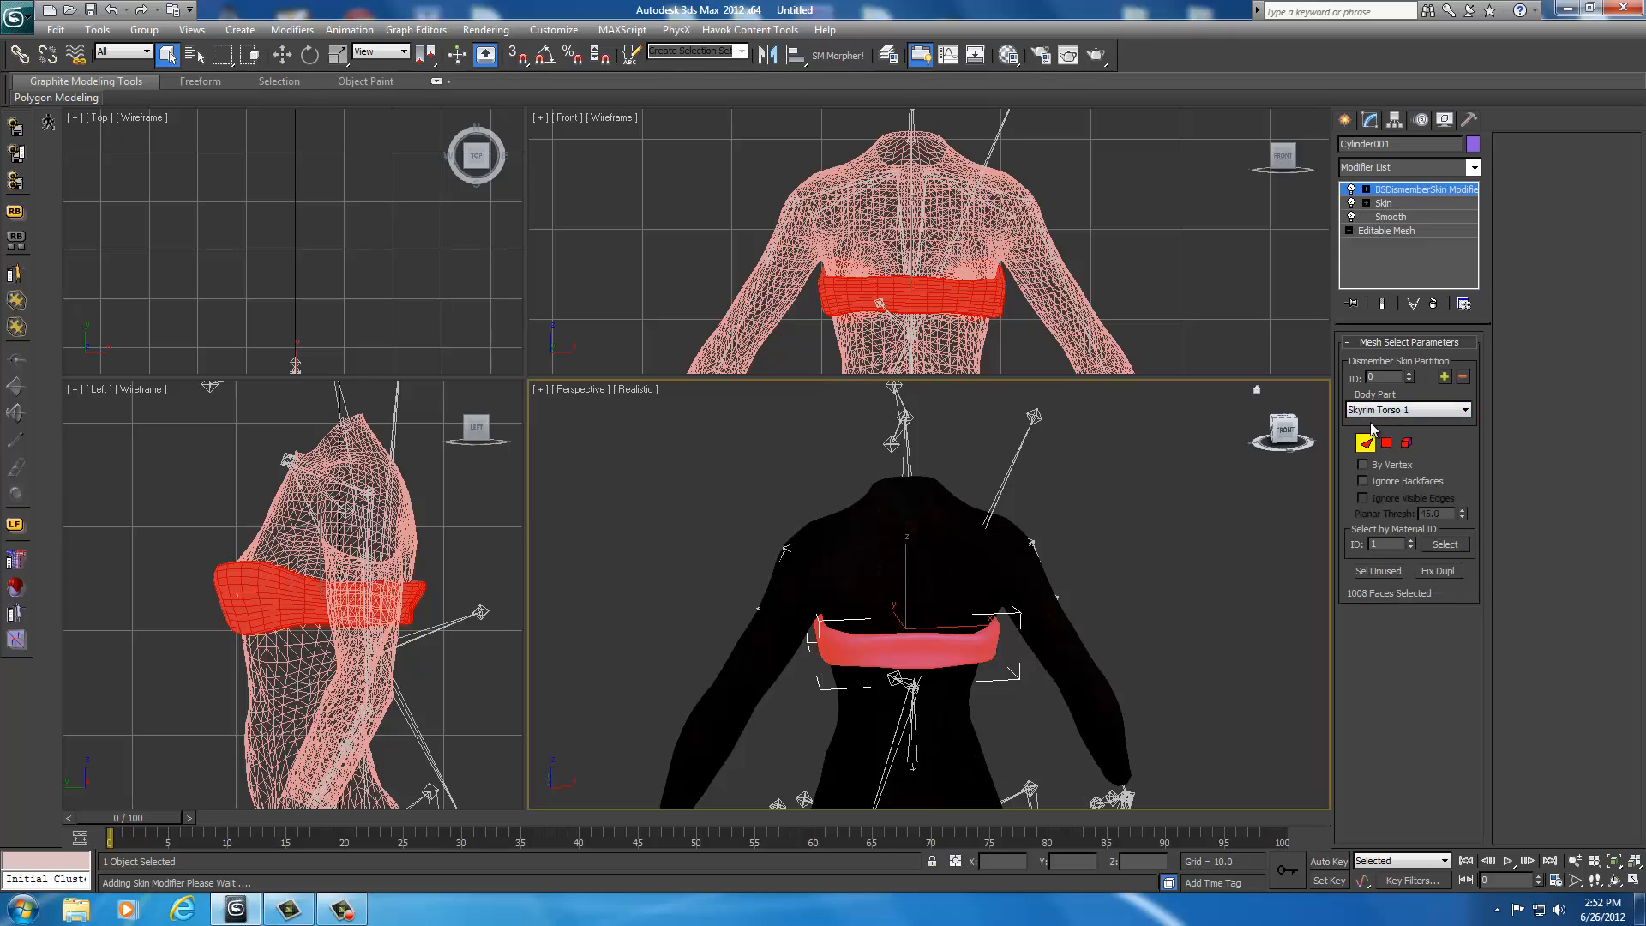
{"action": "mouse_move", "coordinate": [1409, 427]}
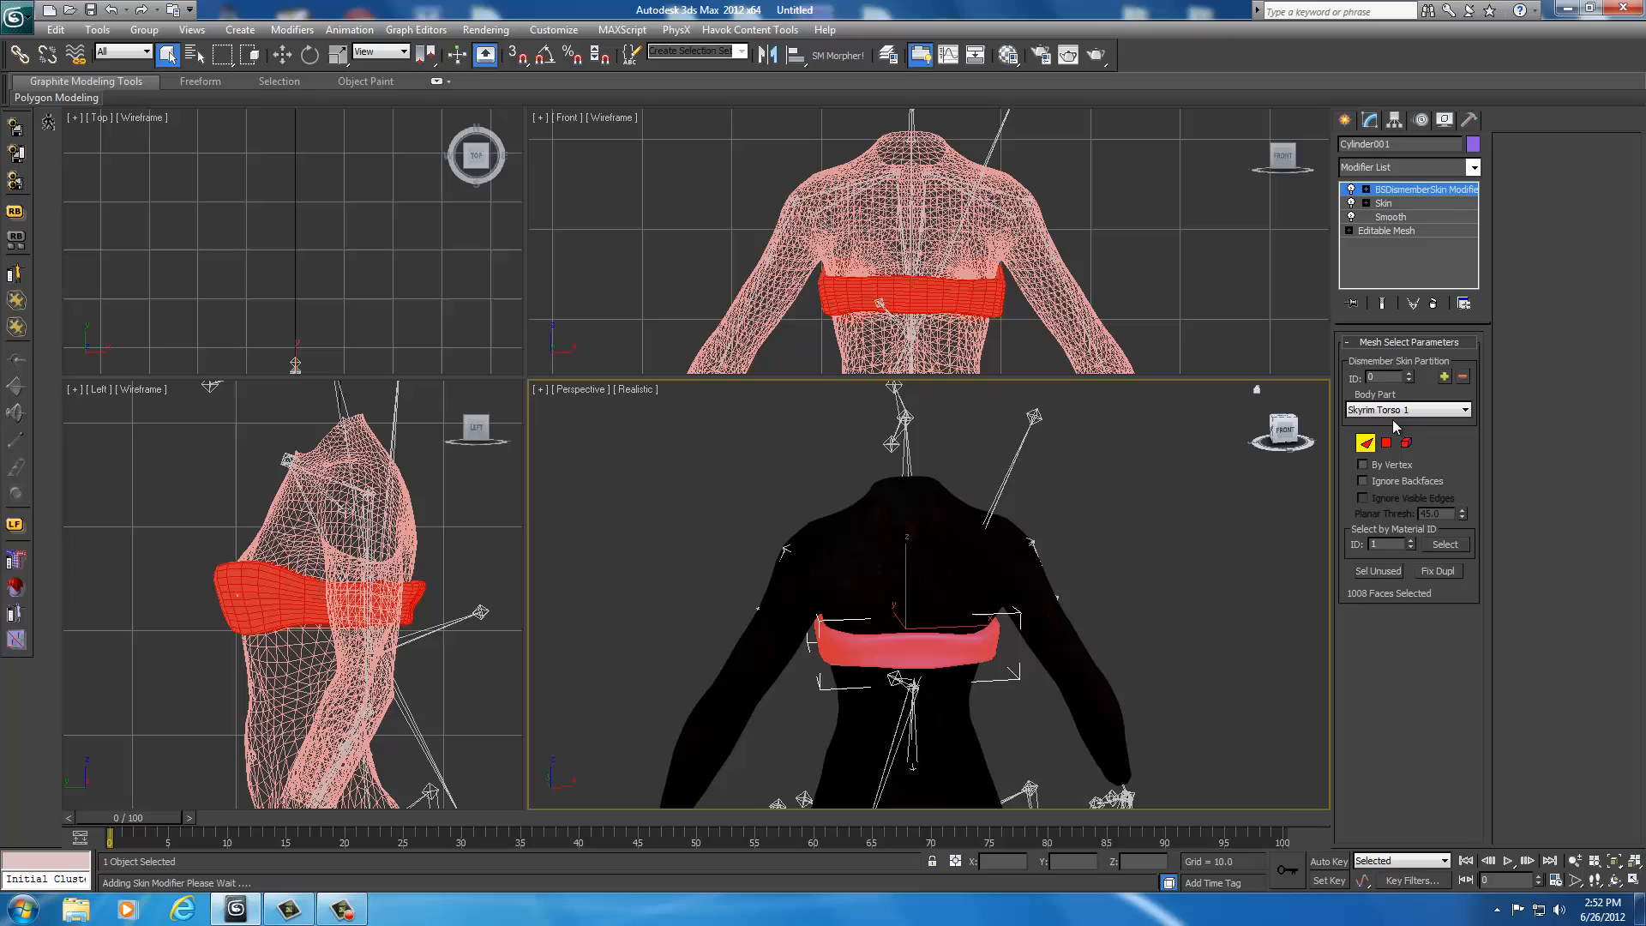
{"action": "mouse_move", "coordinate": [1382, 426]}
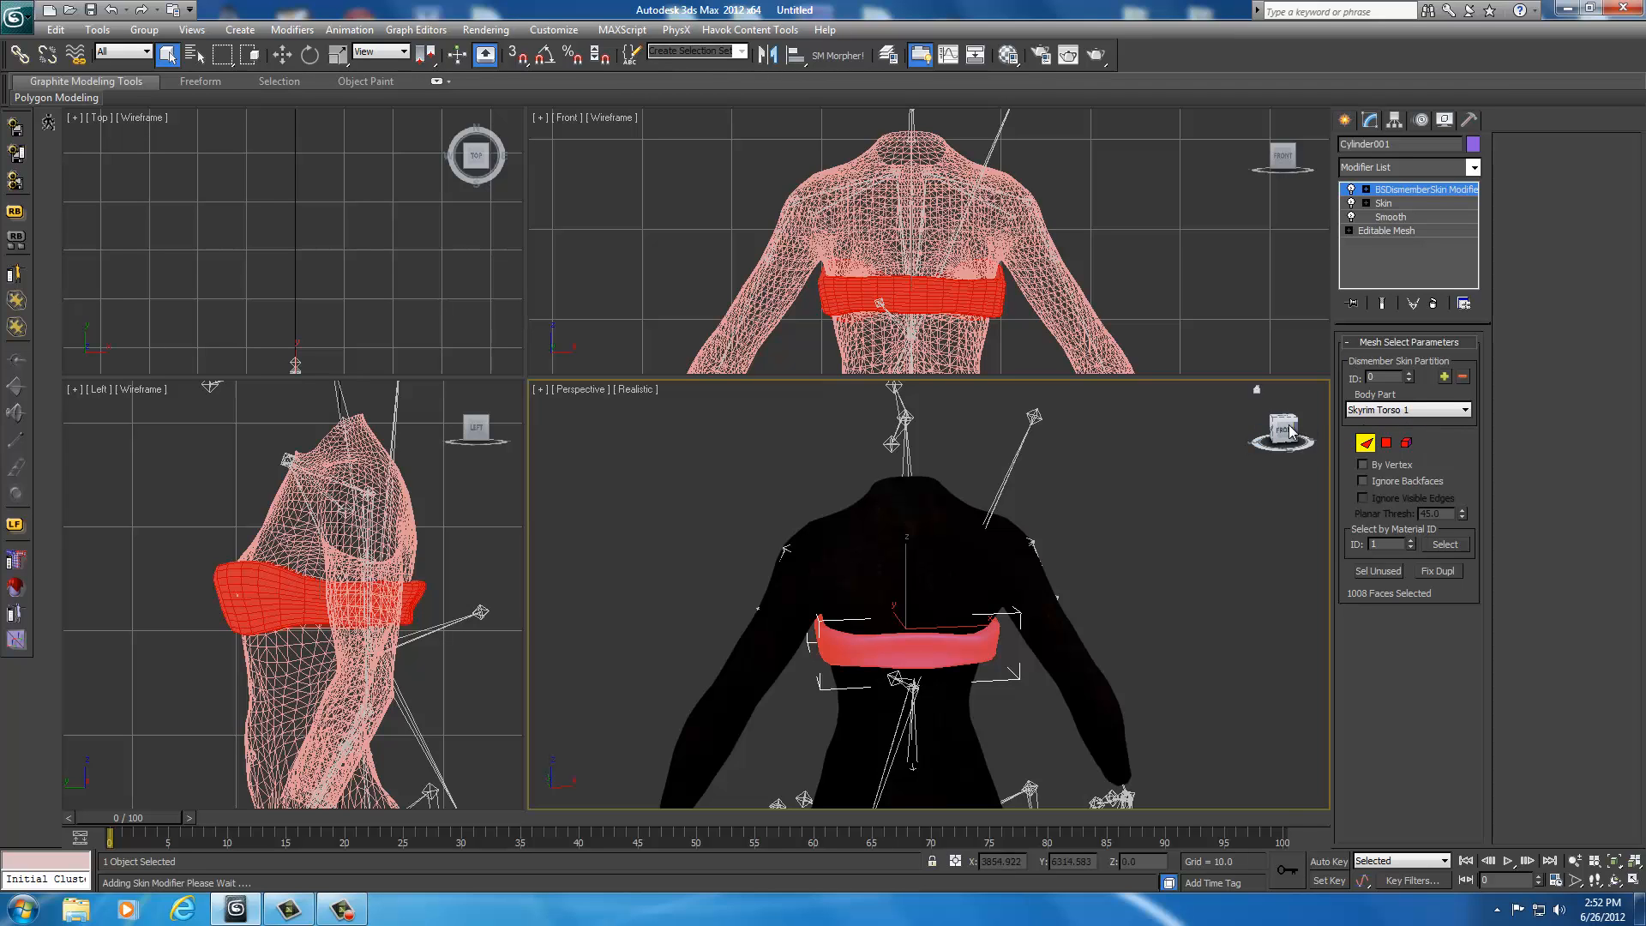
{"action": "left_click_drag", "start_coordinate": [1286, 430], "coordinate": [744, 435]}
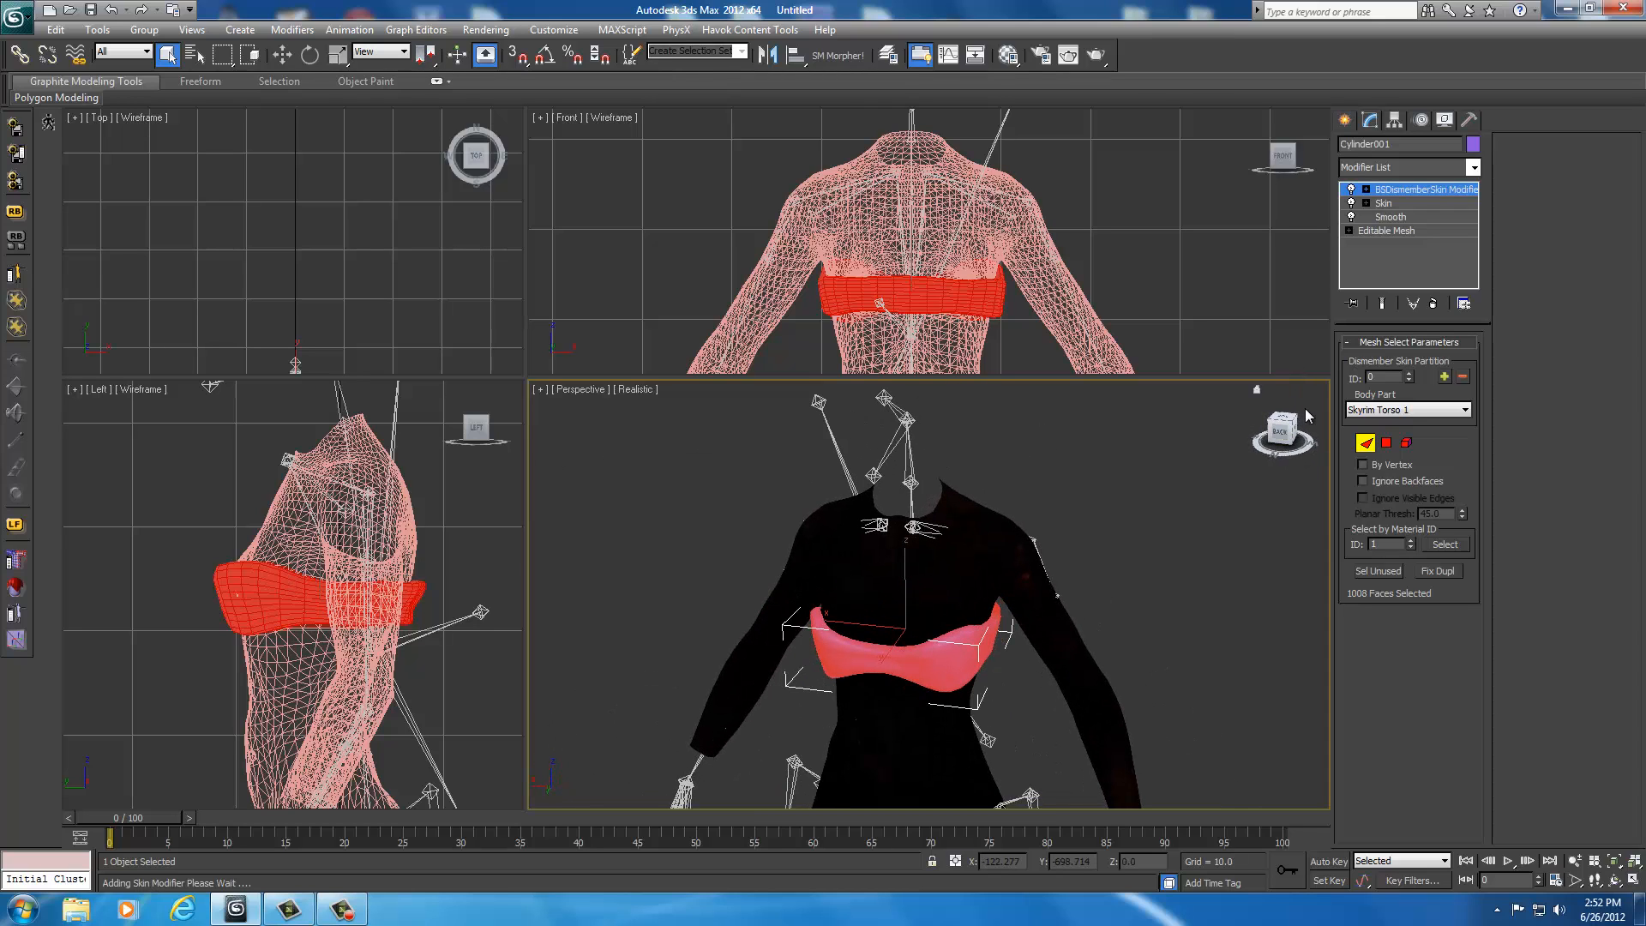
{"action": "mouse_move", "coordinate": [1228, 449]}
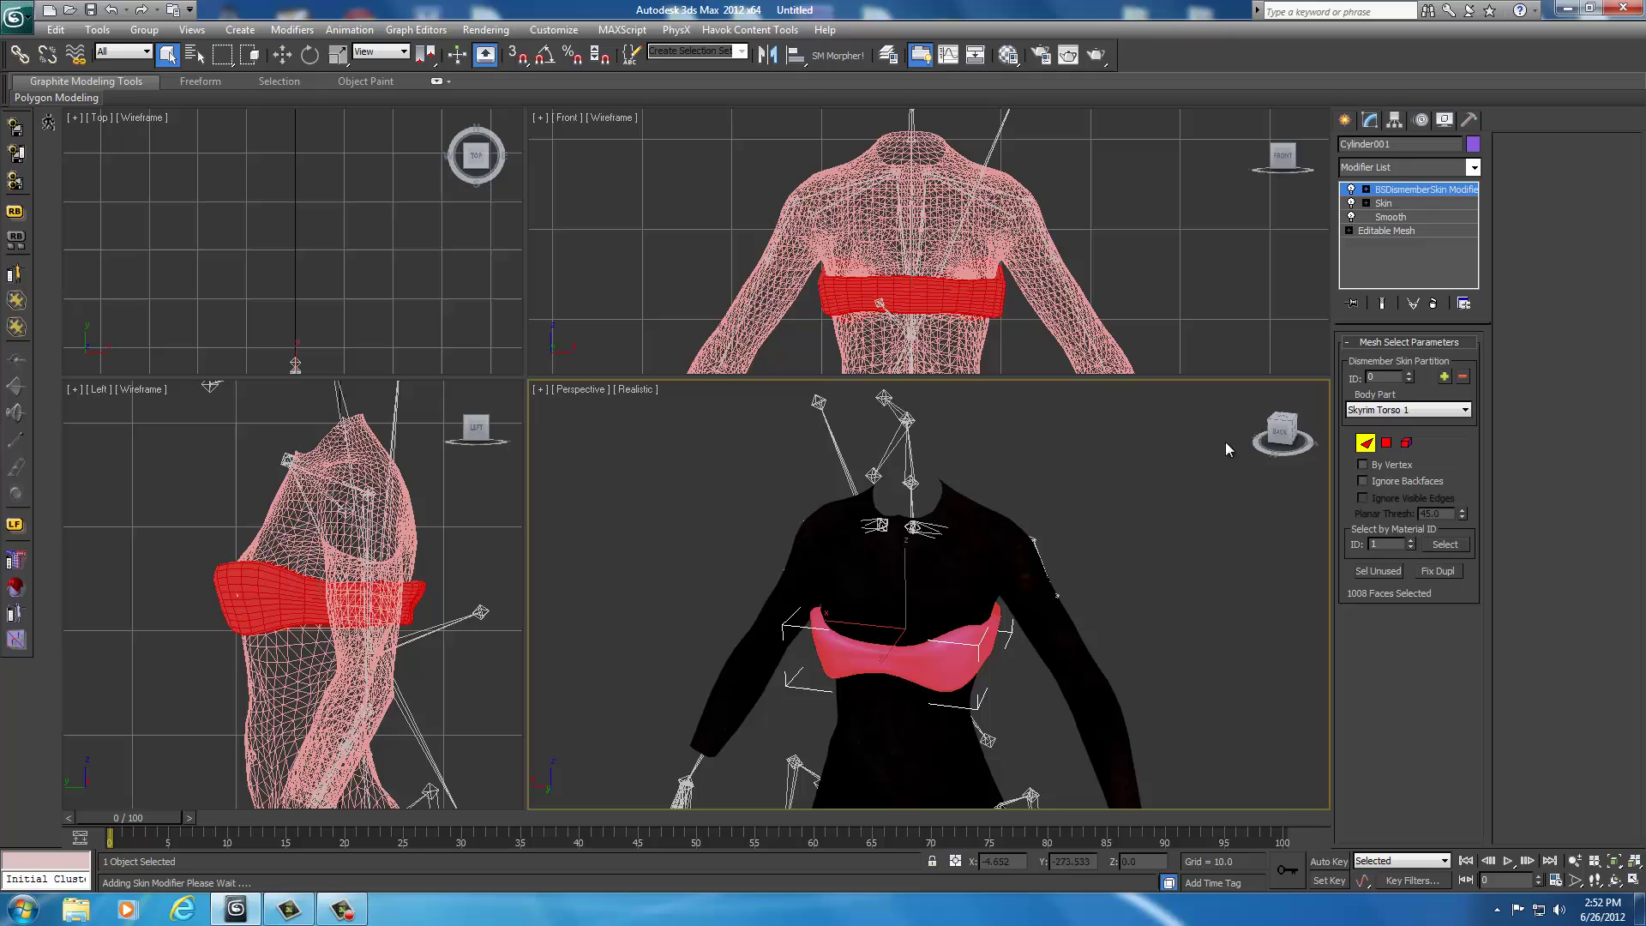
{"action": "left_click", "coordinate": [1344, 120]}
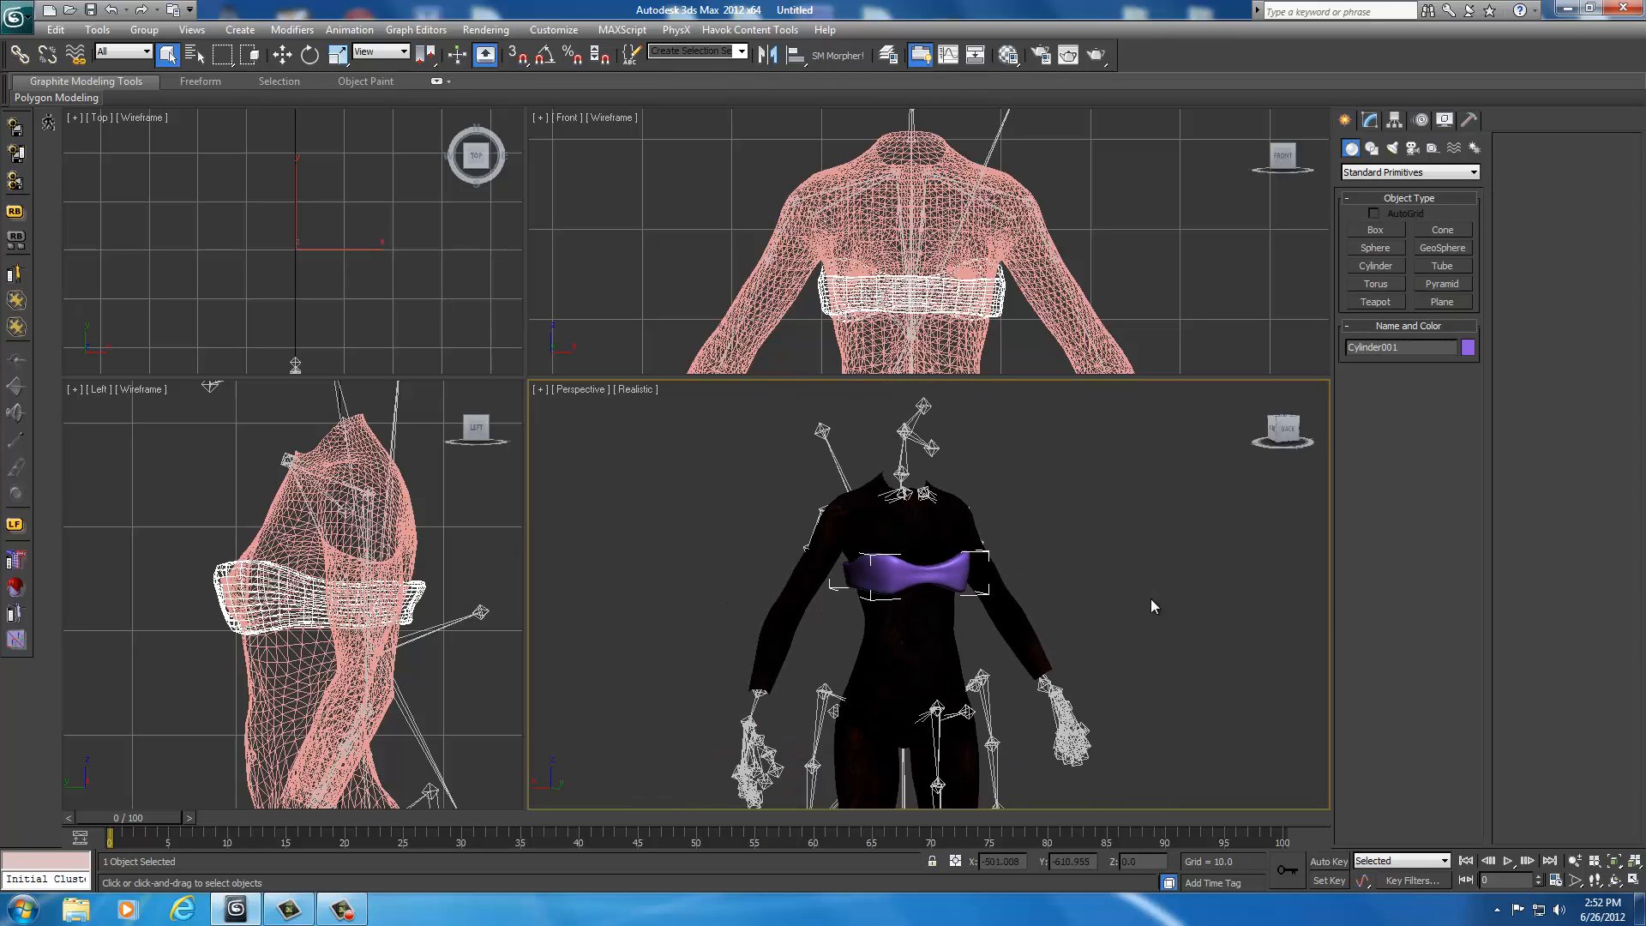
{"action": "mouse_move", "coordinate": [1118, 538]}
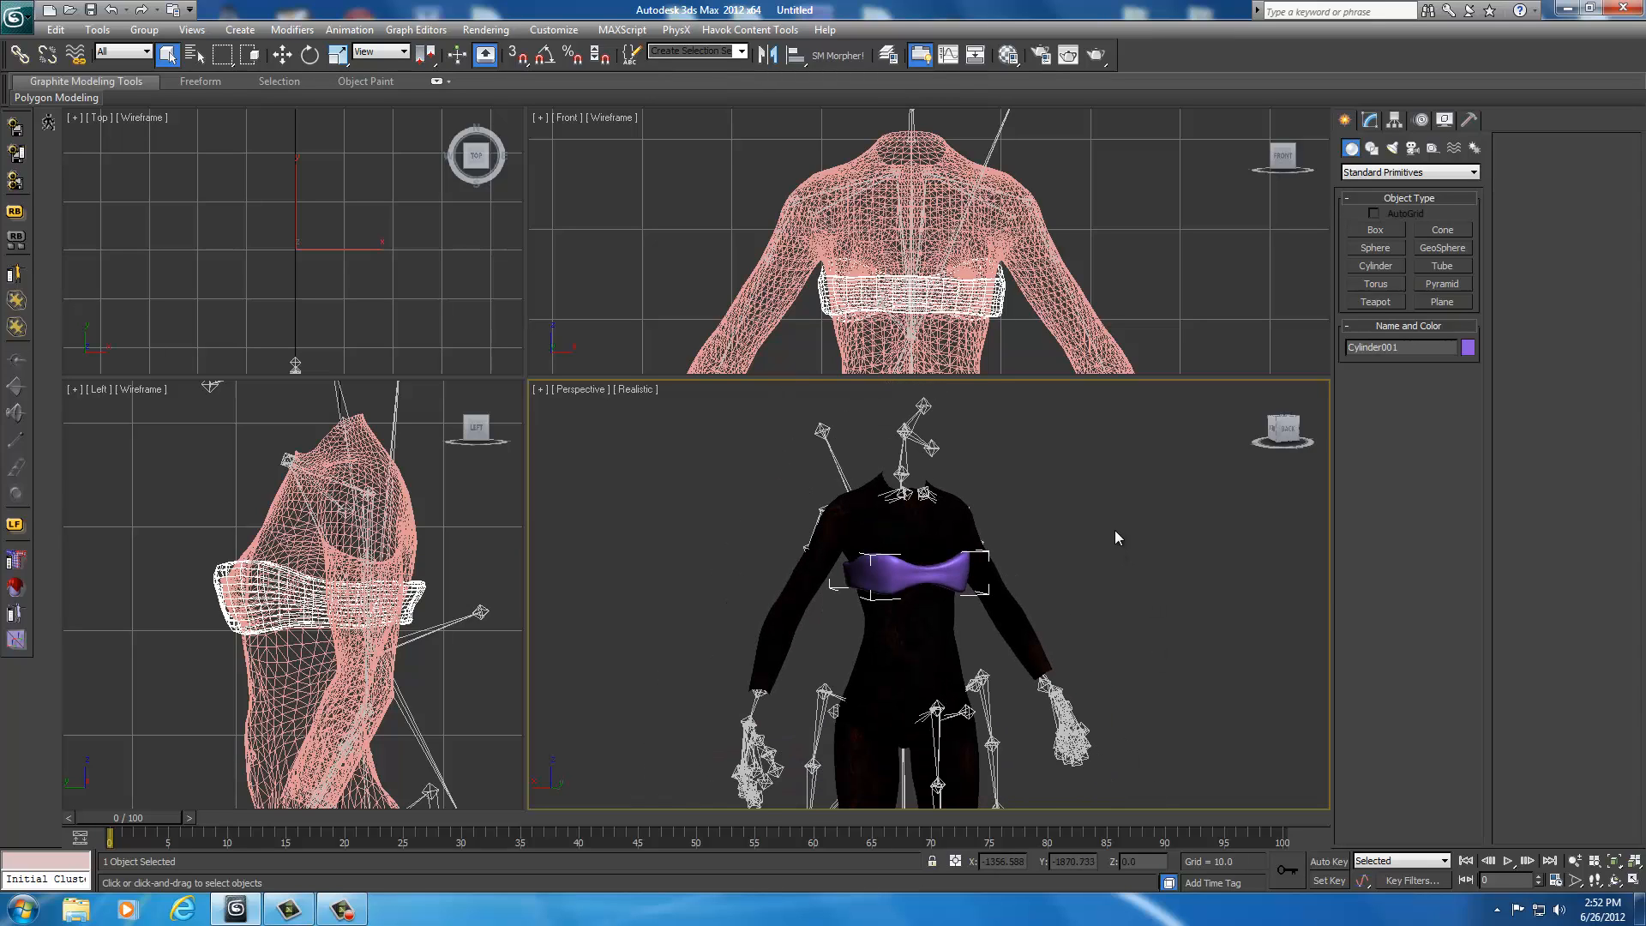